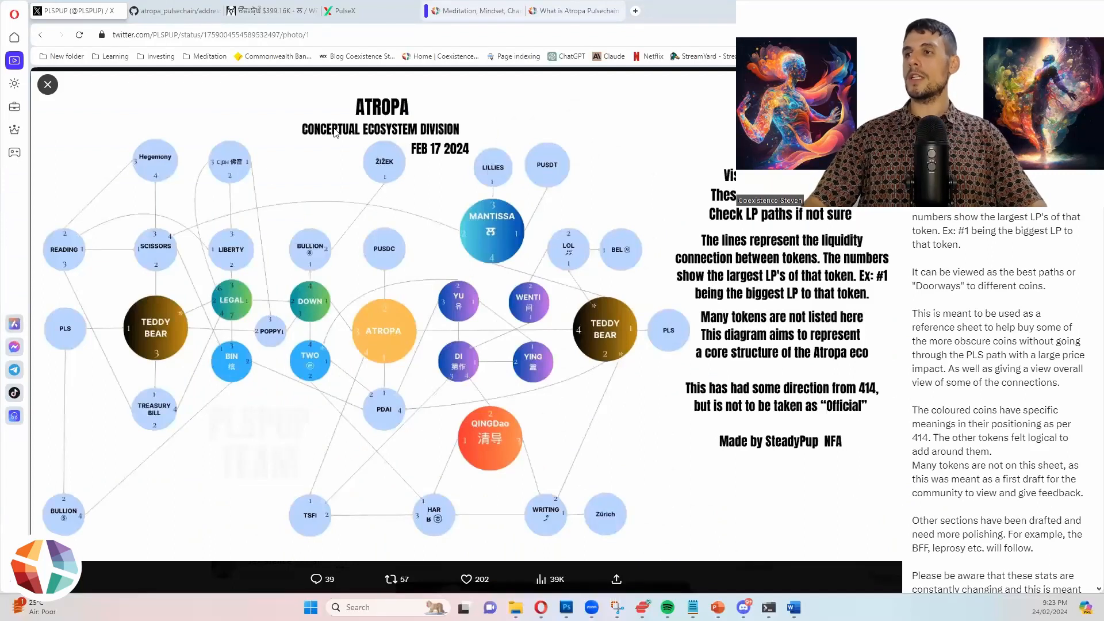
mouse_move(361, 402)
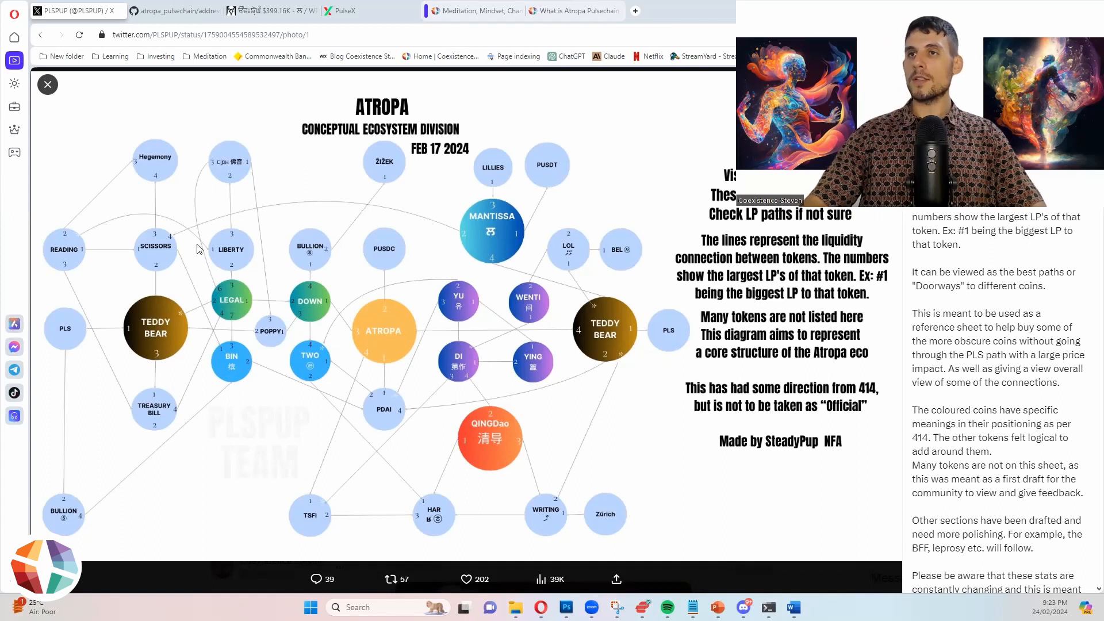
mouse_move(255, 87)
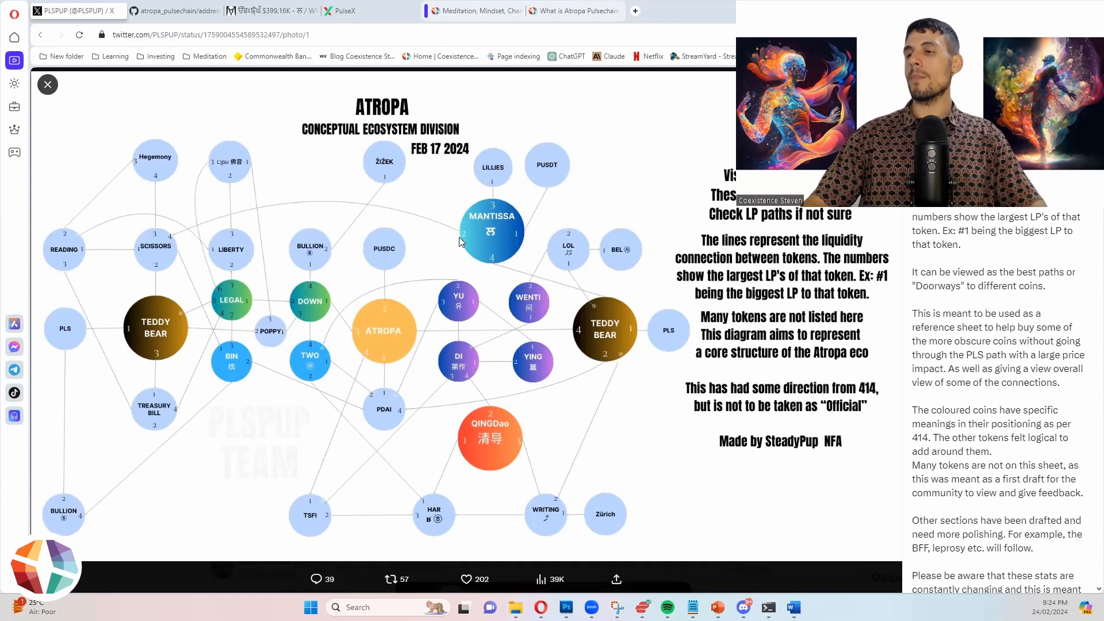
mouse_move(441, 277)
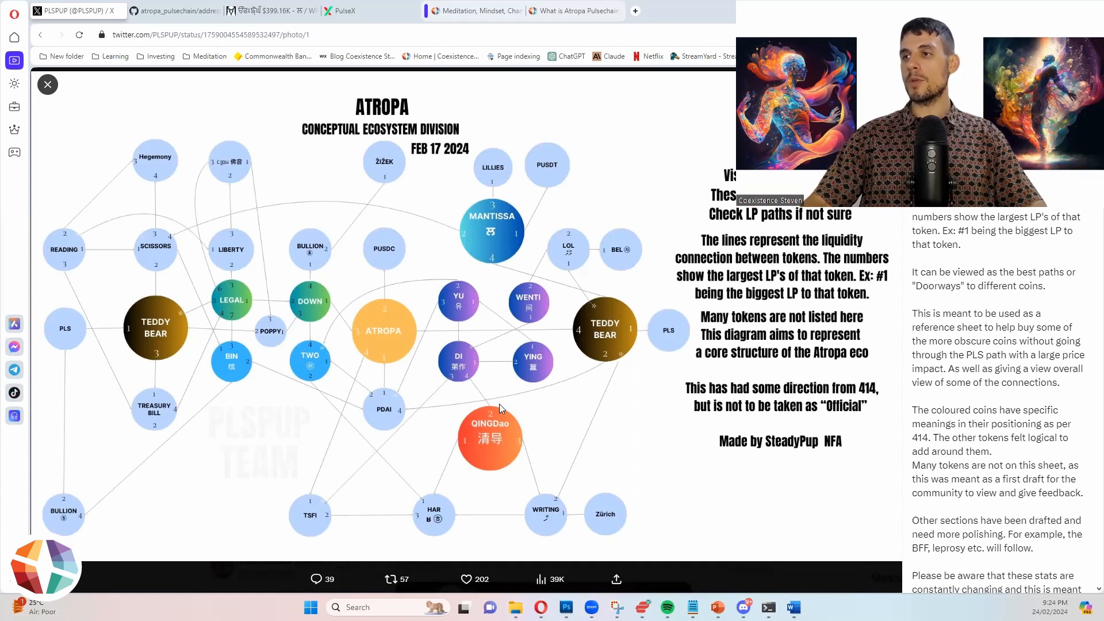
mouse_move(161, 338)
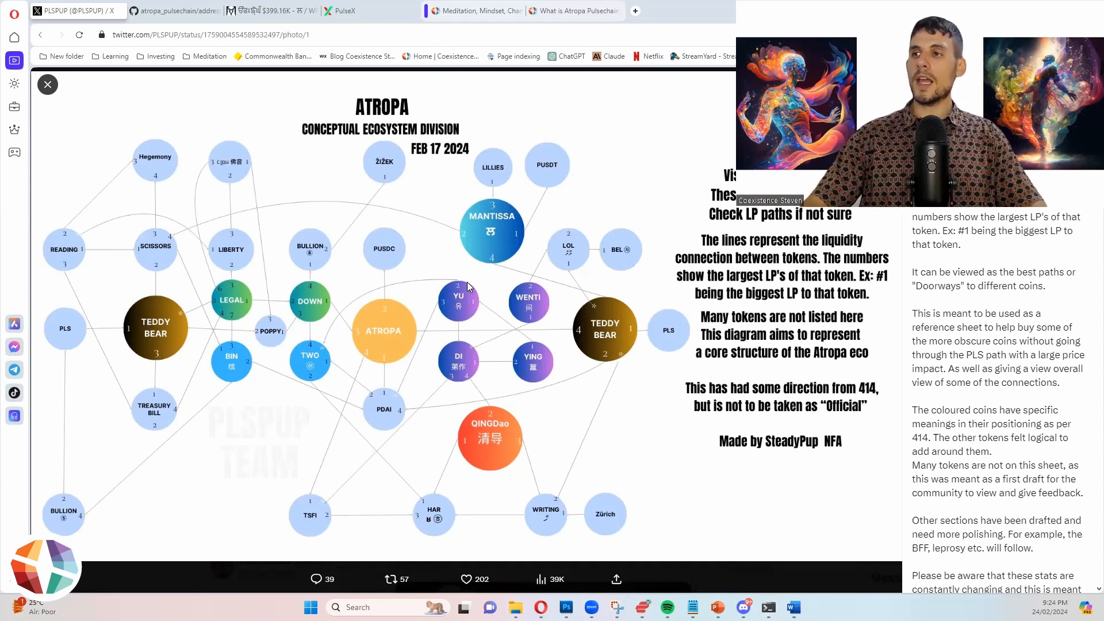
mouse_move(596, 173)
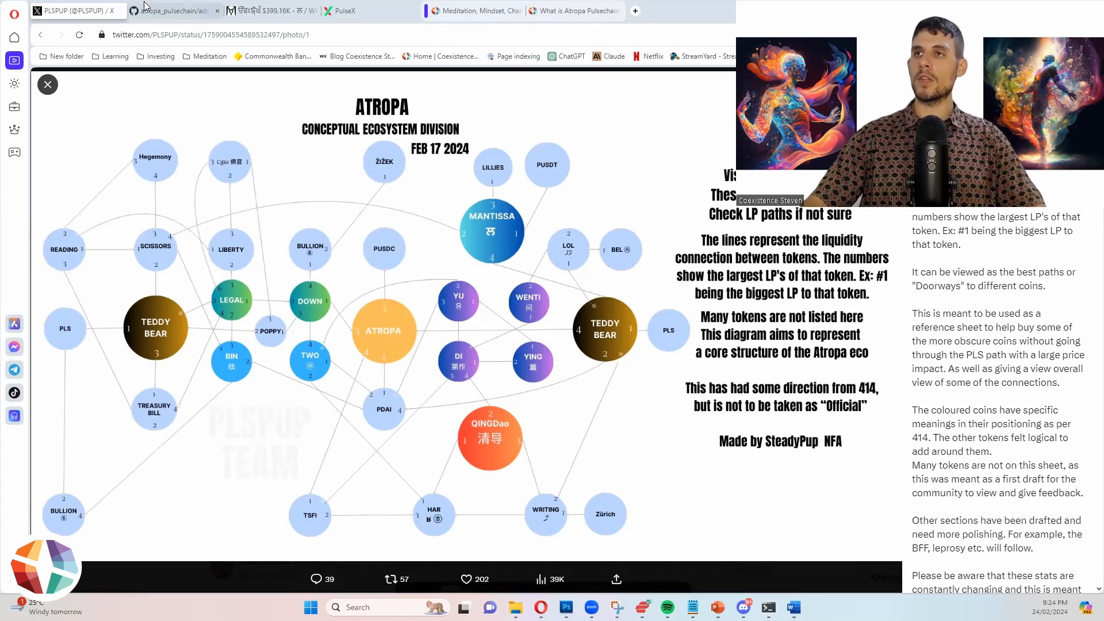
Step: Scroll through the contract constants in addresses.sol to locate the MantissaContract entry
click(173, 10)
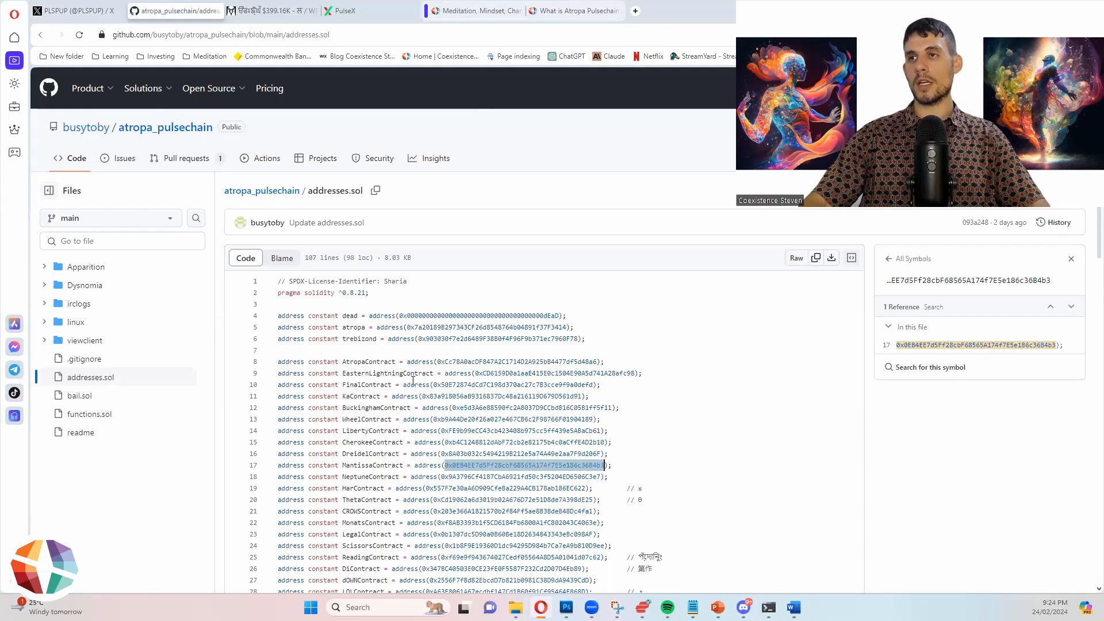
scroll(down, 3)
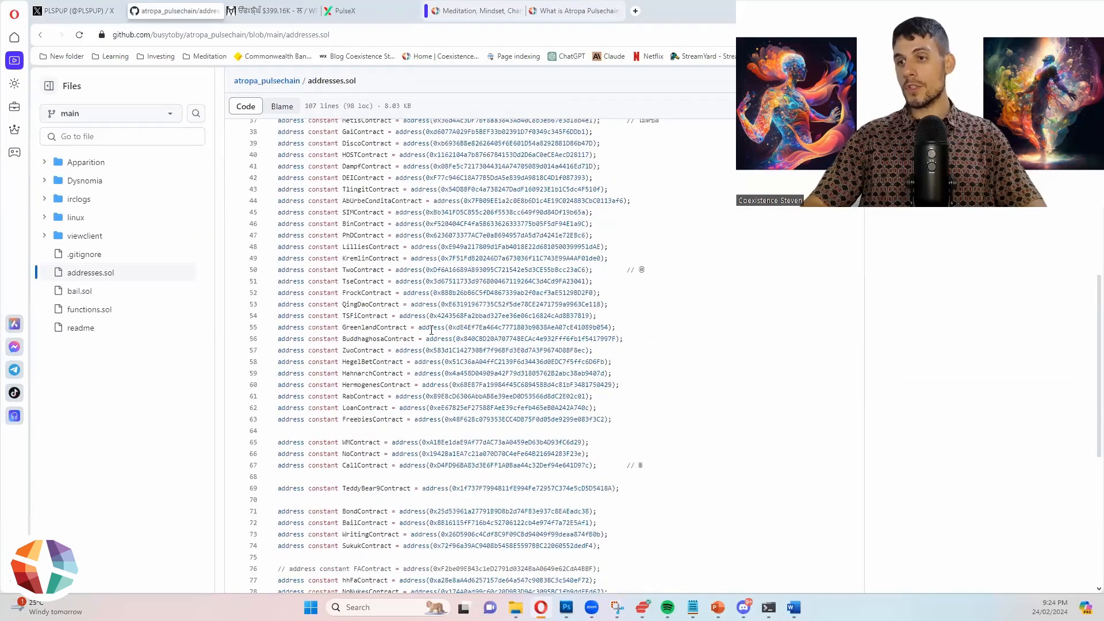
scroll(down, 3)
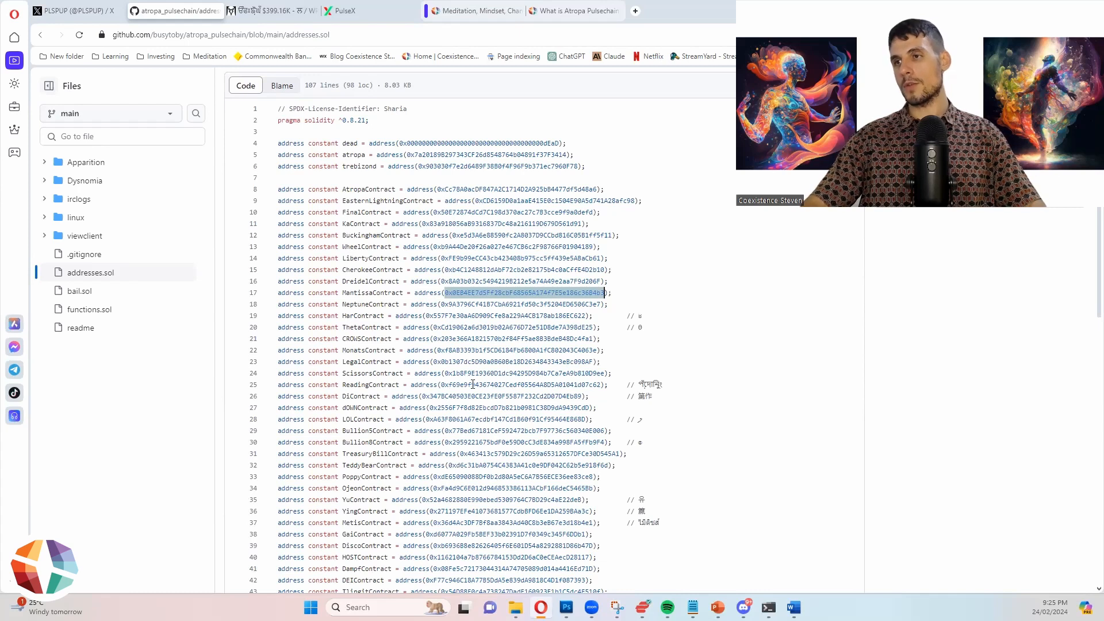
click(525, 292)
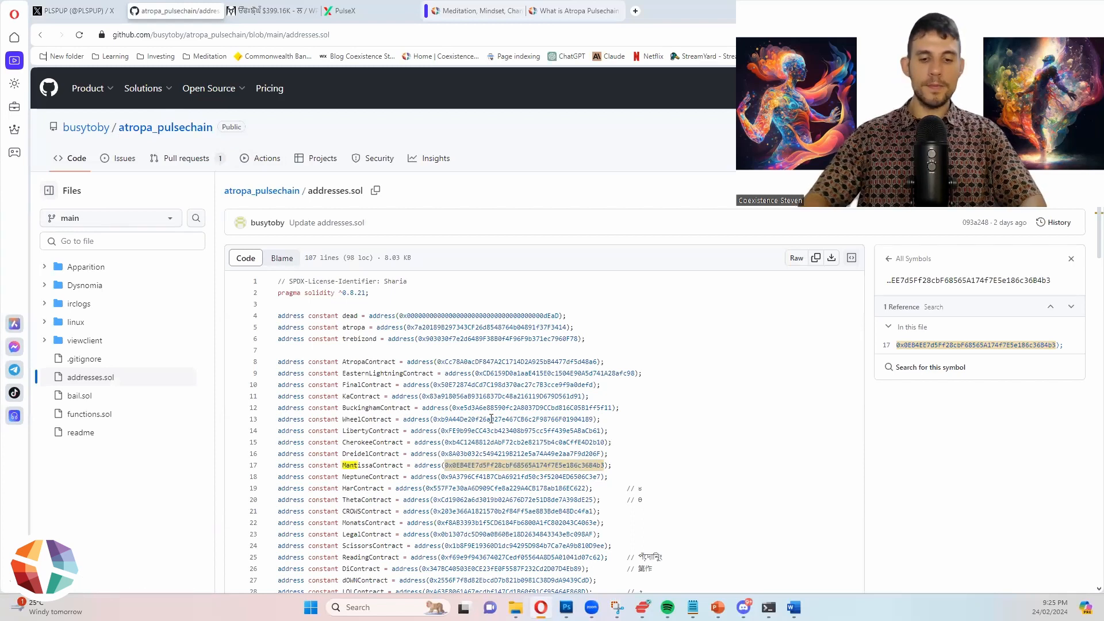
Step: Search the page for 'mant' and select the MantissaContract address
text(mantis)
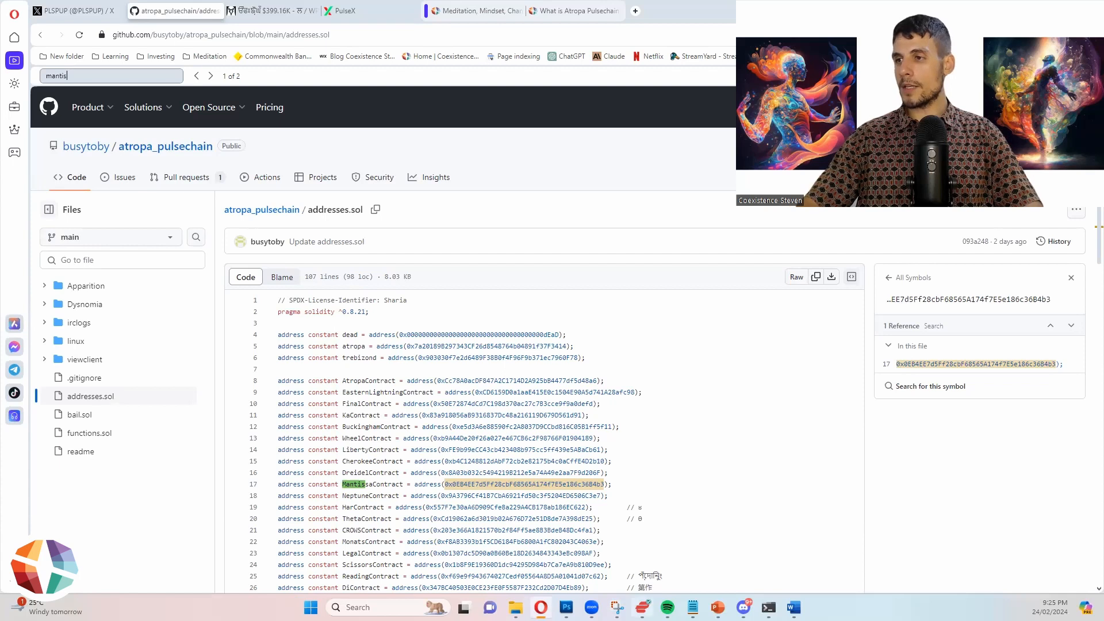
double_click(524, 484)
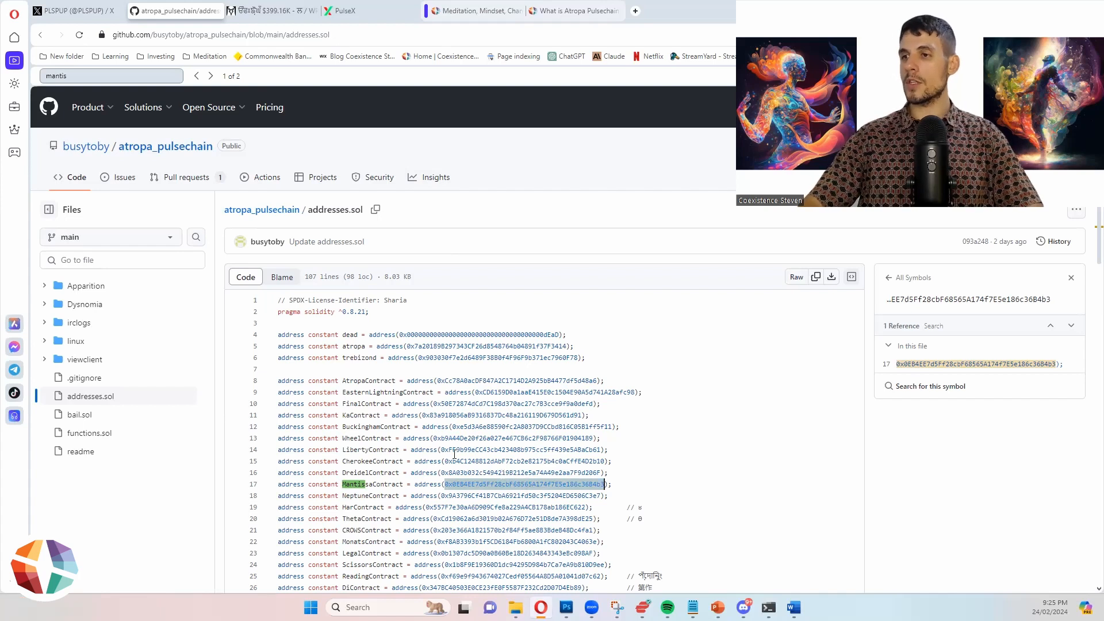
Step: Switch to the DexScreener WPLS pair chart and begin a token search for 'manti'
click(271, 10)
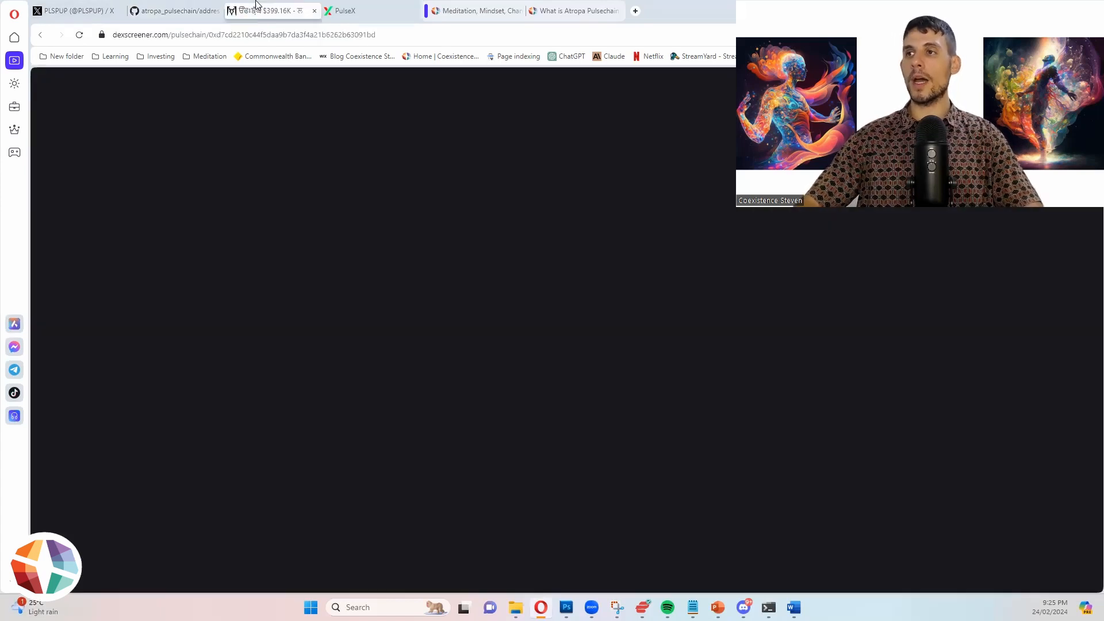
click(271, 10)
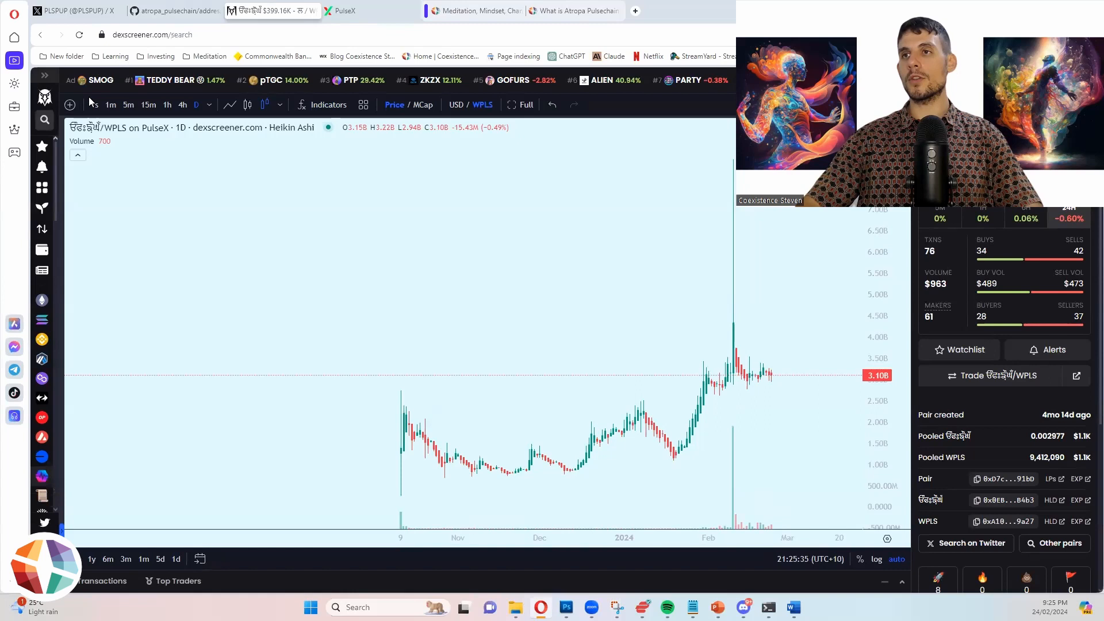
text(manti)
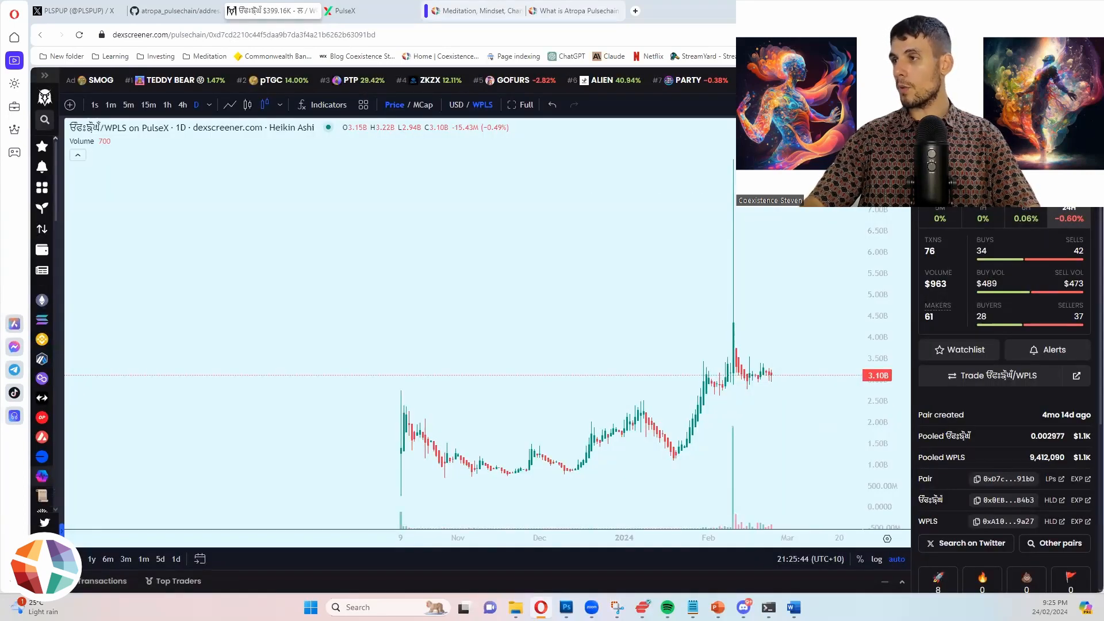
mouse_move(561, 297)
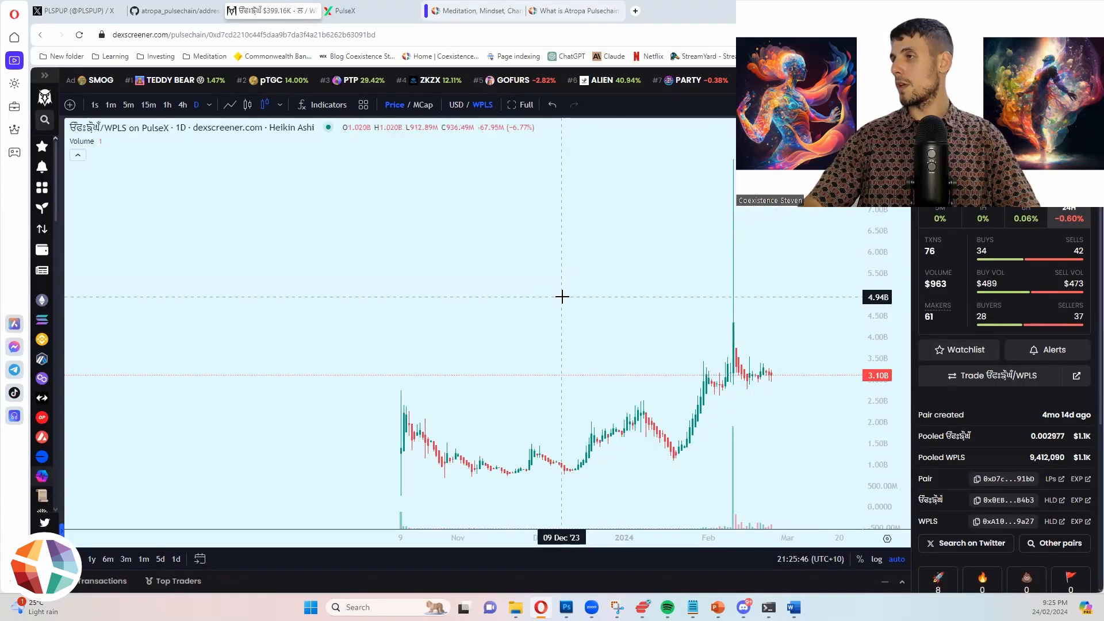
mouse_move(379, 220)
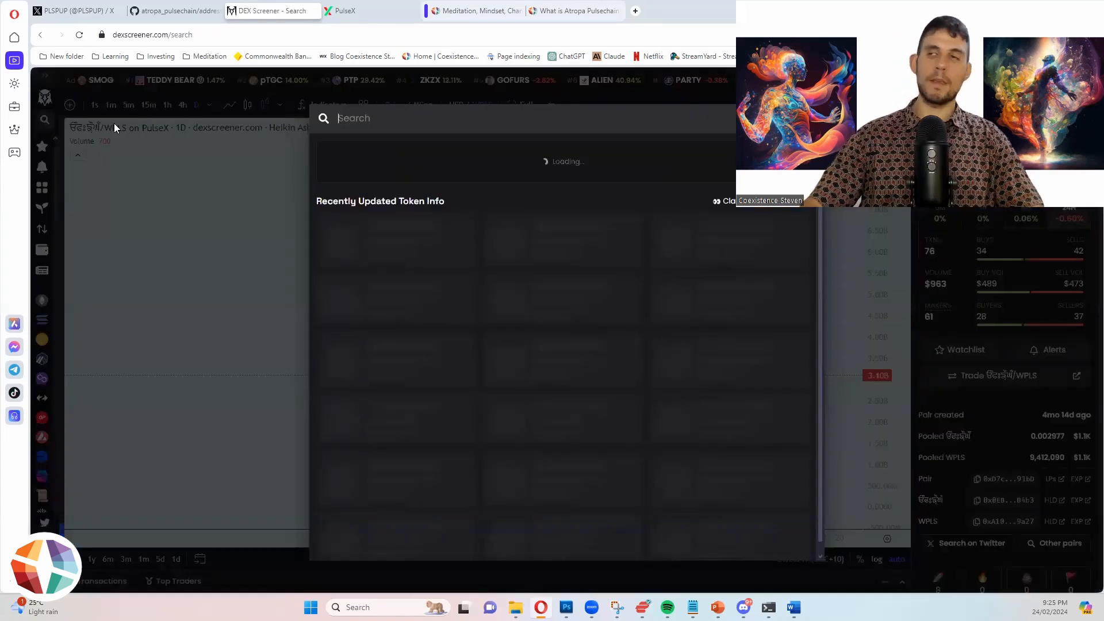
Step: Search 0x0EB4EE7d5Ff28cbF68565A174f7E5e186c36B4b3, listing USDT, TEDDY BEAR, WPLS, PLSPUP and scissors pairs
text(0x0EB4EE7d5Ff28cbF68565A174f7E5e186c36B4b3)
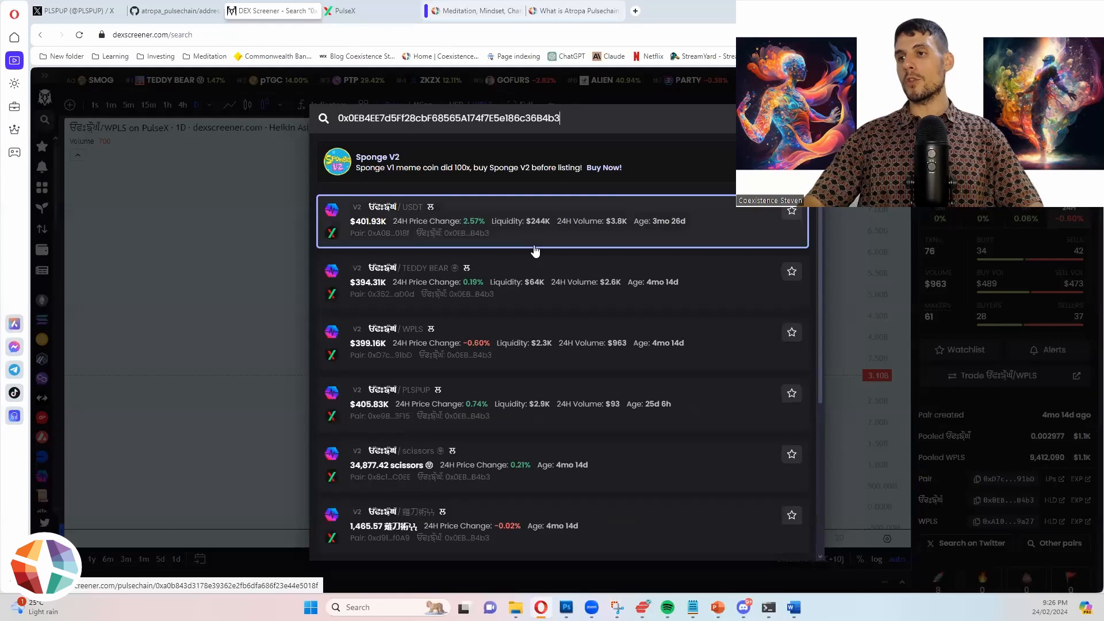
mouse_move(454, 251)
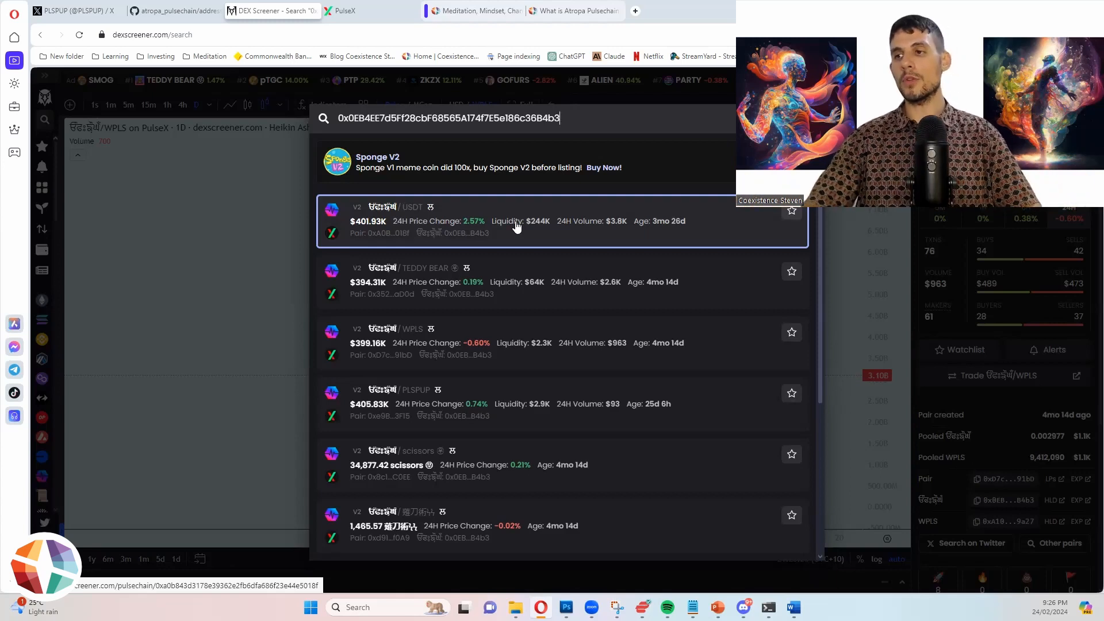
mouse_move(402, 354)
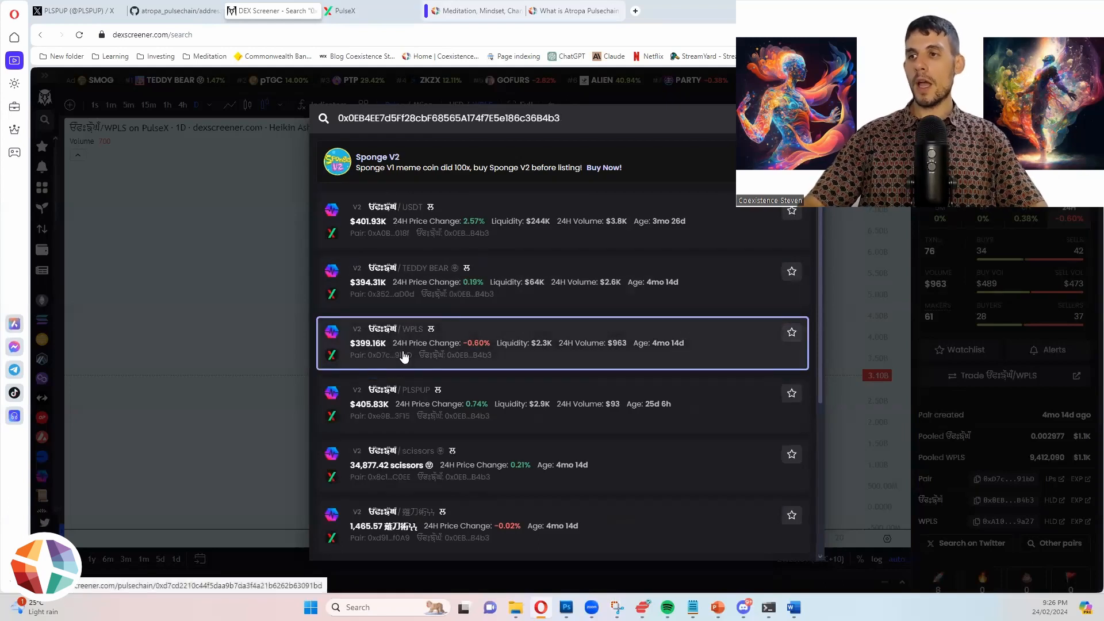
Step: Open the Mantissa/WPLS pair page and copy the token's contract address
click(404, 343)
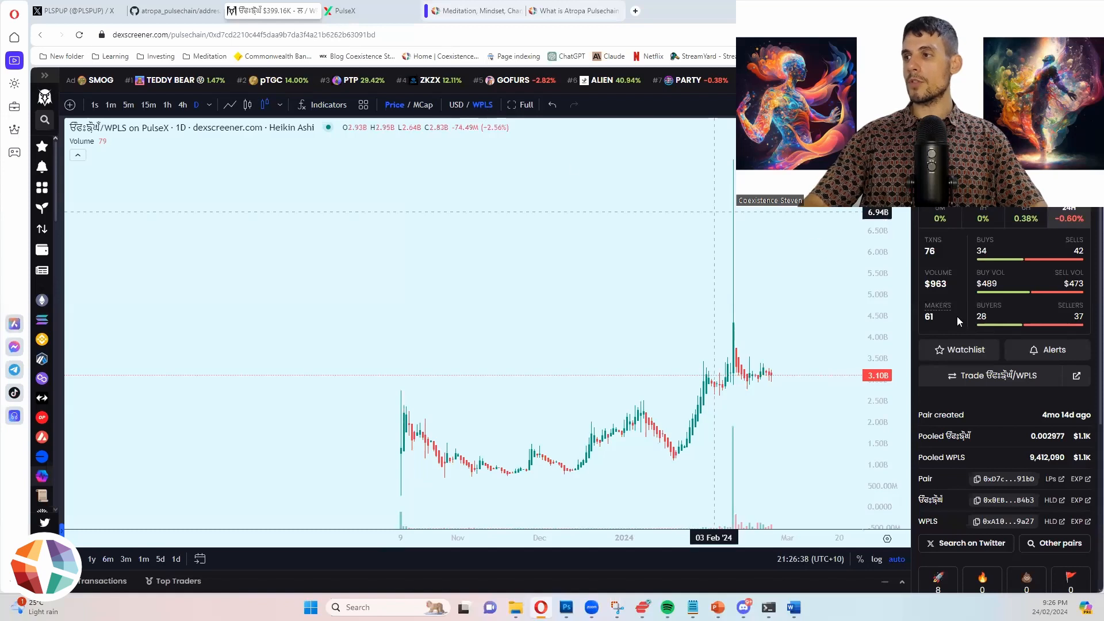
mouse_move(528, 160)
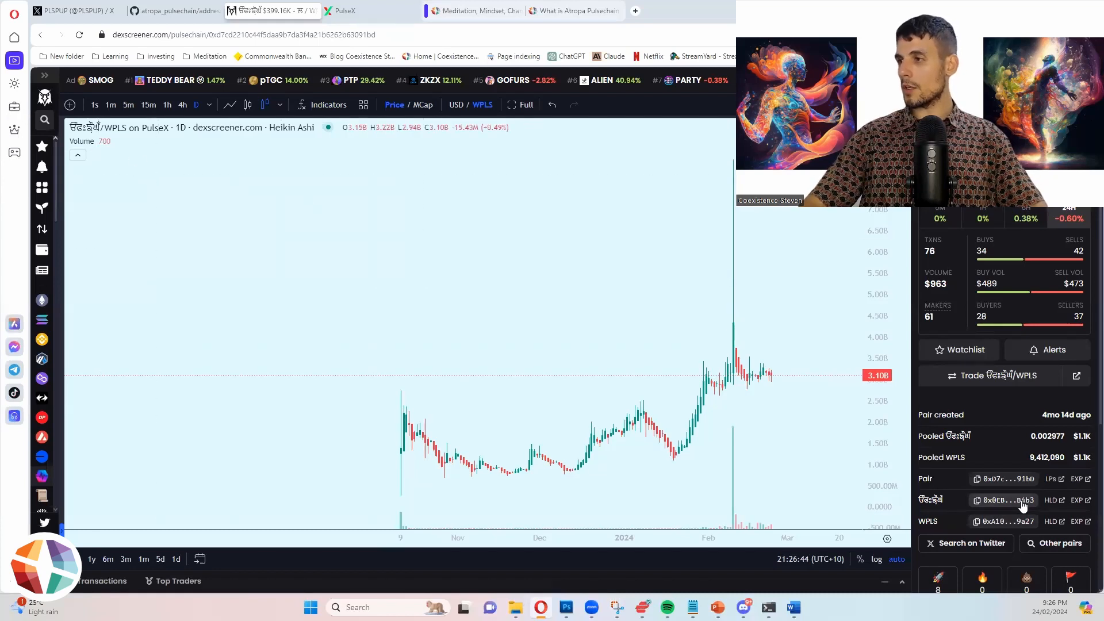
click(976, 499)
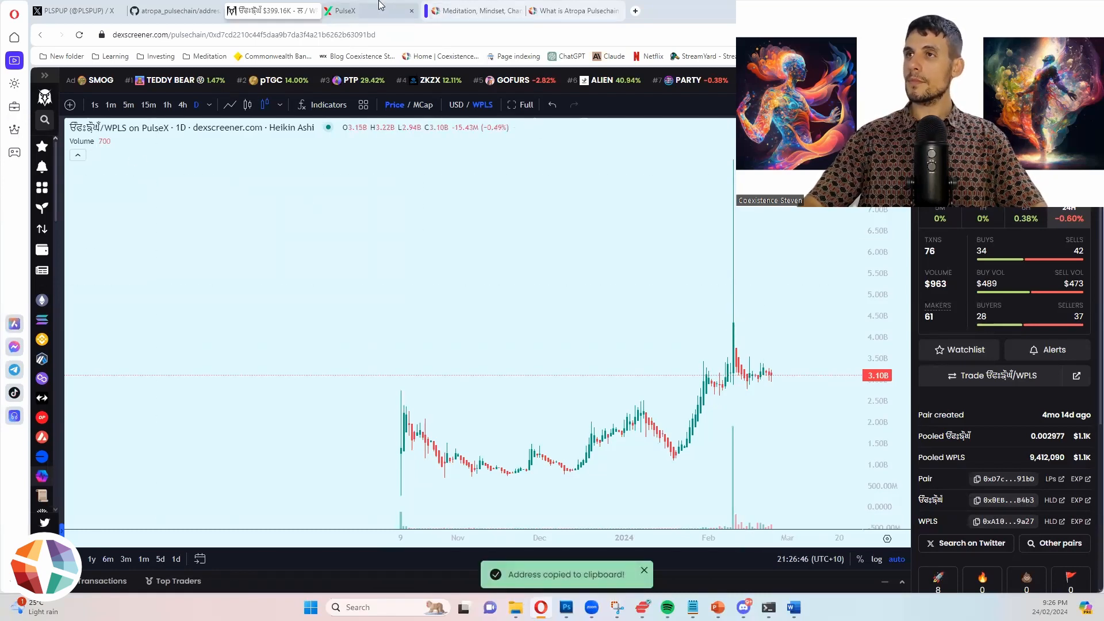
Step: Switch to the PulseX swap screen and show the Earn menu with Farms and Pools
click(366, 10)
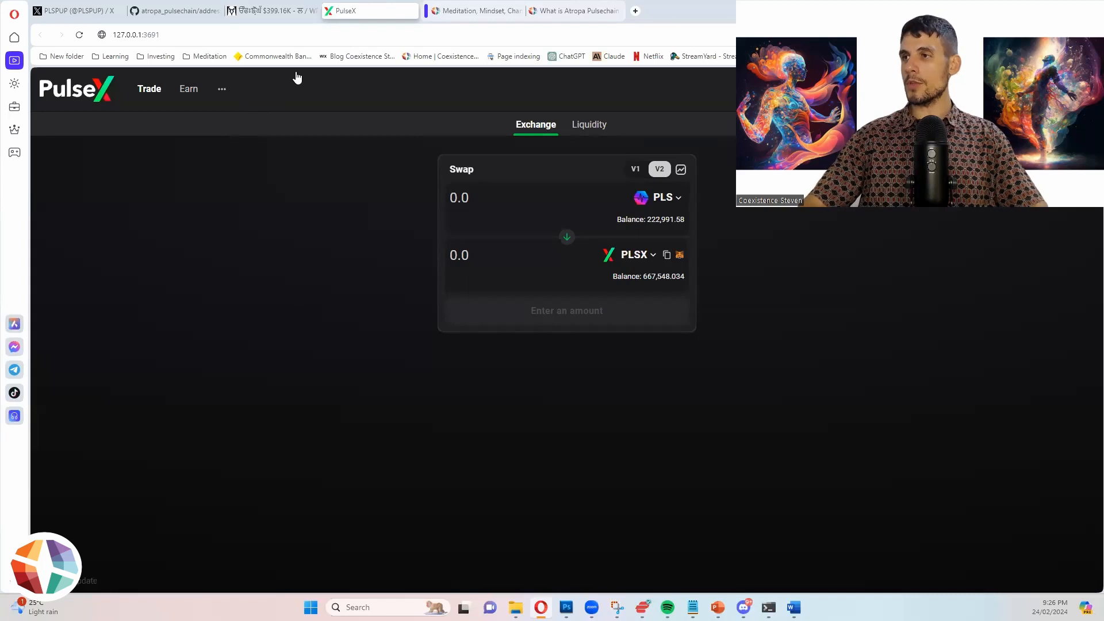
mouse_move(295, 304)
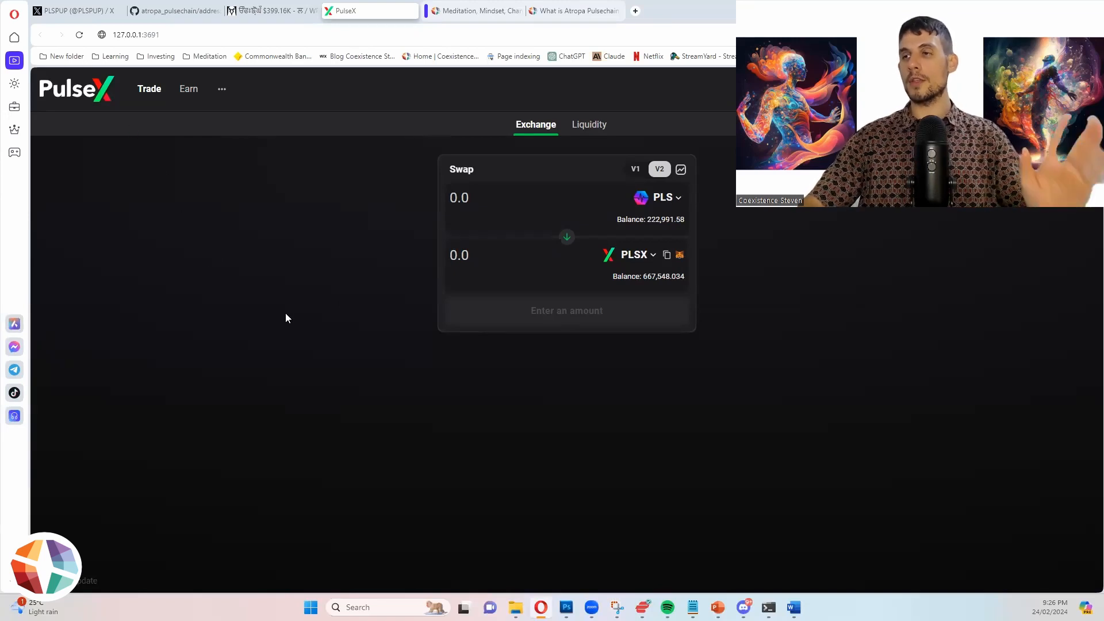
click(188, 89)
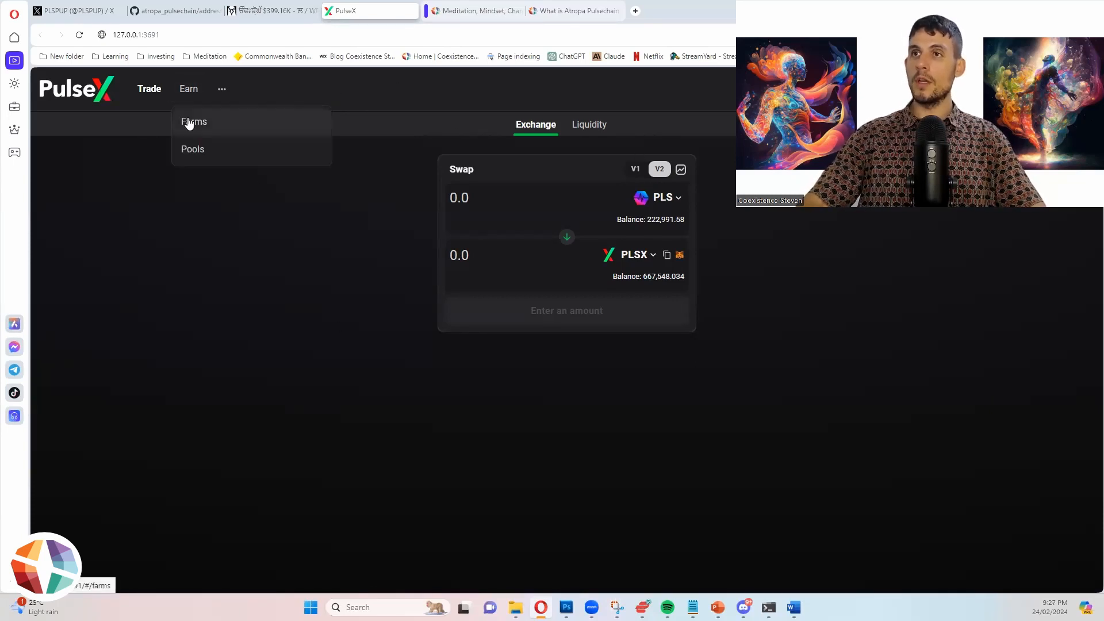
Step: Browse the live farms, expand the USDC from Ethereum-WPLS LP details, then return to Trade
click(194, 121)
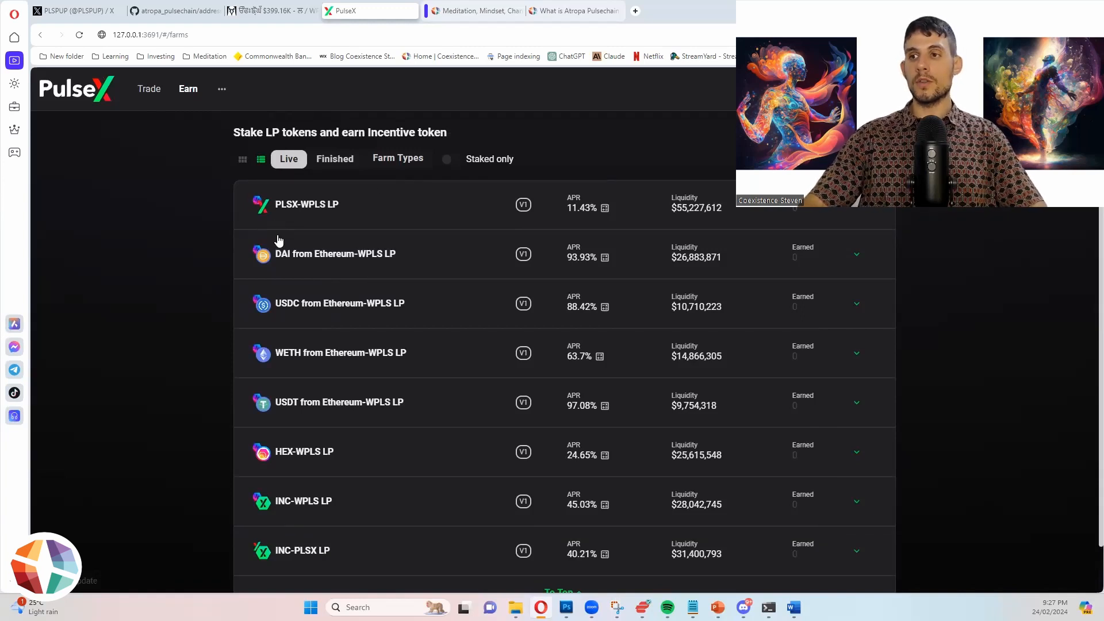
scroll(down, 3)
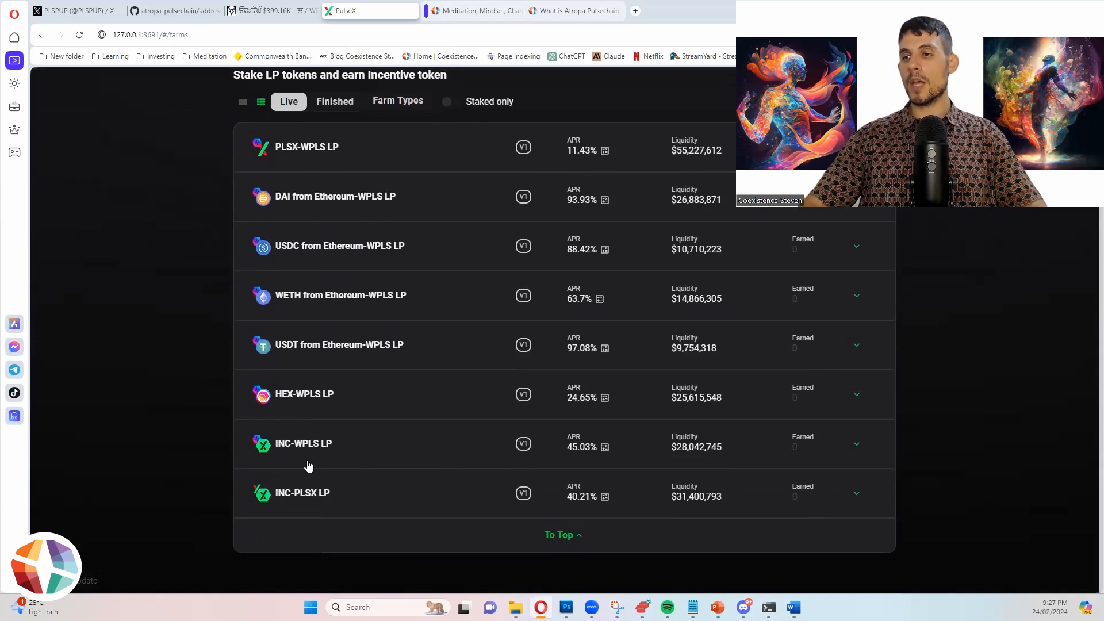
mouse_move(538, 463)
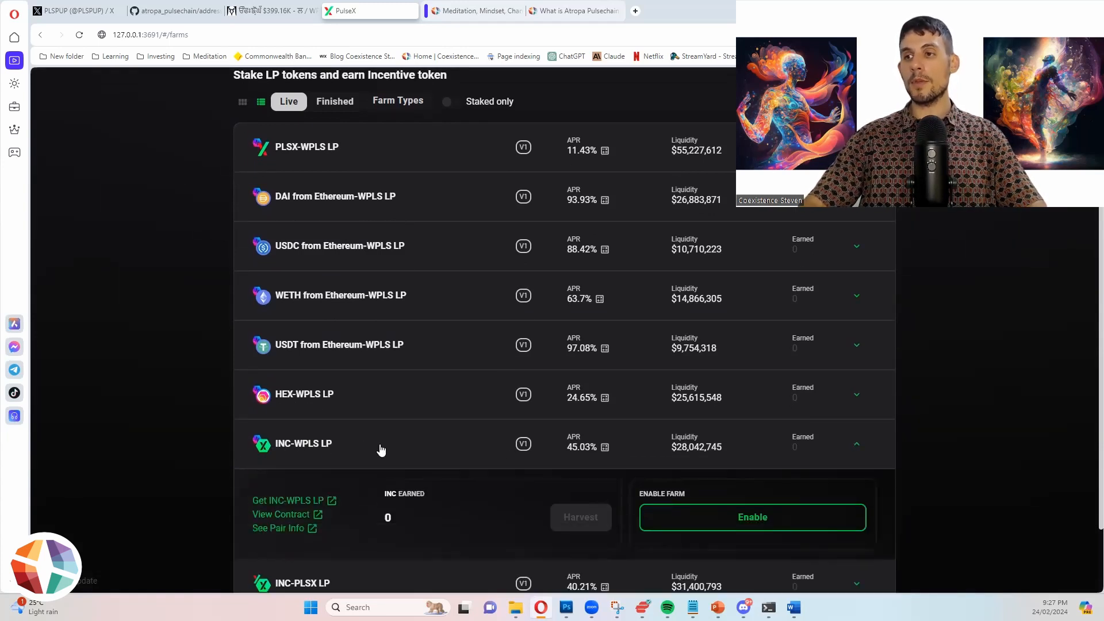
scroll(down, 3)
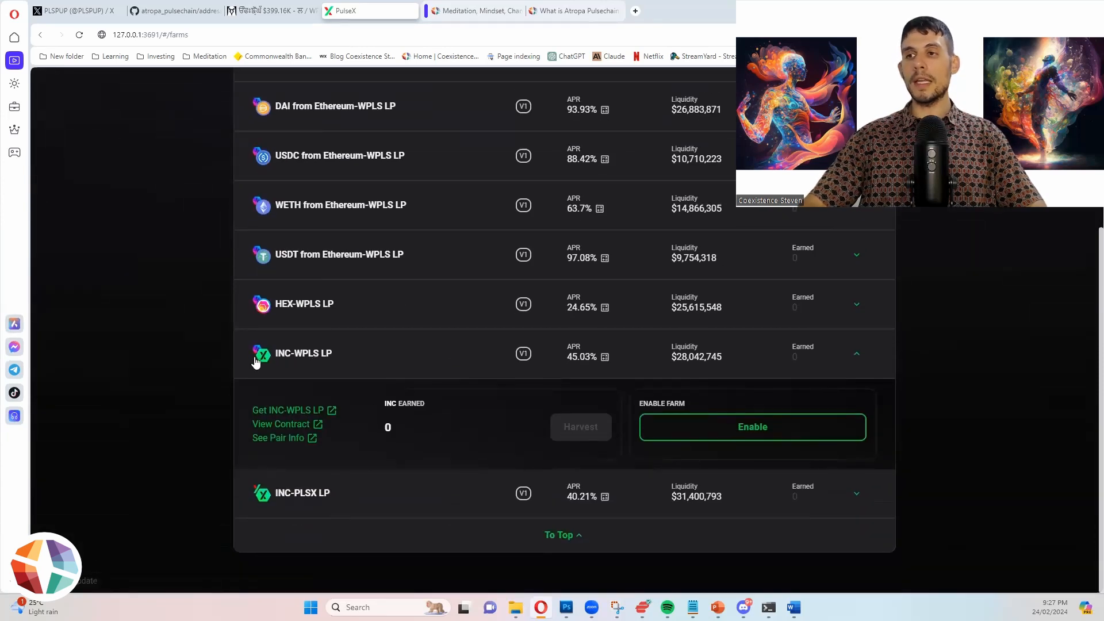
mouse_move(415, 313)
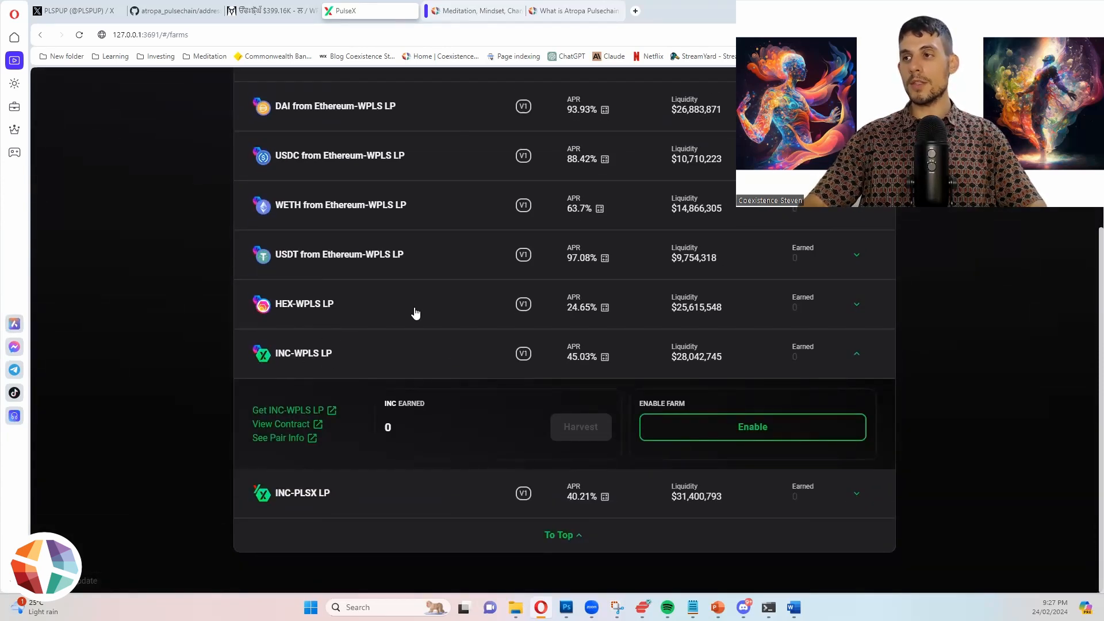
mouse_move(592, 345)
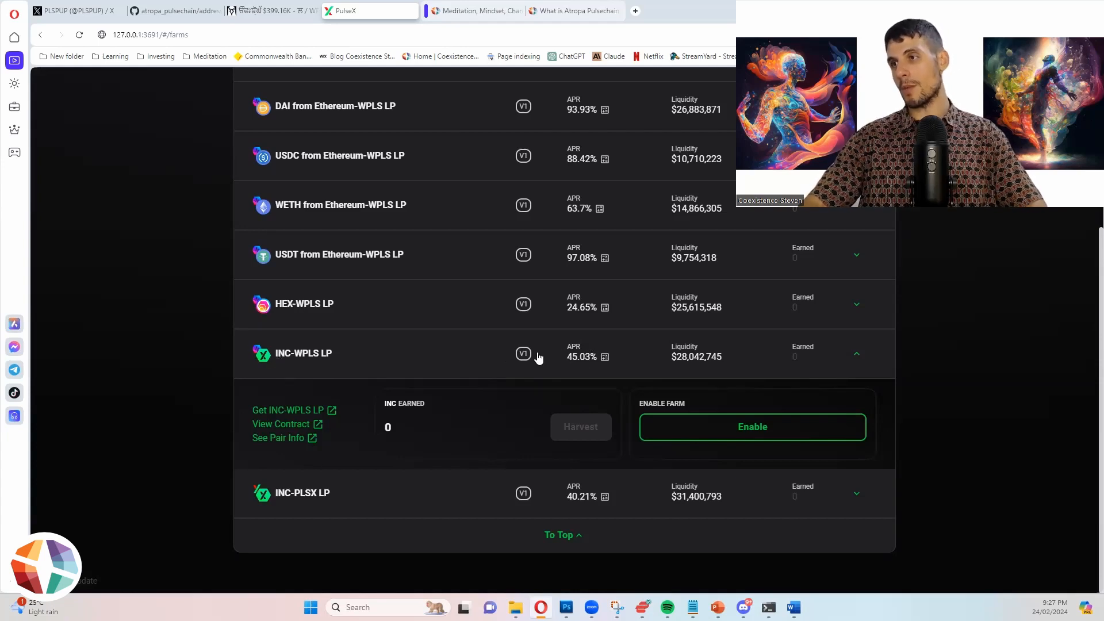
mouse_move(593, 291)
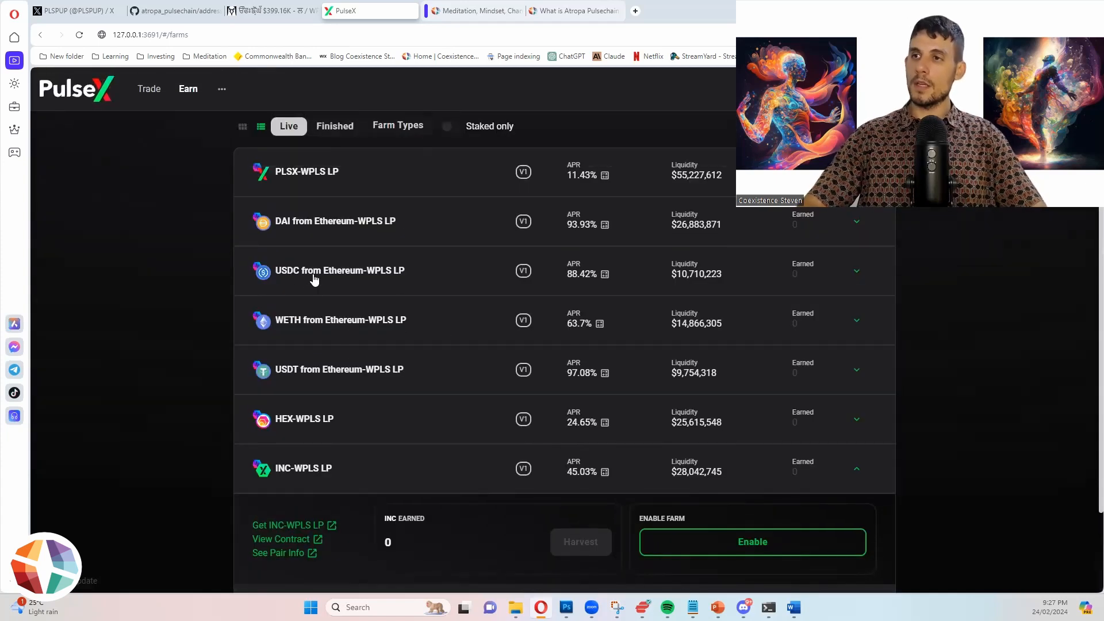
click(339, 270)
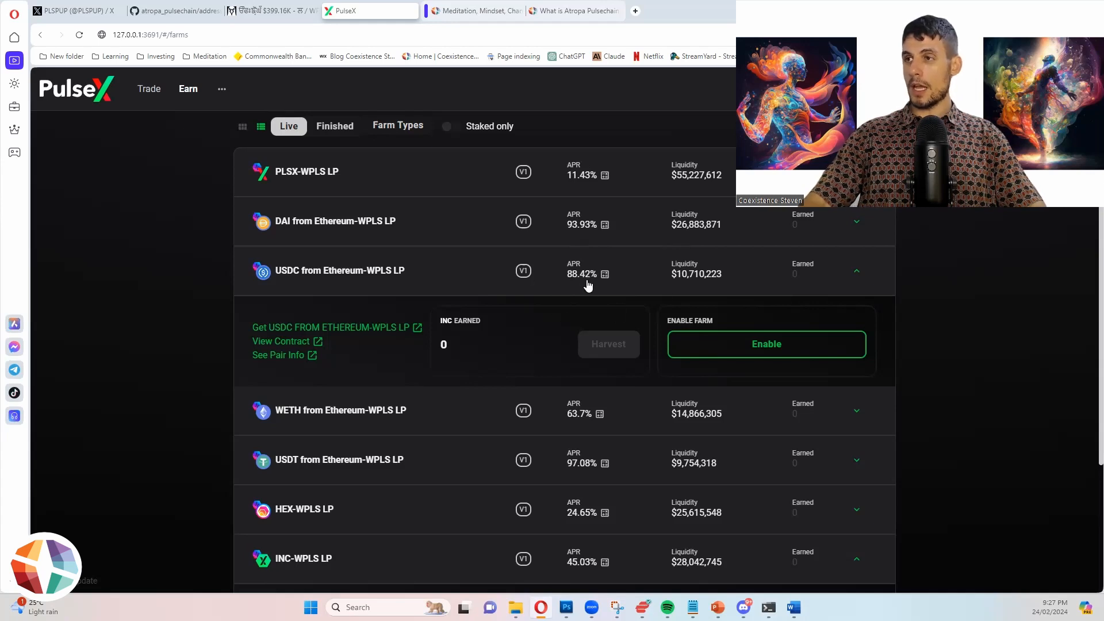
mouse_move(542, 345)
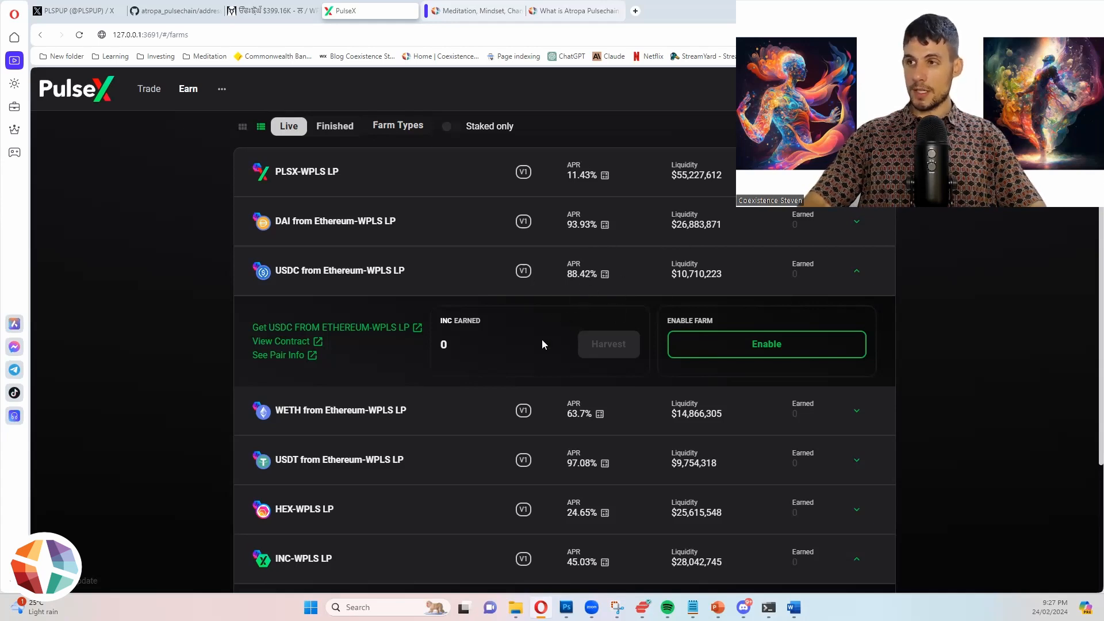
mouse_move(335, 271)
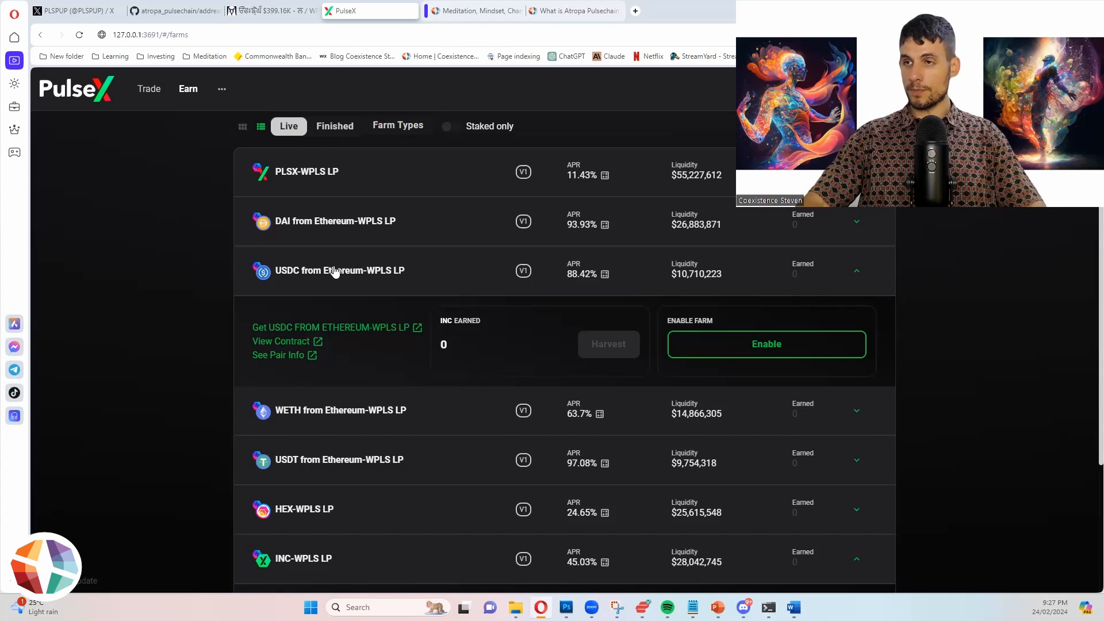
mouse_move(352, 285)
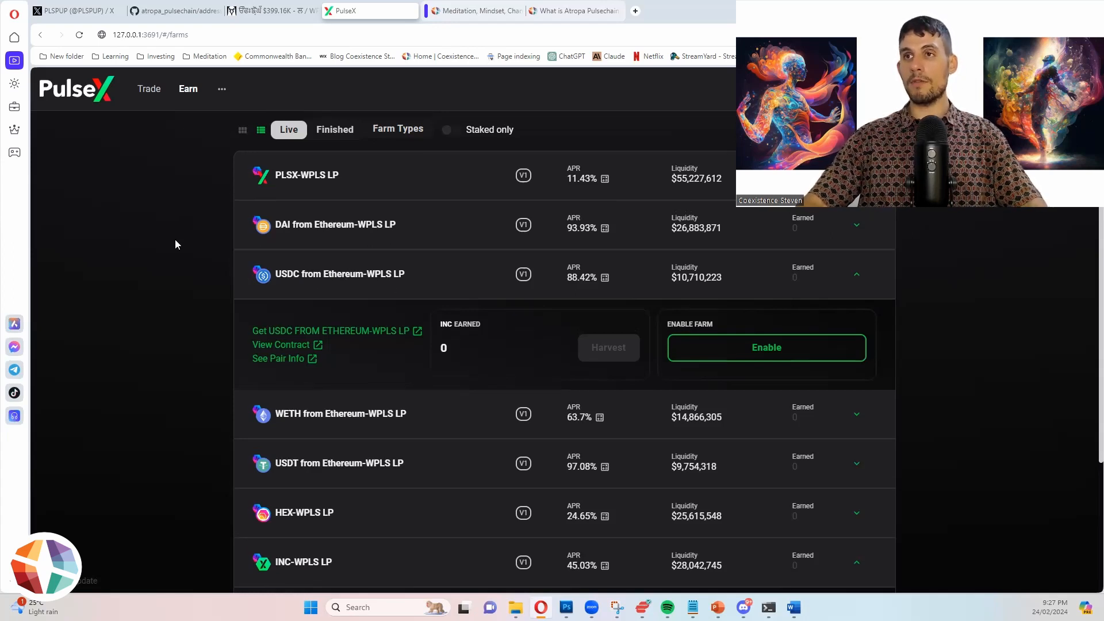
click(148, 88)
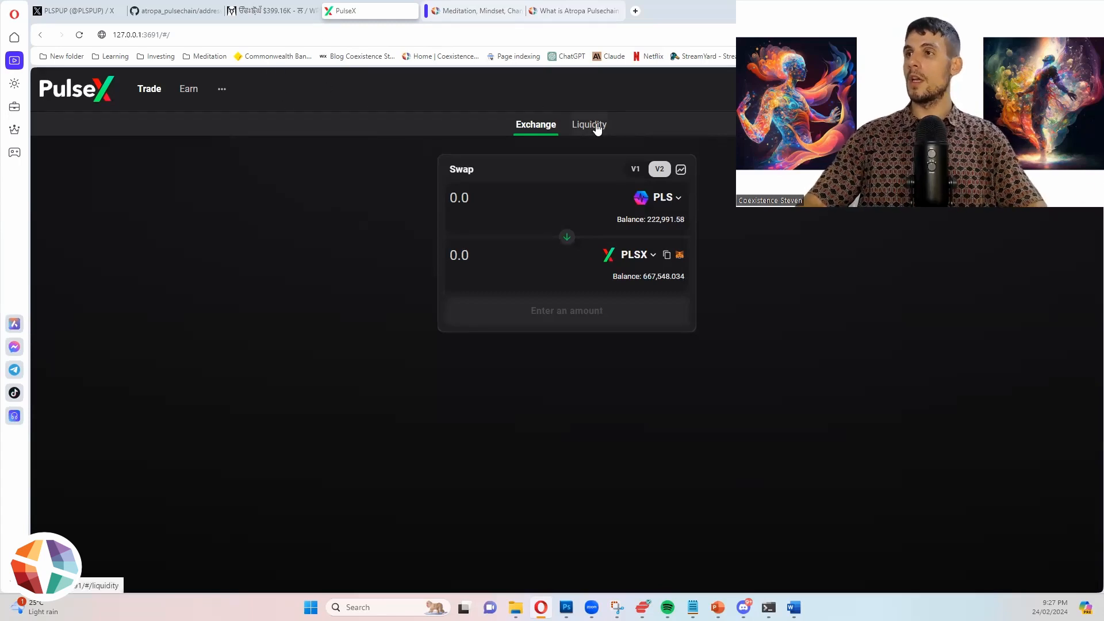
Step: View Your Liquidity, listing TRSI/HEX, HDRN, PLS/TEDDY BEAR and INC/TRSI positions
click(589, 125)
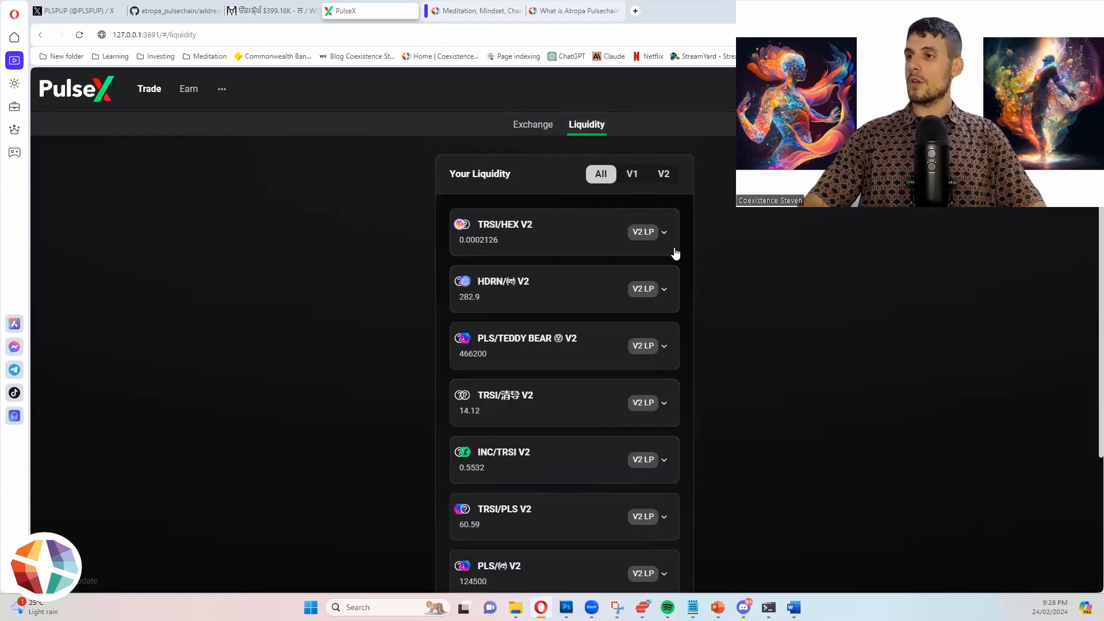
scroll(down, 3)
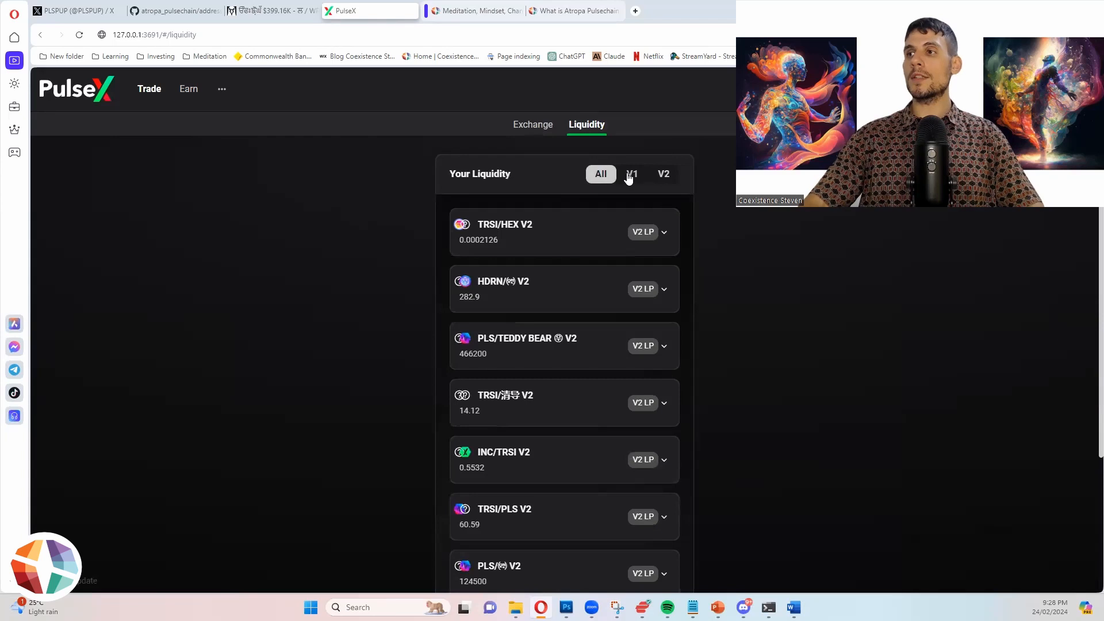
mouse_move(652, 178)
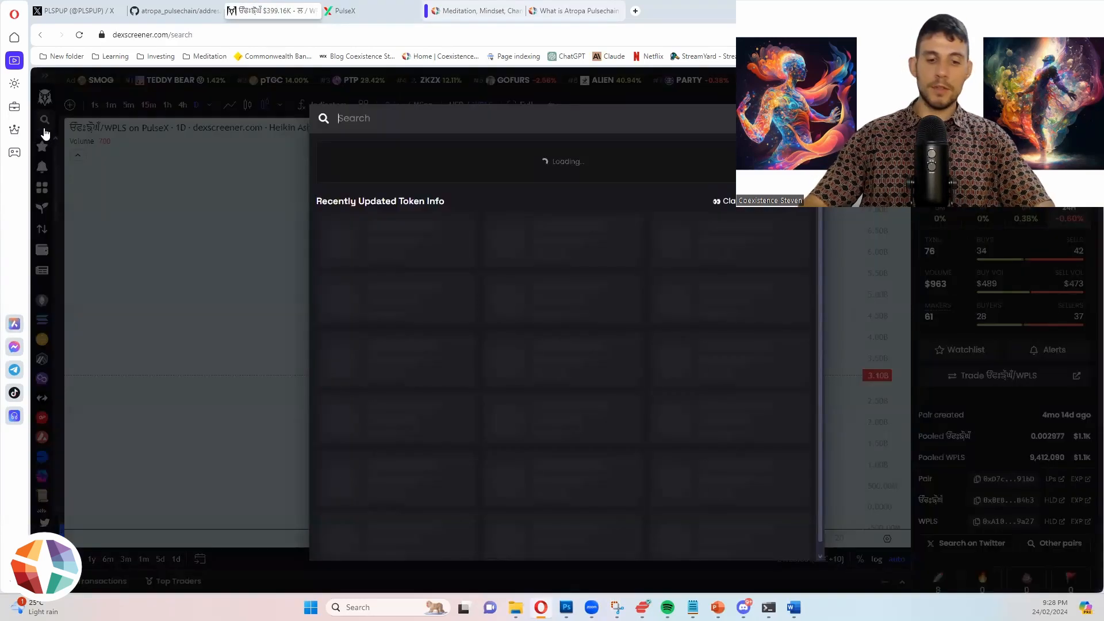
Step: Search the token address 0x0EB4…B4b3 and open its TEDDY BEAR pair
text(0x0EB4EE7d5Ff28cbF68565A174f7E5e186c36B4b3)
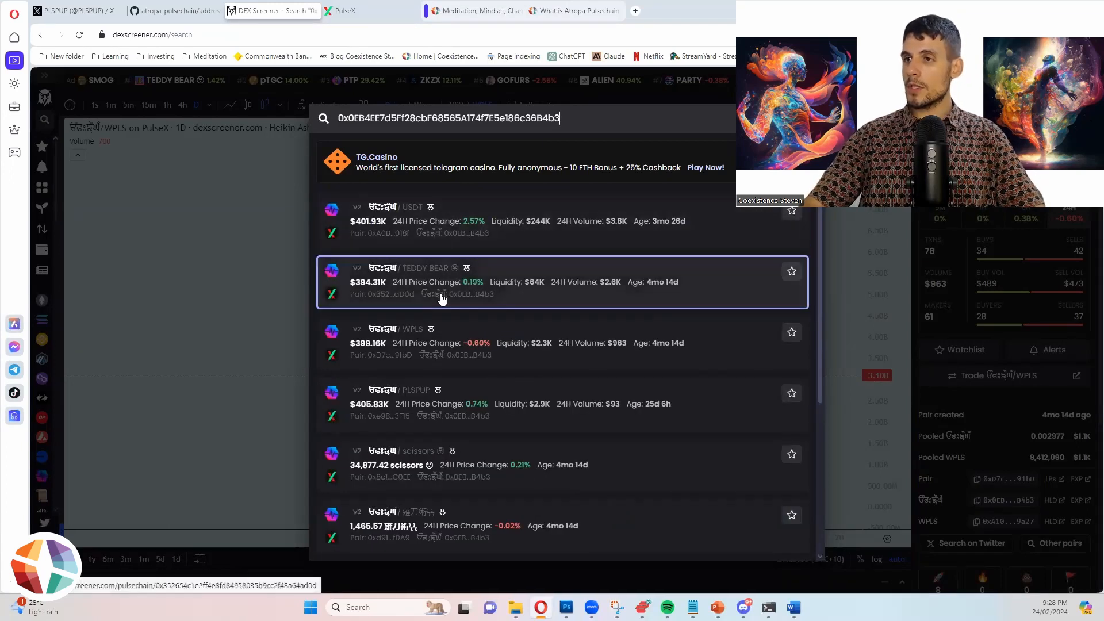
scroll(down, 3)
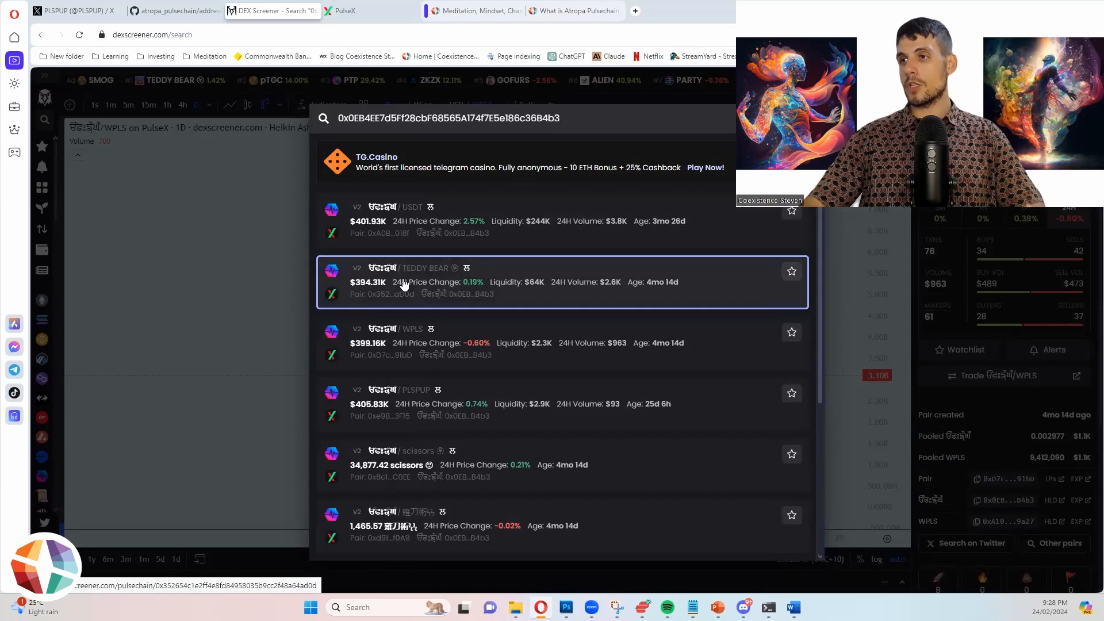
click(423, 282)
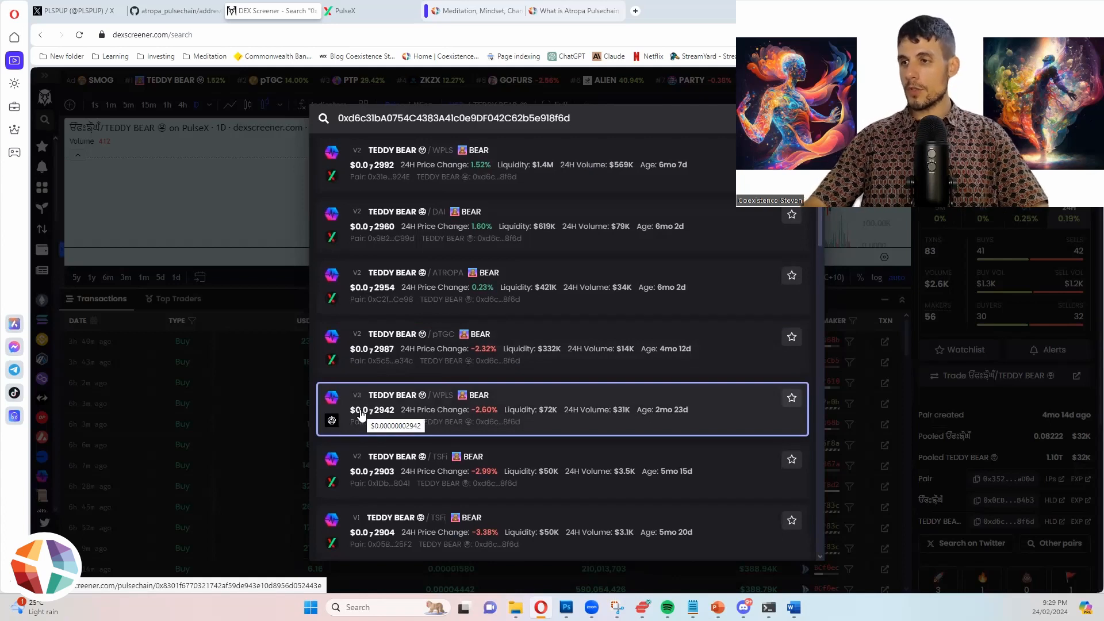
Step: Search the TEDDY BEAR address plus 'atropa' to narrow results to TEDDY BEAR/ATROPA pairs
scroll(down, 3)
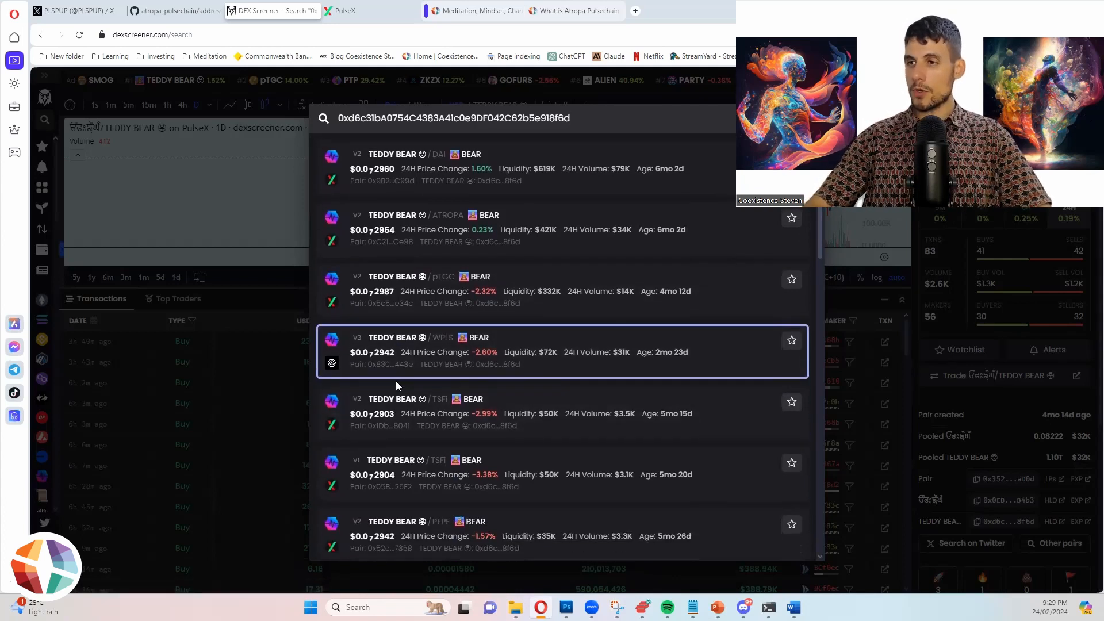
scroll(down, 3)
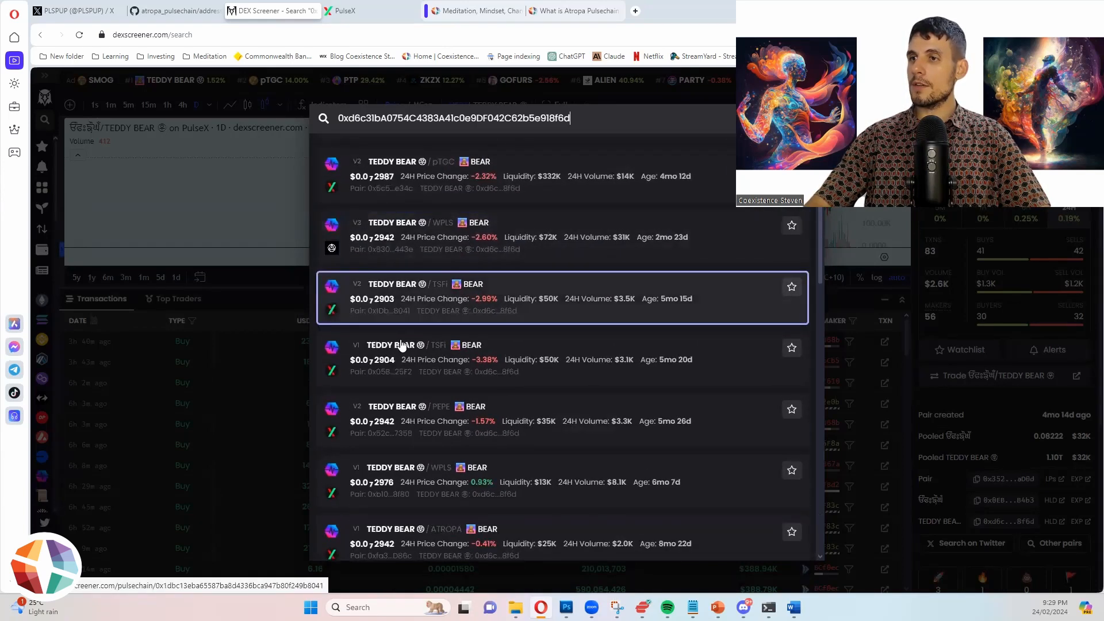
scroll(down, 3)
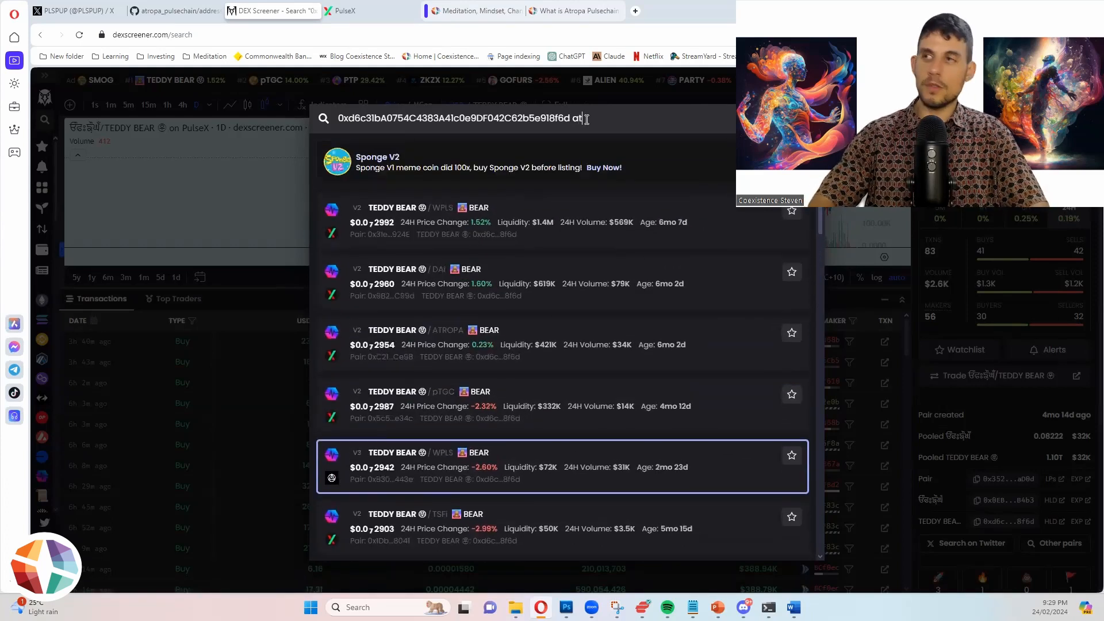
text(atropa)
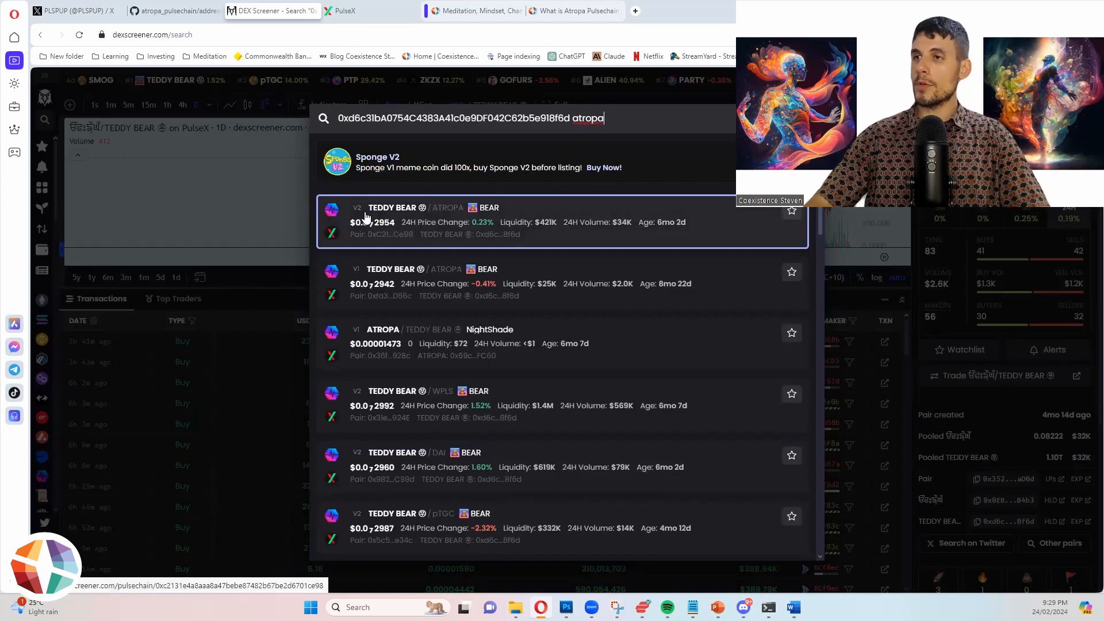
mouse_move(360, 282)
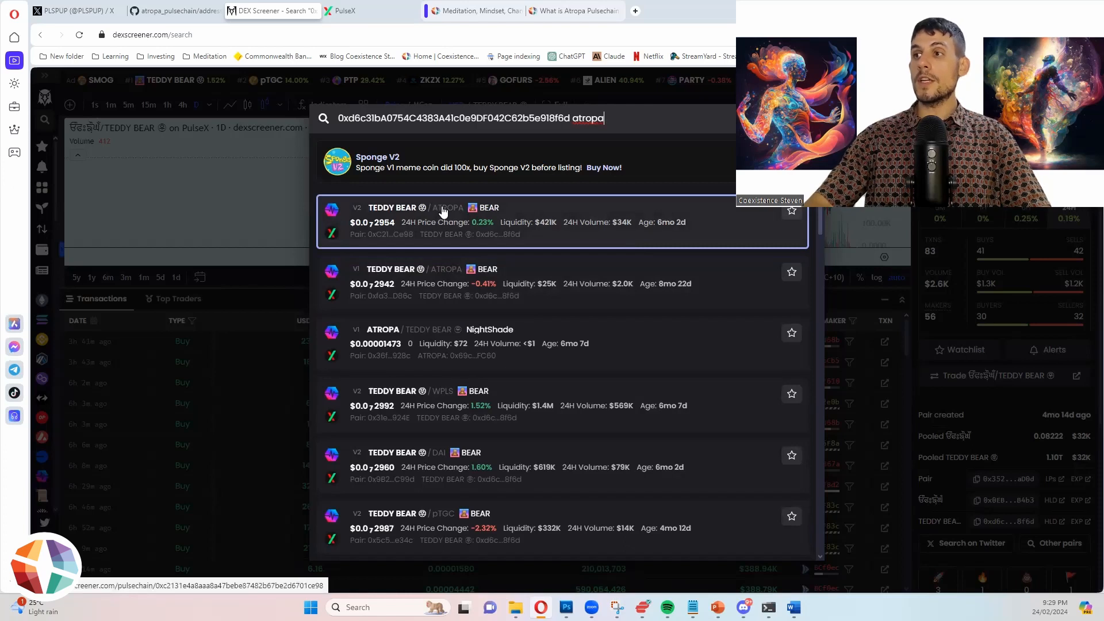
mouse_move(615, 242)
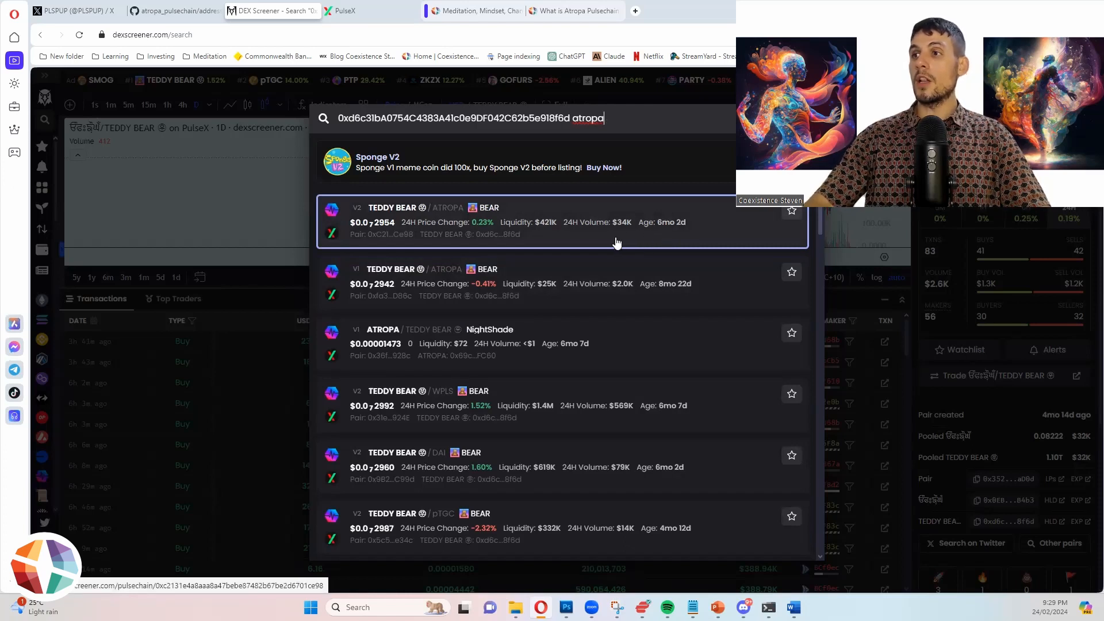
mouse_move(633, 228)
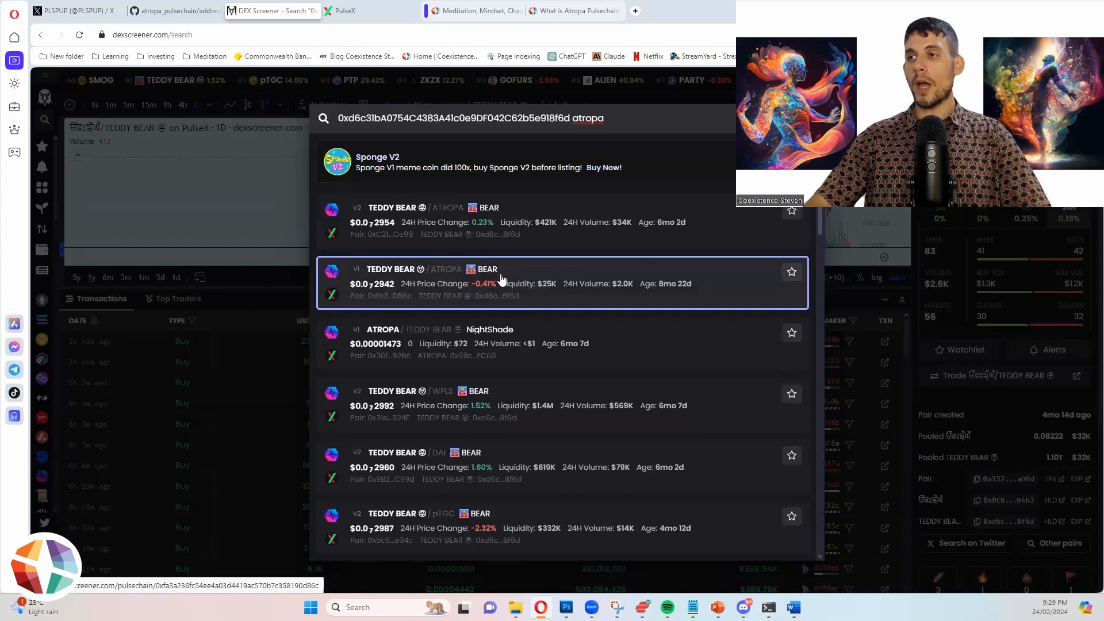
mouse_move(535, 222)
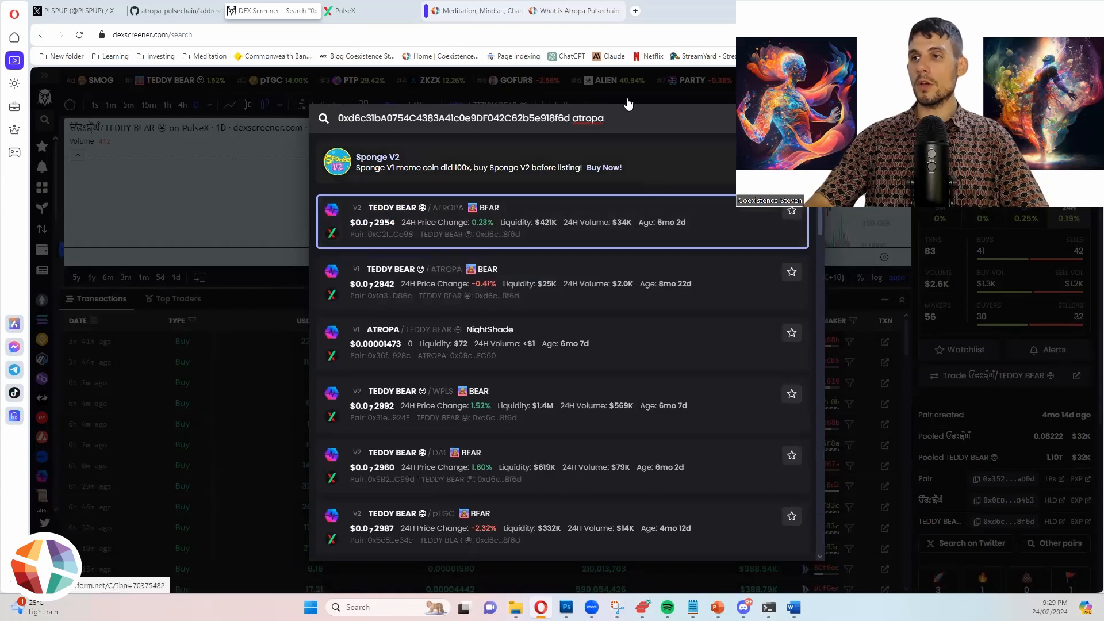
mouse_move(641, 198)
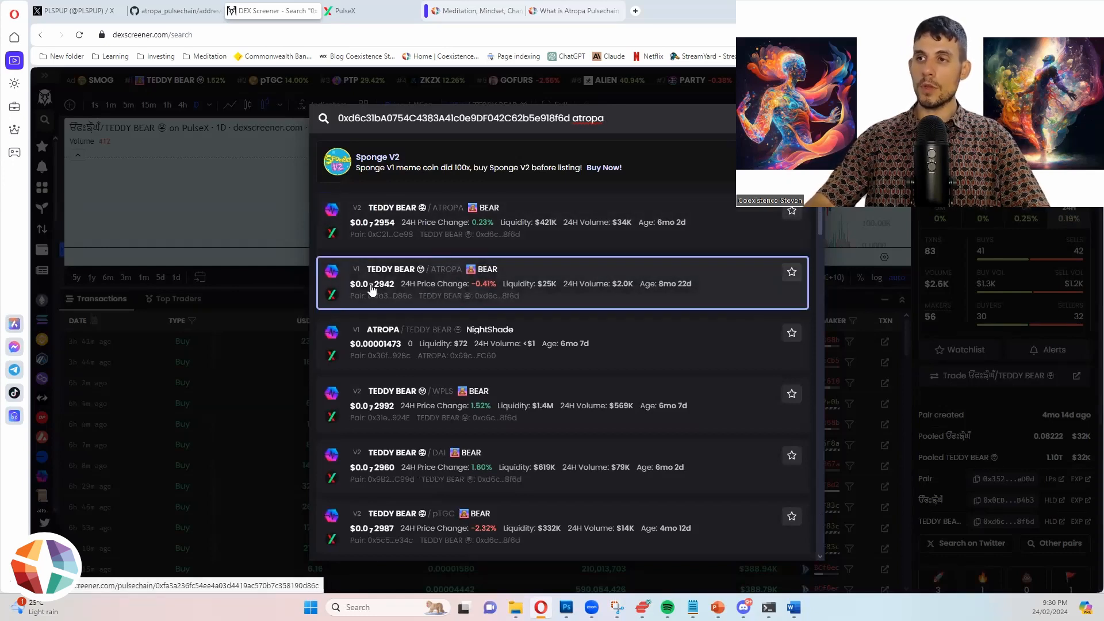
mouse_move(370, 220)
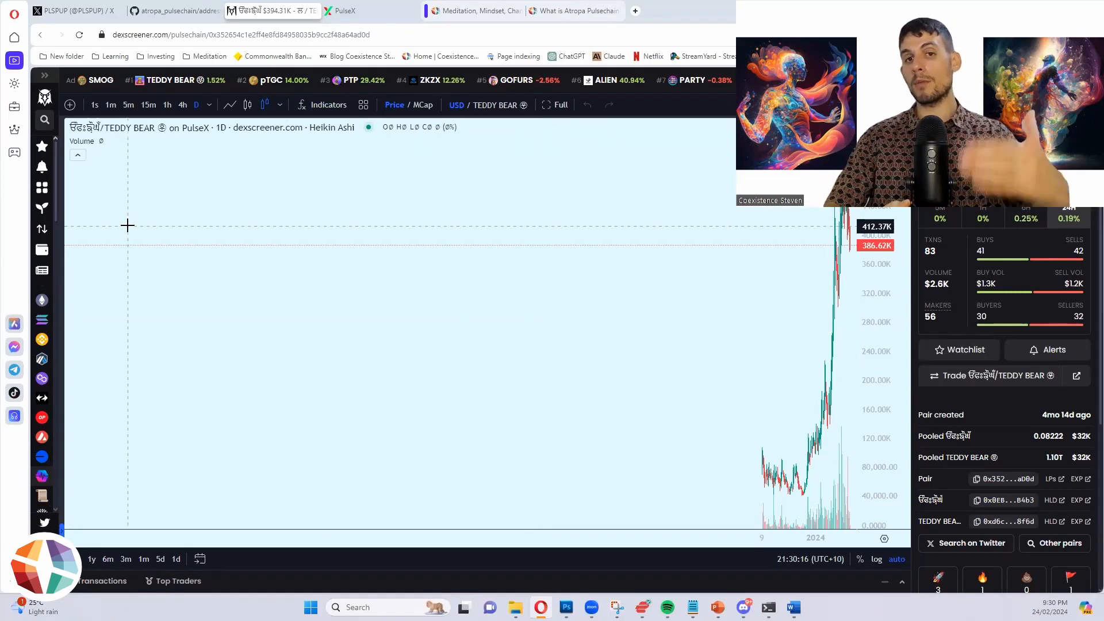
Step: Return to the liquidity positions list and start adding liquidity to a new pool
click(345, 11)
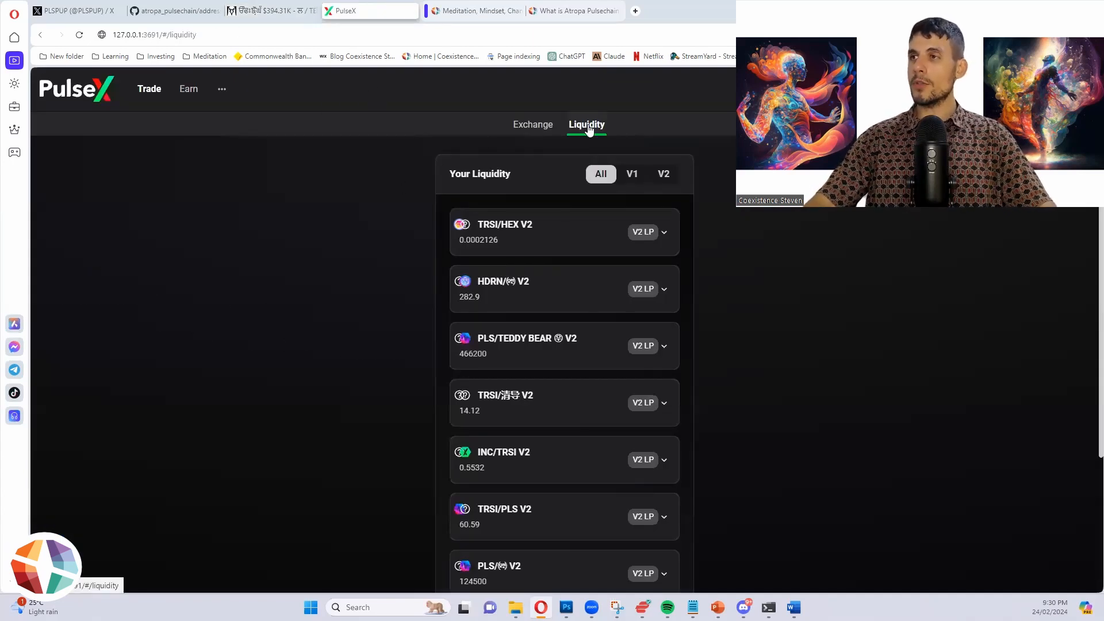
scroll(down, 3)
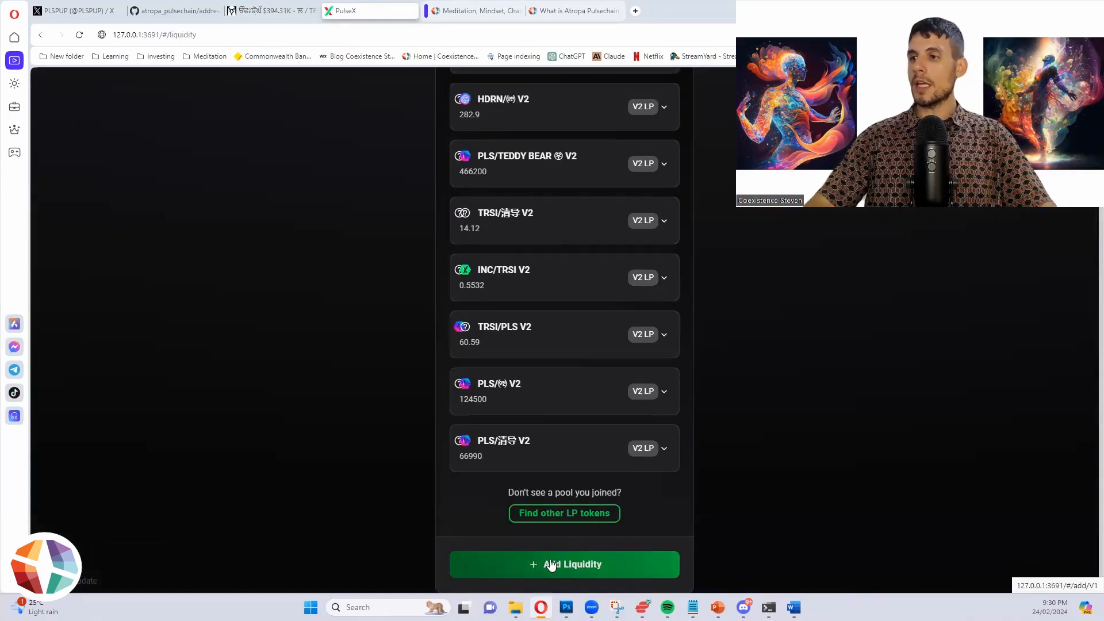
click(564, 564)
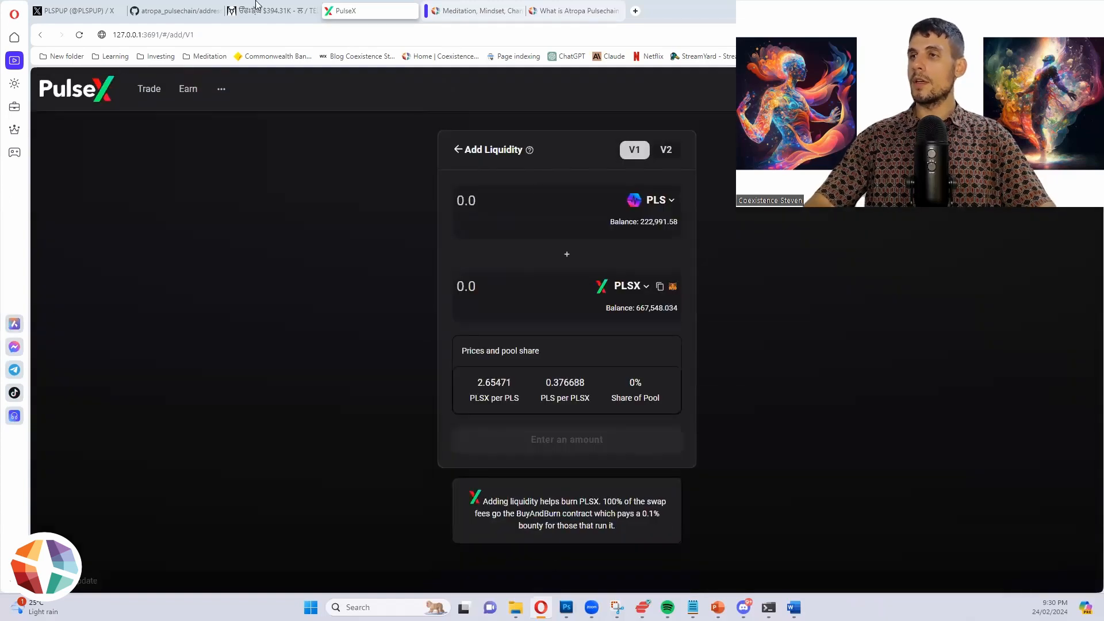
Step: Check the TEDDY BEAR pair chart, then open the token list for the second token
click(270, 11)
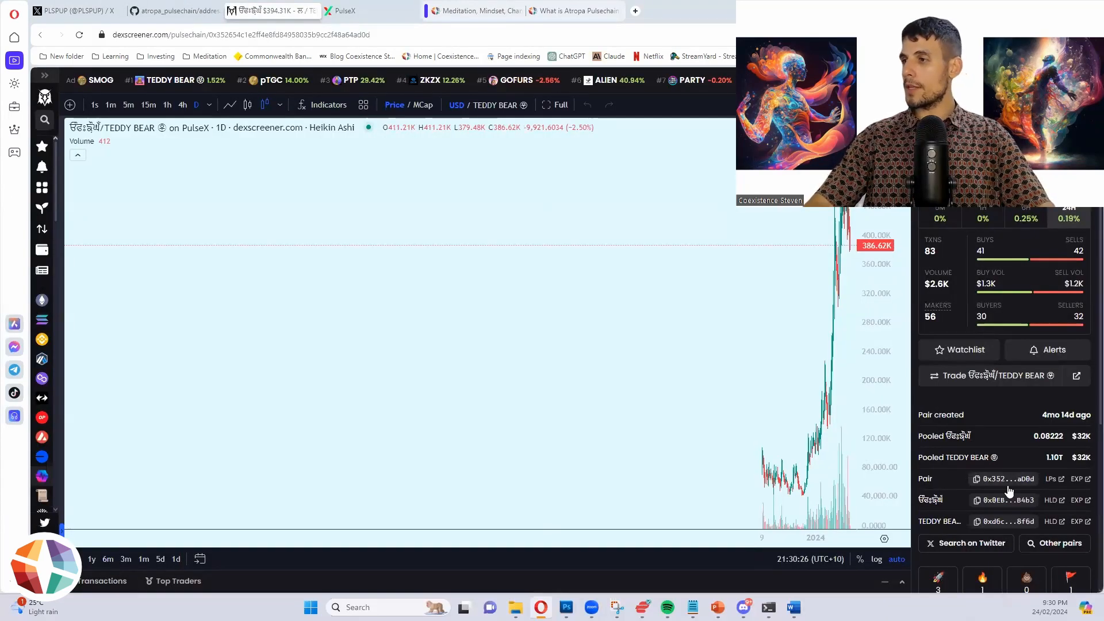
click(974, 479)
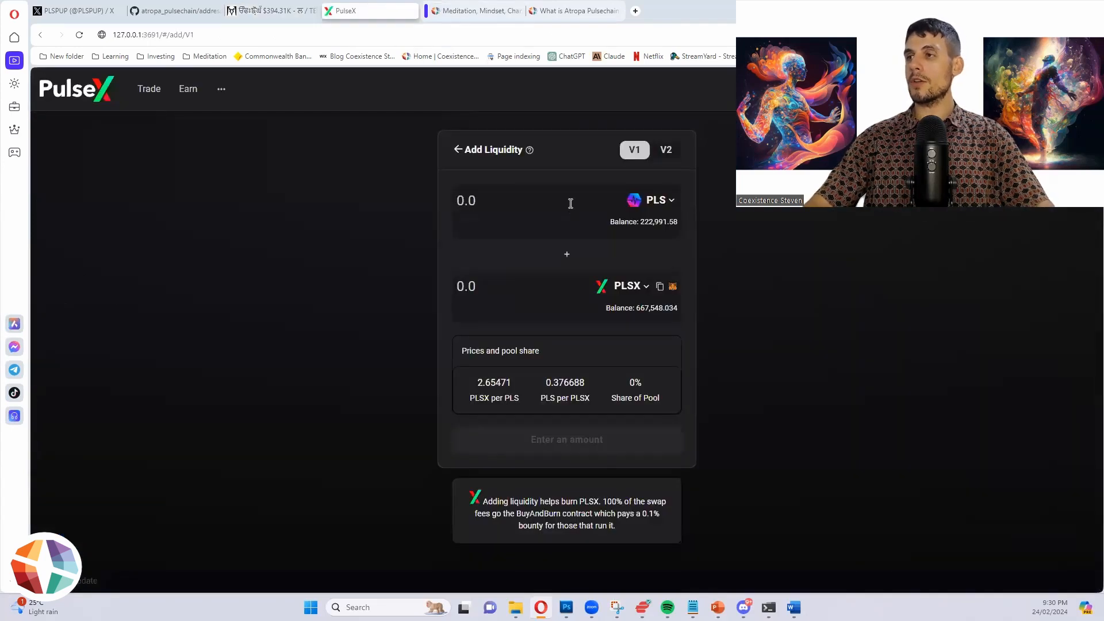
click(625, 285)
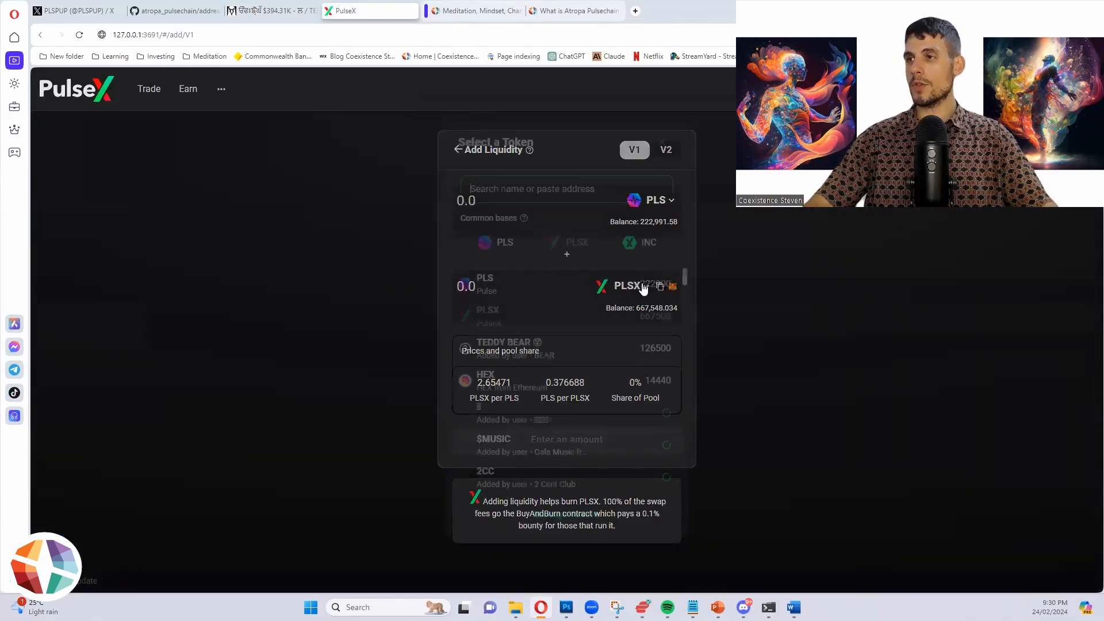
scroll(down, 3)
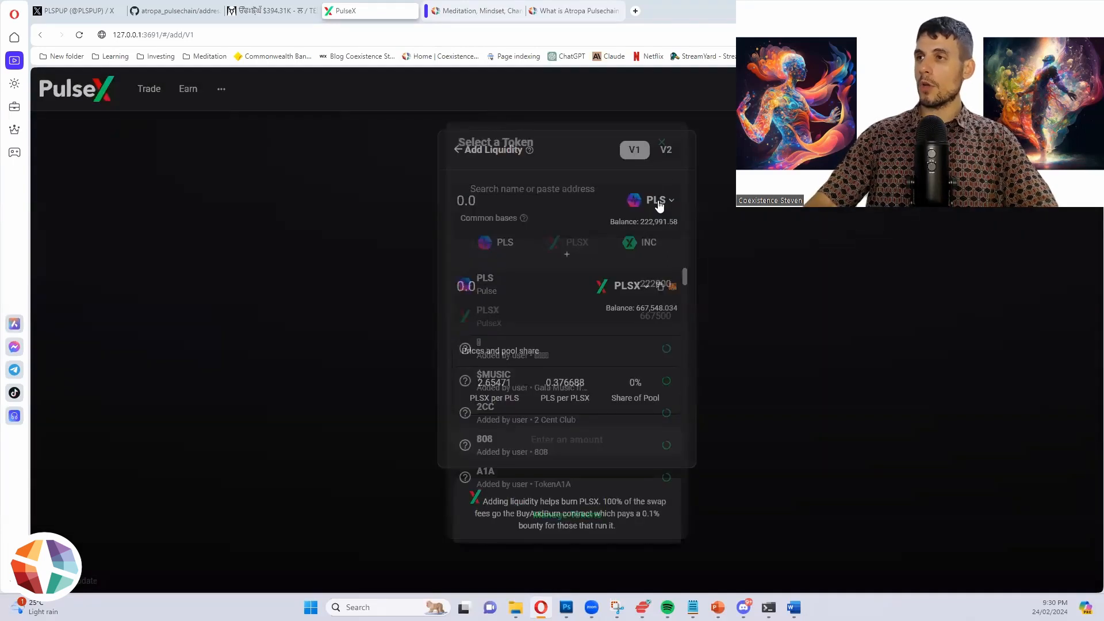
Step: Pick the Thai-named token as PLS's liquidity partner by pasting contract address B4EE7d…B4b3
text(B4EE7d5Ff28cbF68565A174f7E5e186c36B4b3)
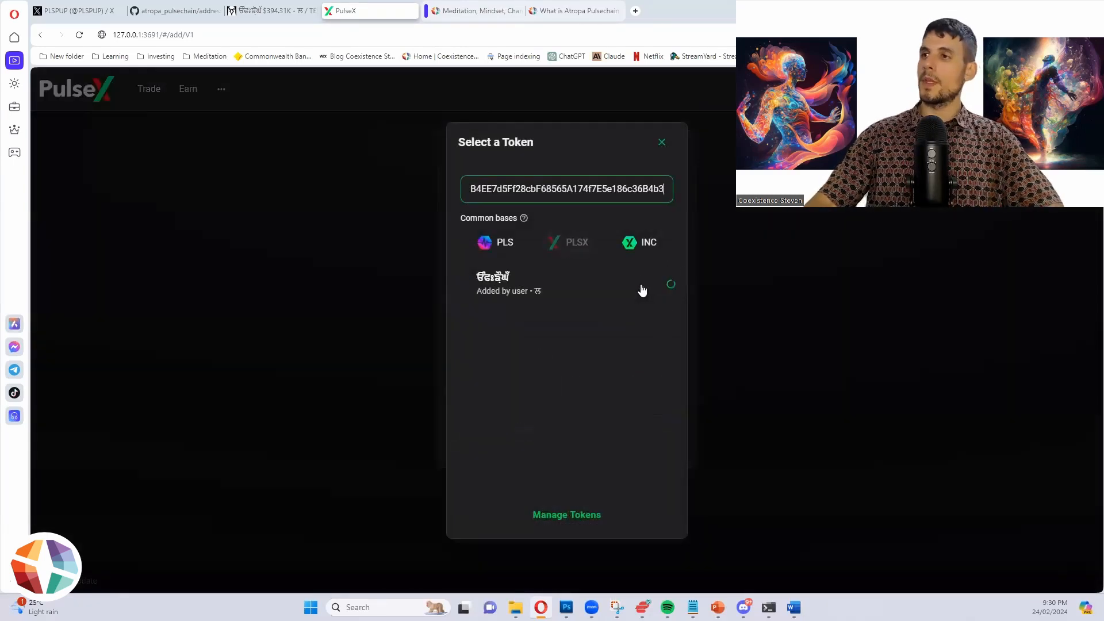
click(552, 283)
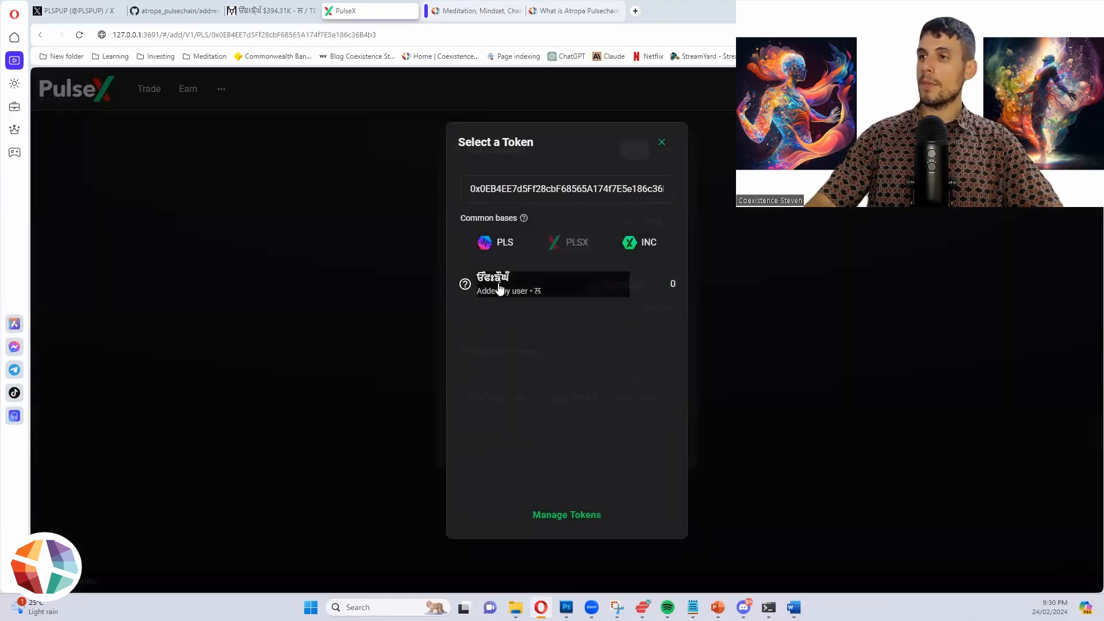
click(542, 283)
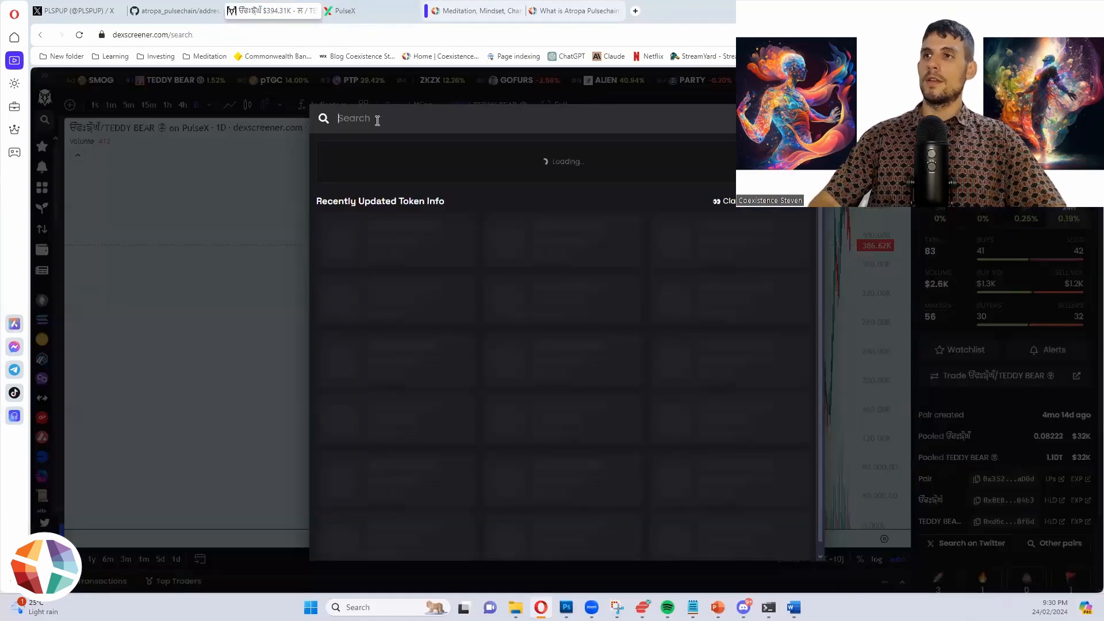
Step: Search DexScreener for contract 0xcEB4EE7d…B4b3, then return to the PulseX pool form
text(0xcEB4EE7d5Ff28cbF68565A174f7E5e186c36B4b3)
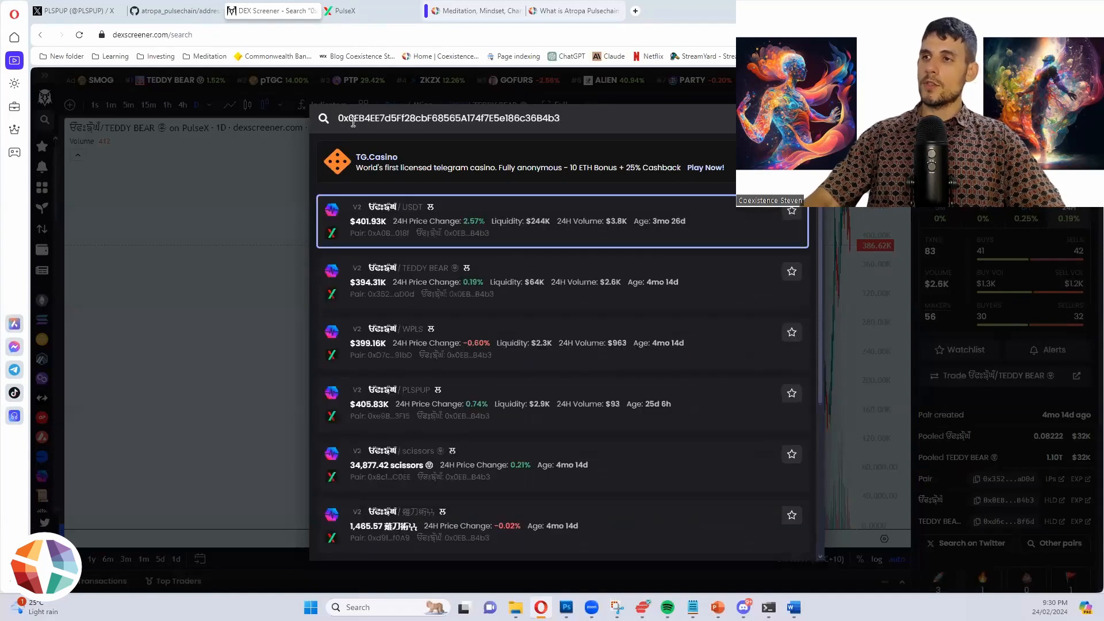
mouse_move(359, 338)
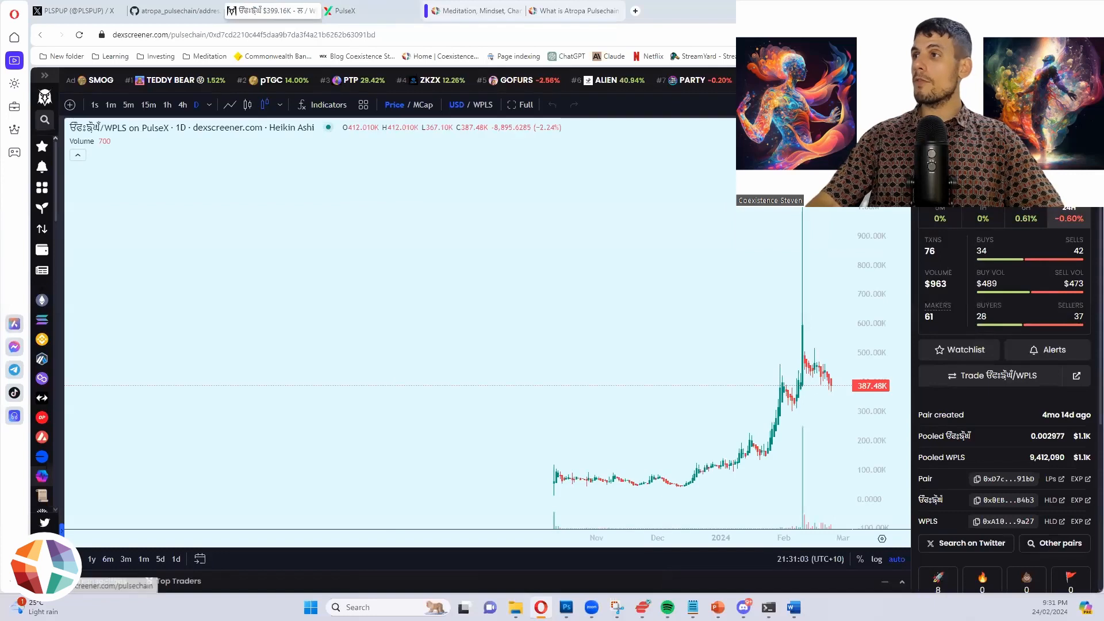
click(345, 11)
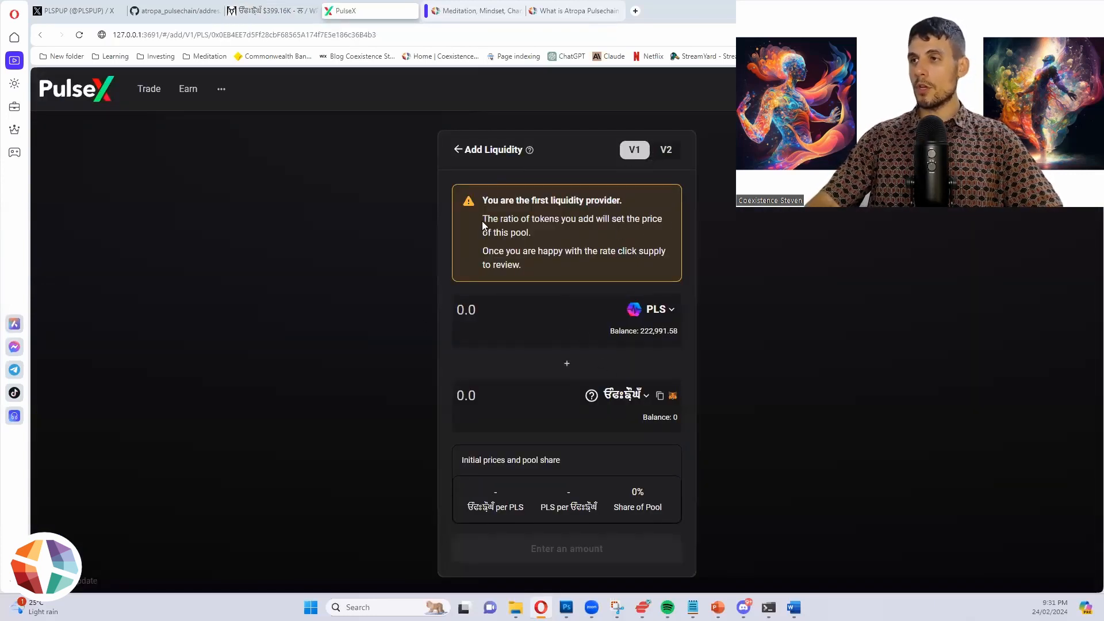
Step: Browse the token list, then go back to the Your Liquidity positions list
click(620, 395)
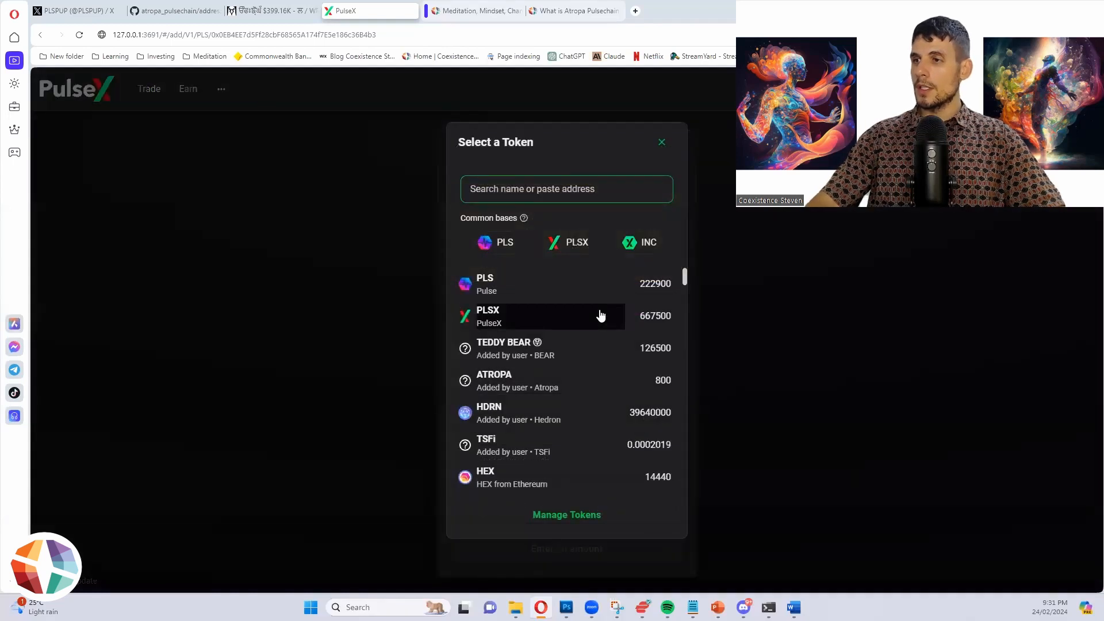
scroll(down, 3)
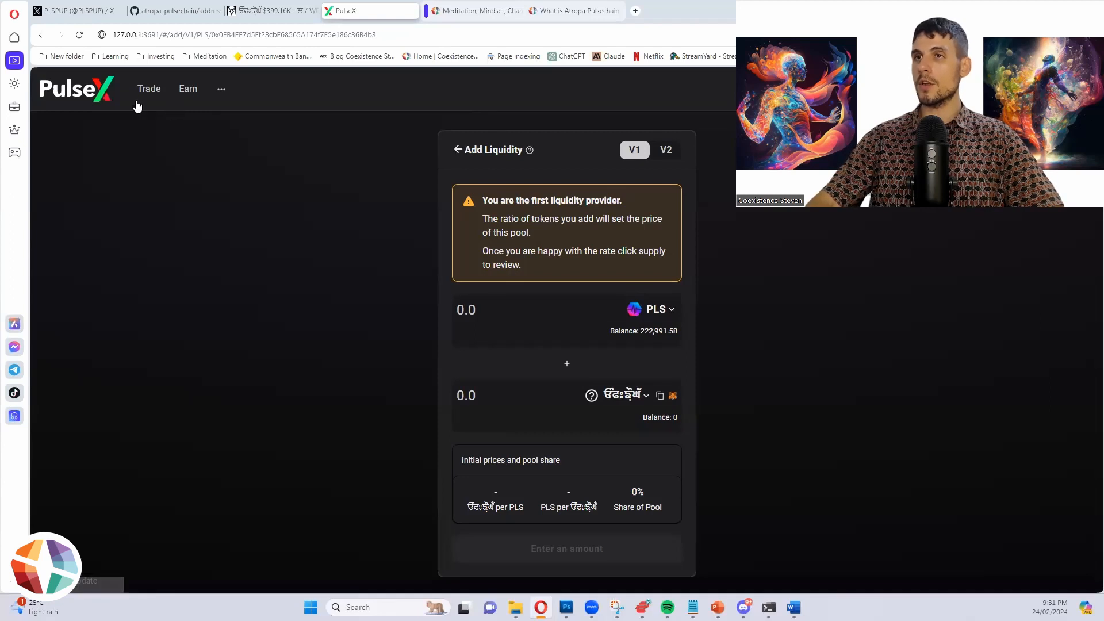
click(458, 150)
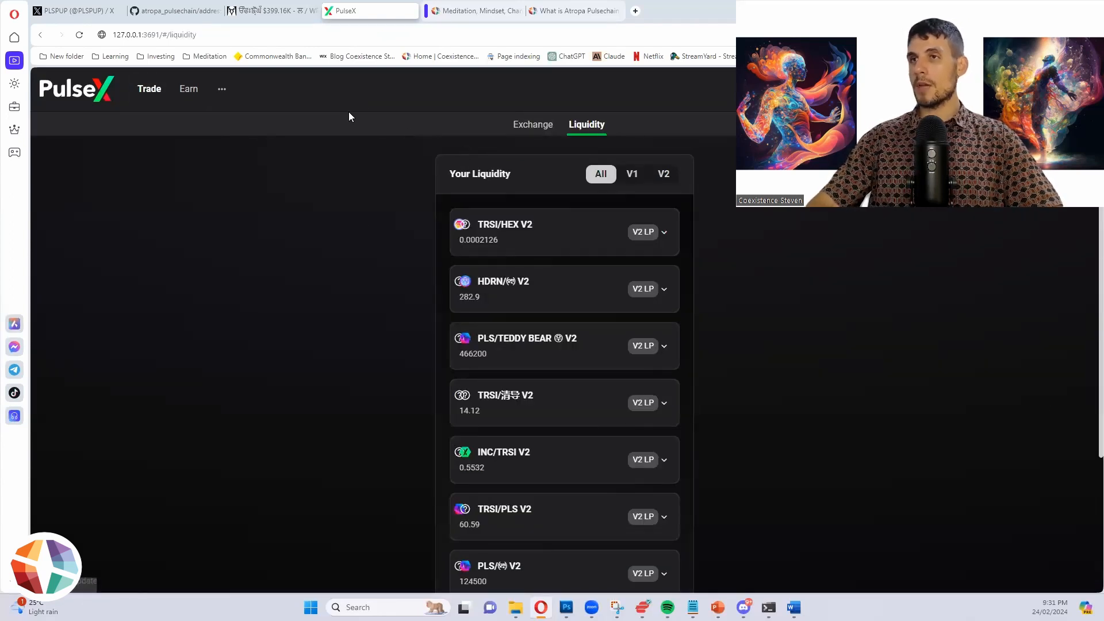
Step: On the swap page, set PLSX as the input and the new token as output
click(533, 124)
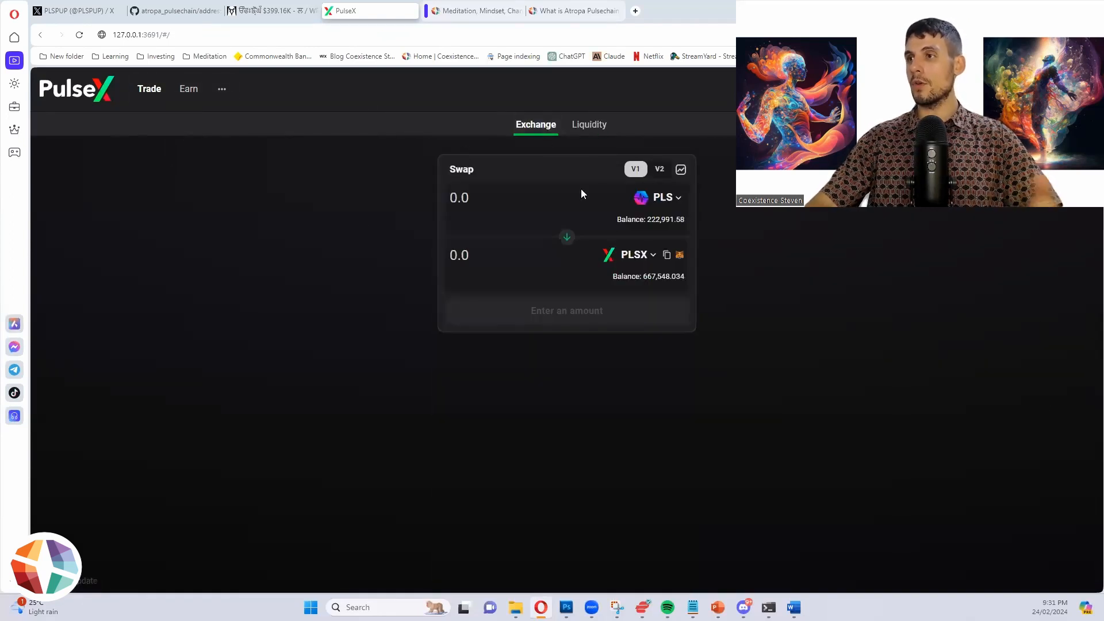
click(658, 198)
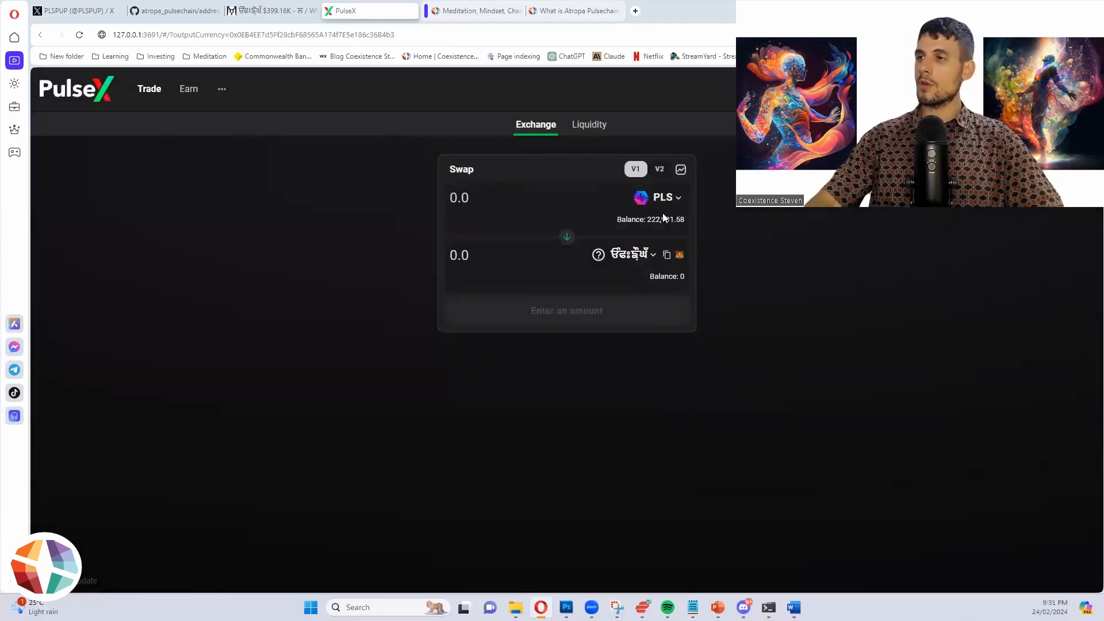
mouse_move(682, 211)
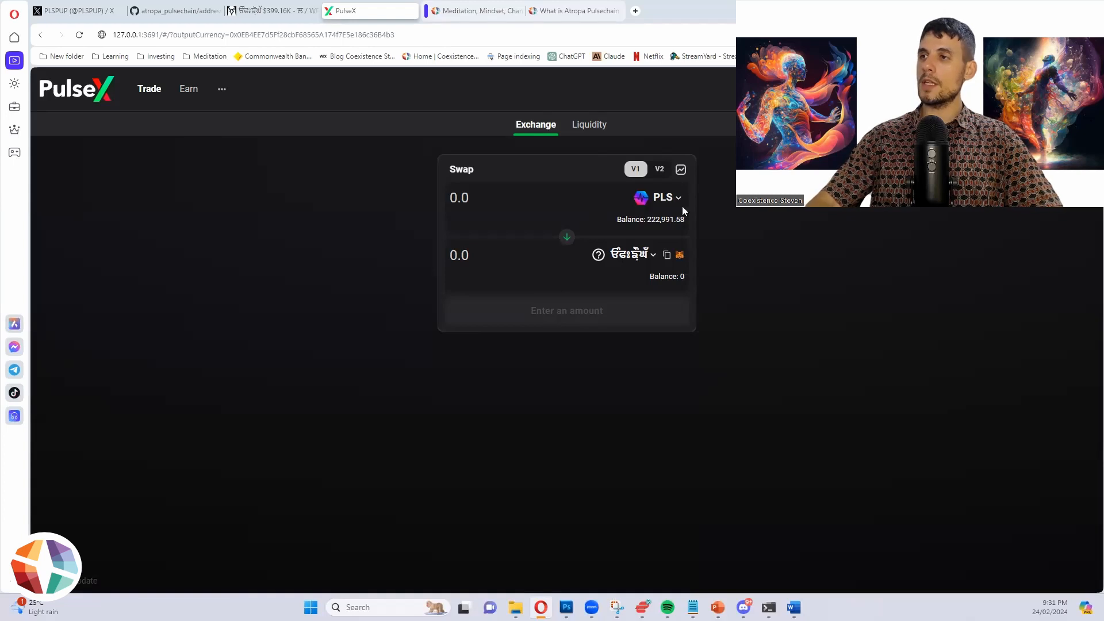
click(660, 197)
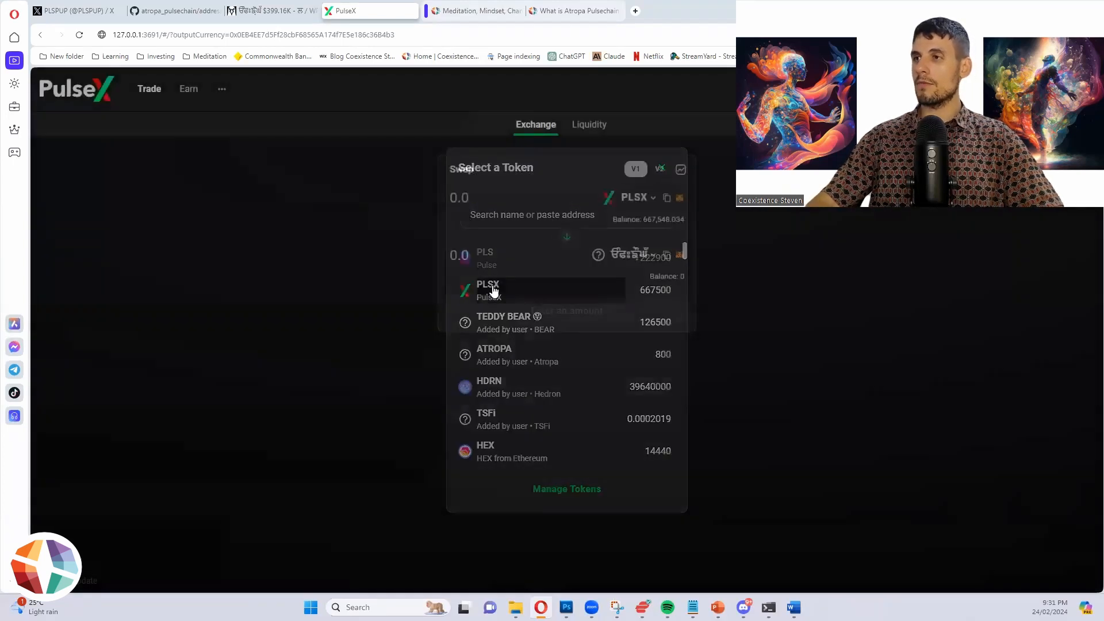
click(489, 289)
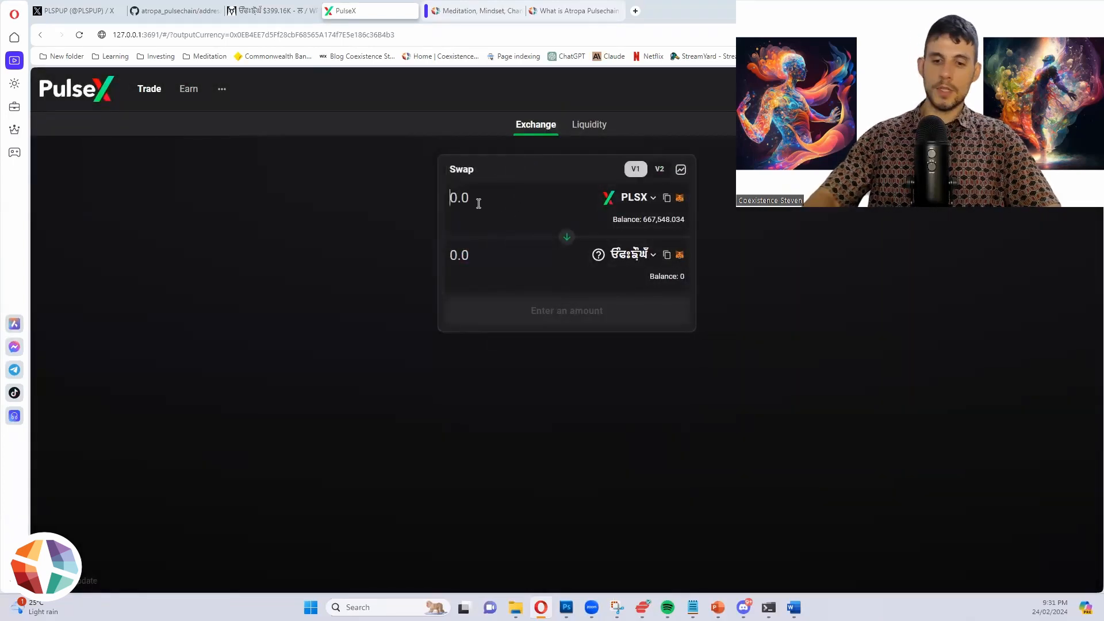
Step: Enter 100,000 PLSX, route the swap through V2, and review it
text(1000000)
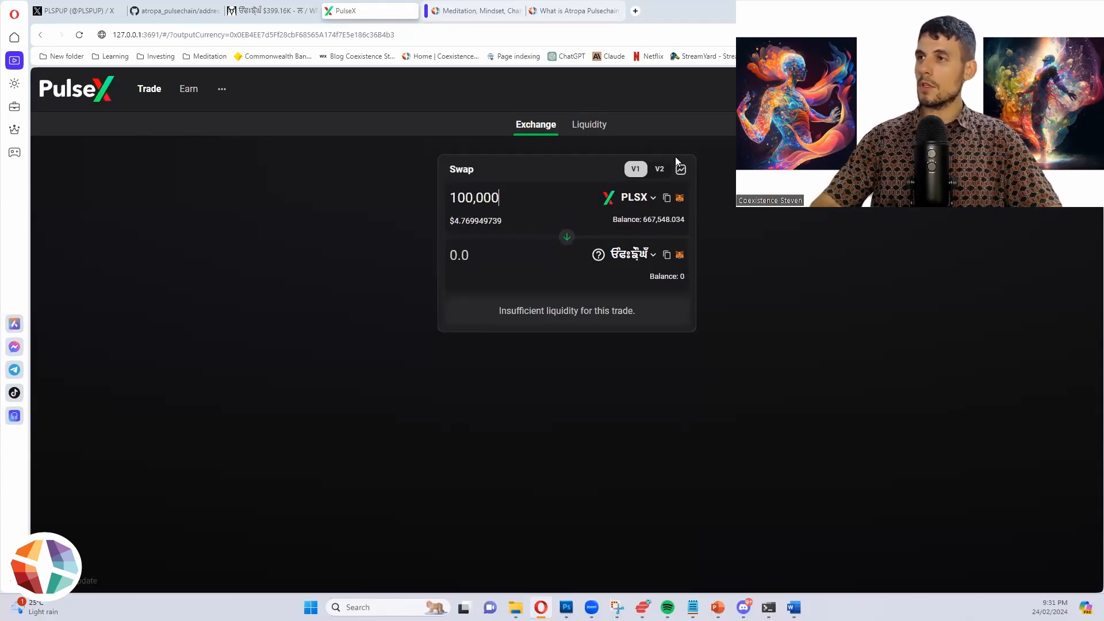
click(658, 169)
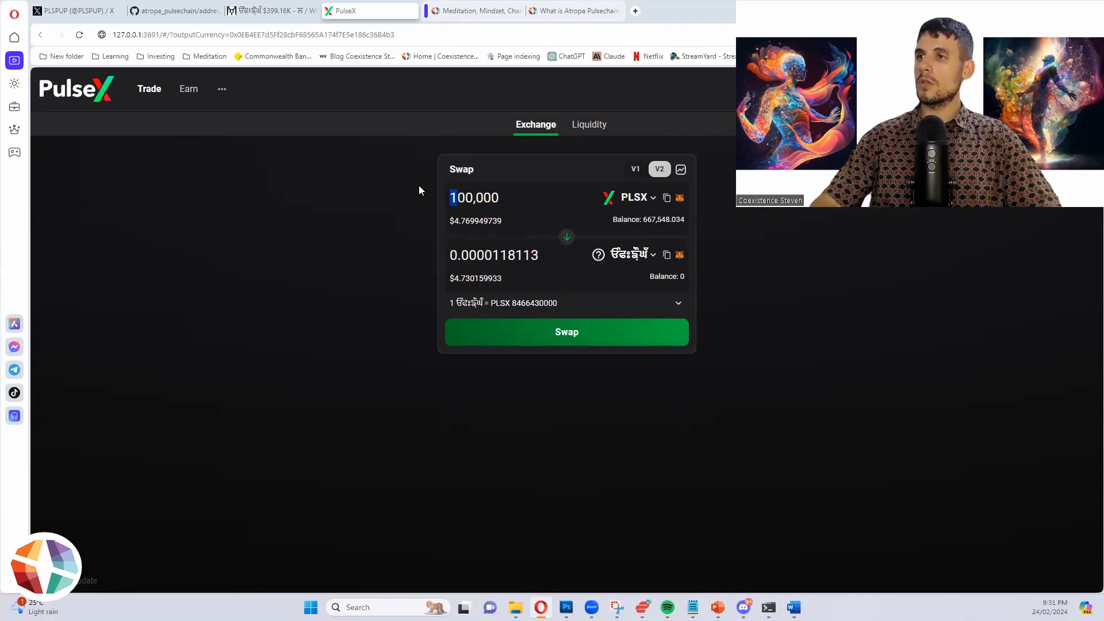
text(200000)
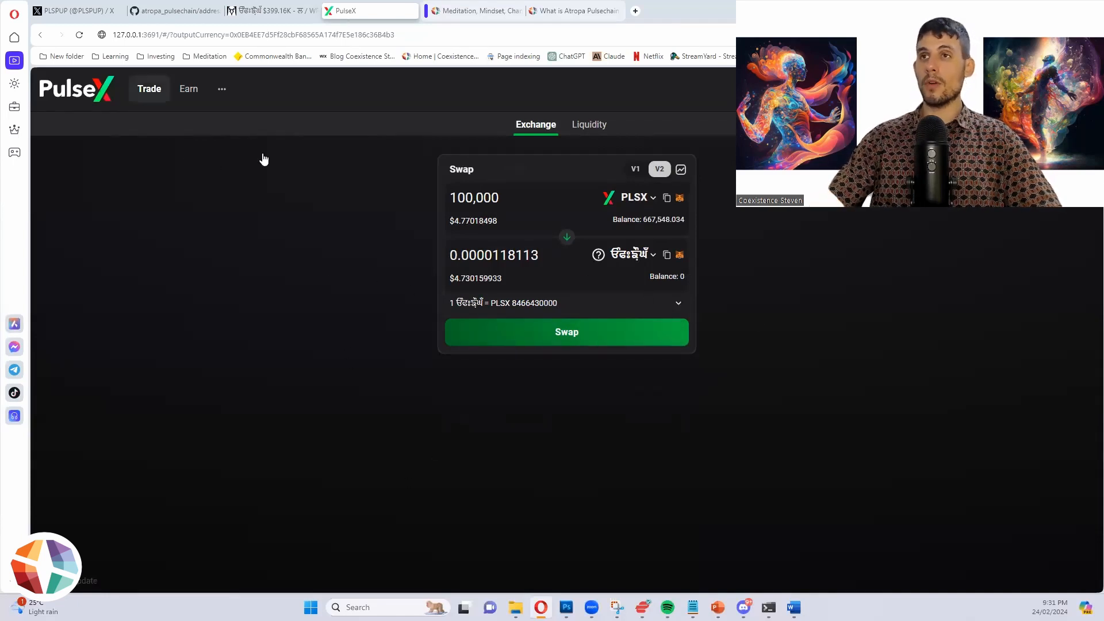
click(566, 332)
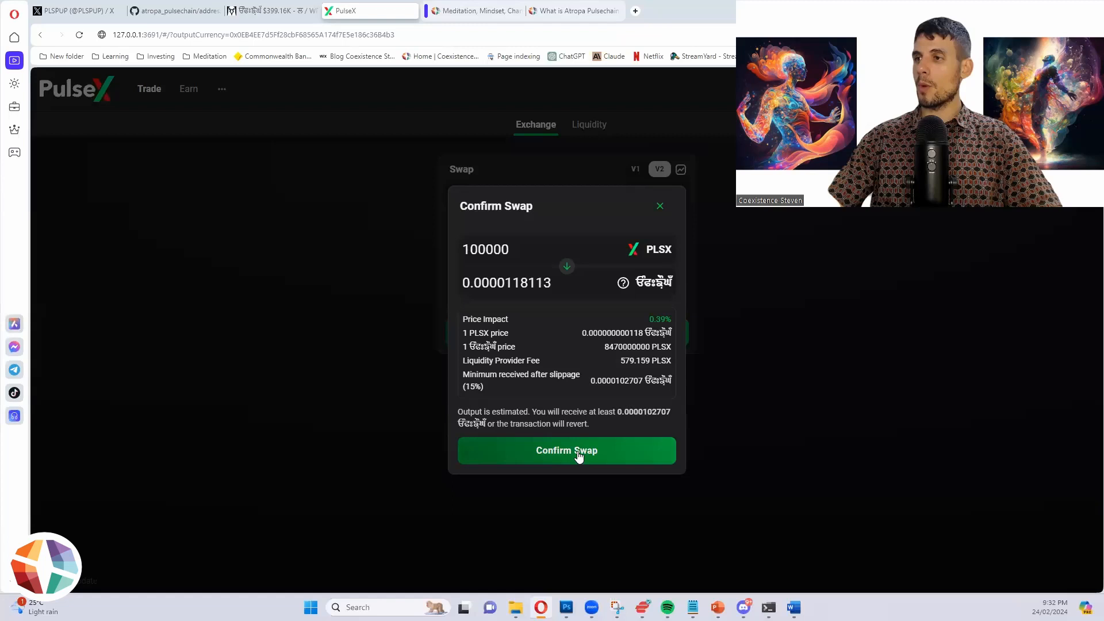
Step: Confirm the 100,000 PLSX swap, add the new token to MetaMask, and dismiss the notice
click(566, 450)
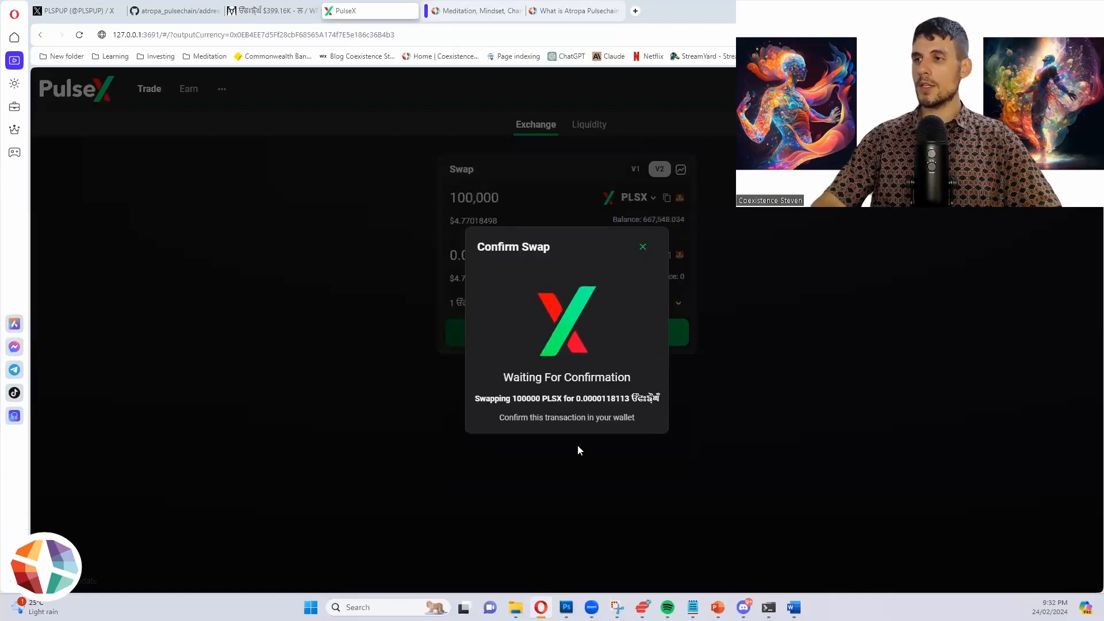
mouse_move(609, 473)
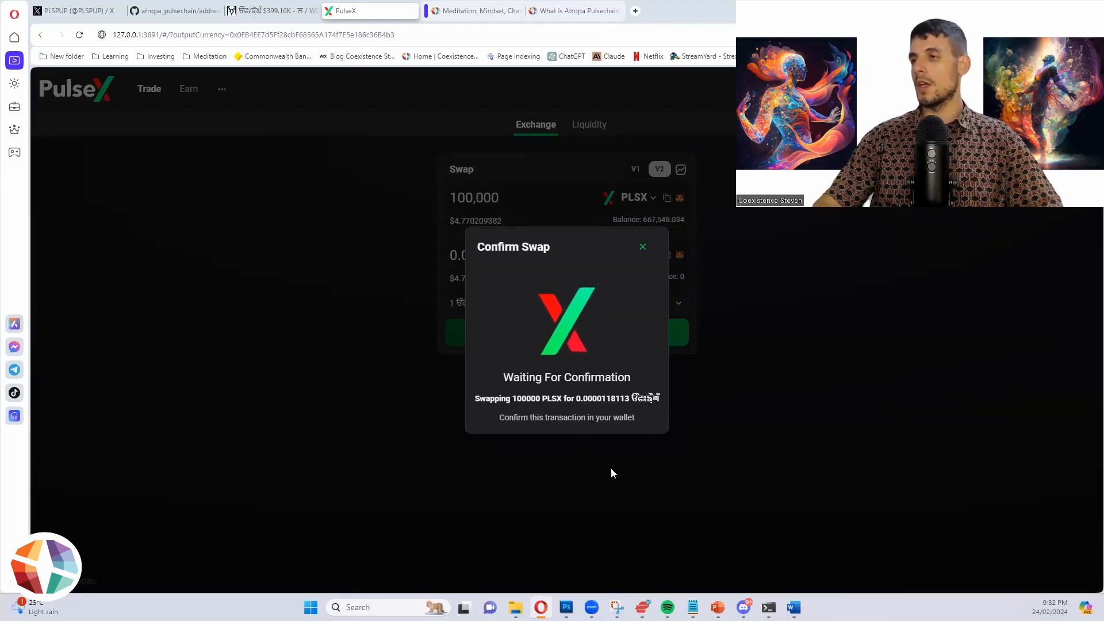
mouse_move(689, 324)
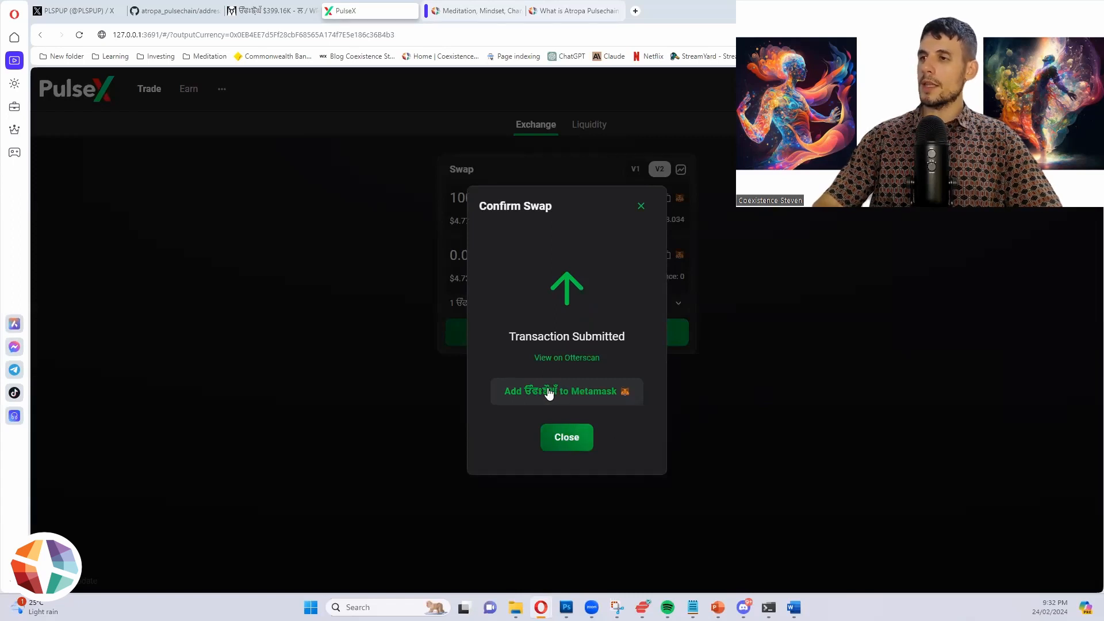
click(566, 391)
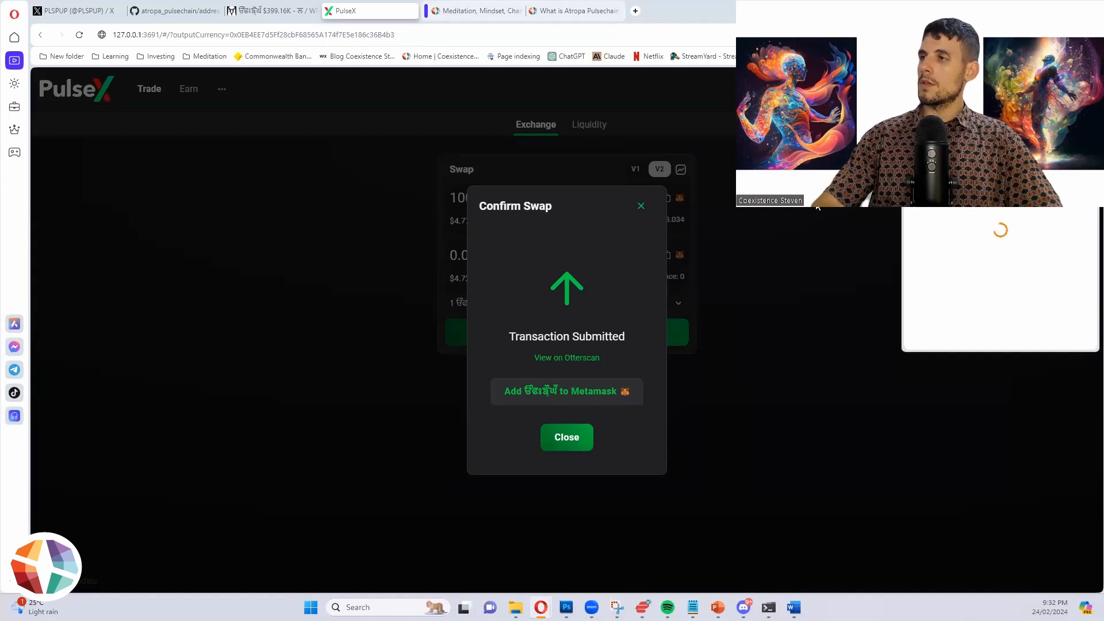
click(566, 391)
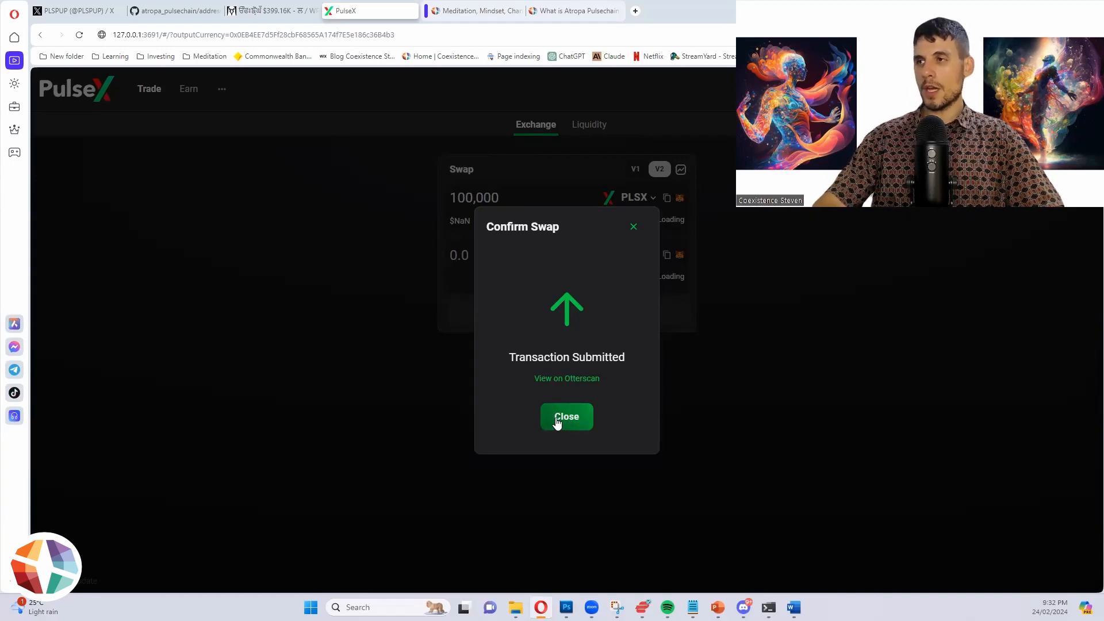
mouse_move(683, 283)
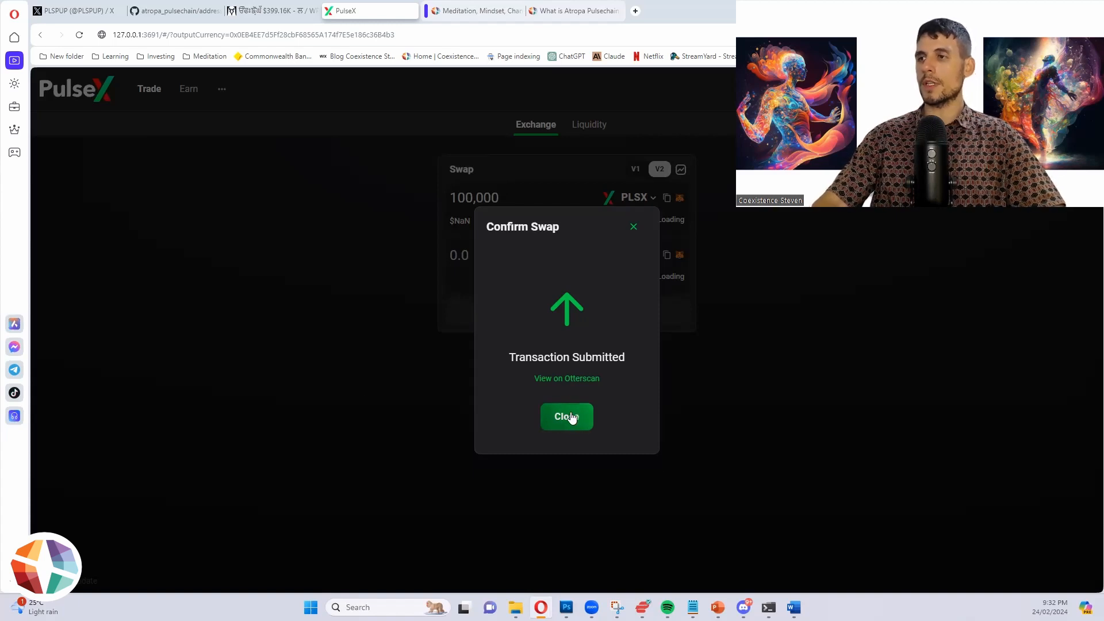
click(565, 416)
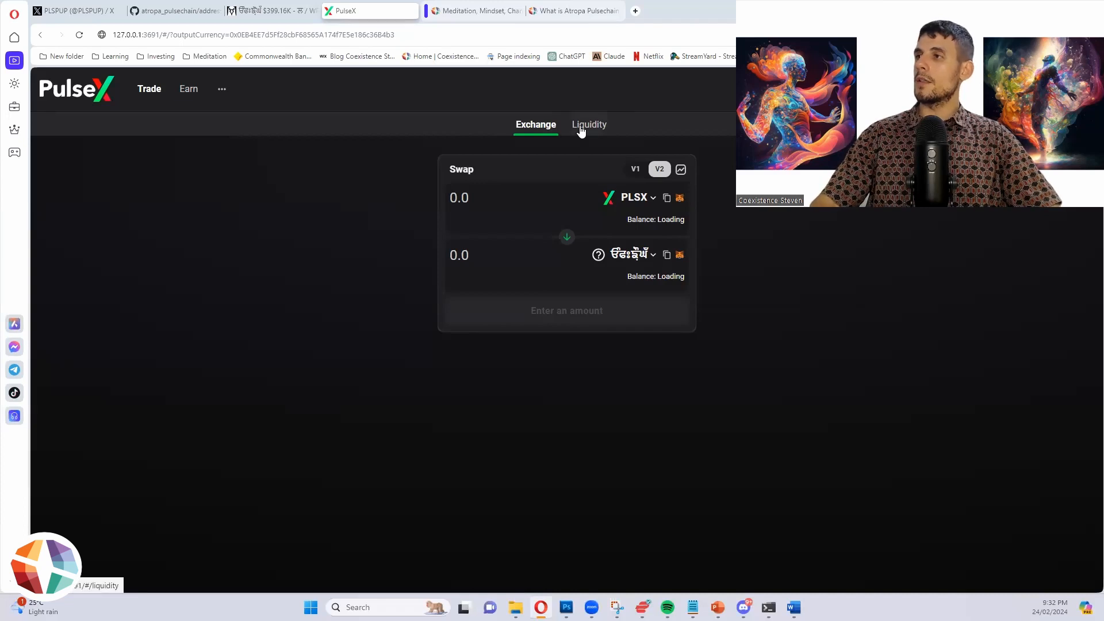
Step: Start a new V1 pool from Your Liquidity and replace PLSX with the new token
click(589, 125)
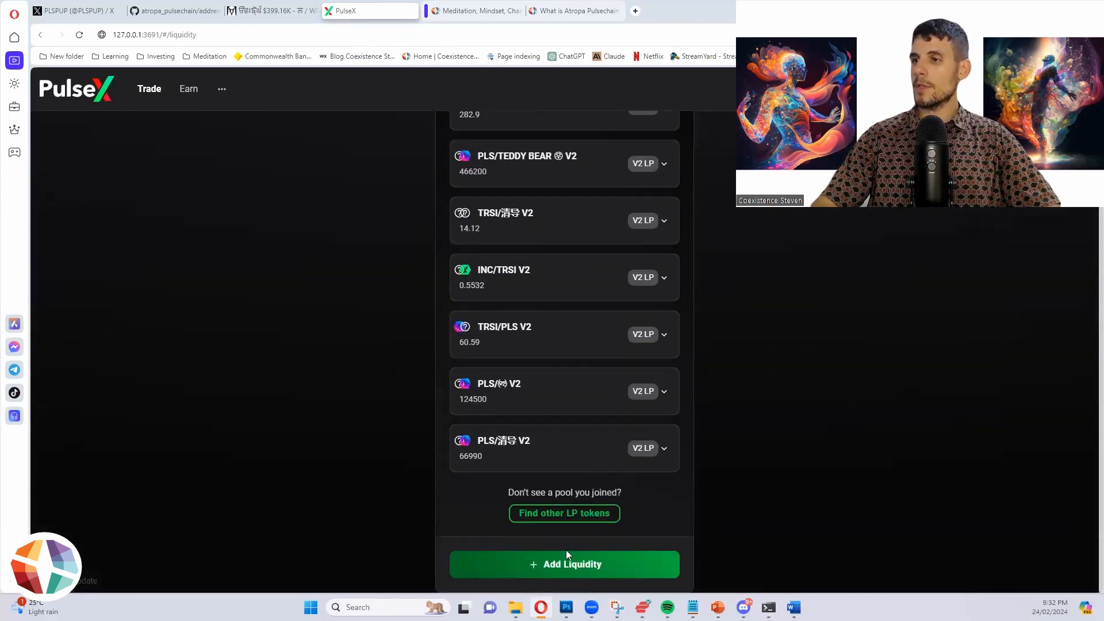
click(564, 564)
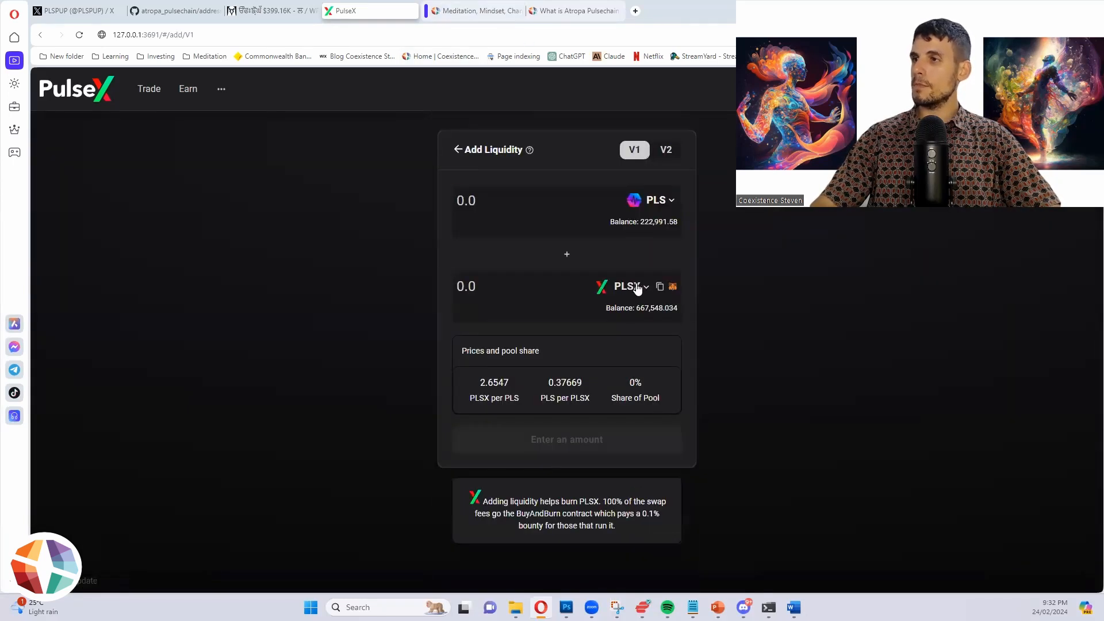
click(625, 286)
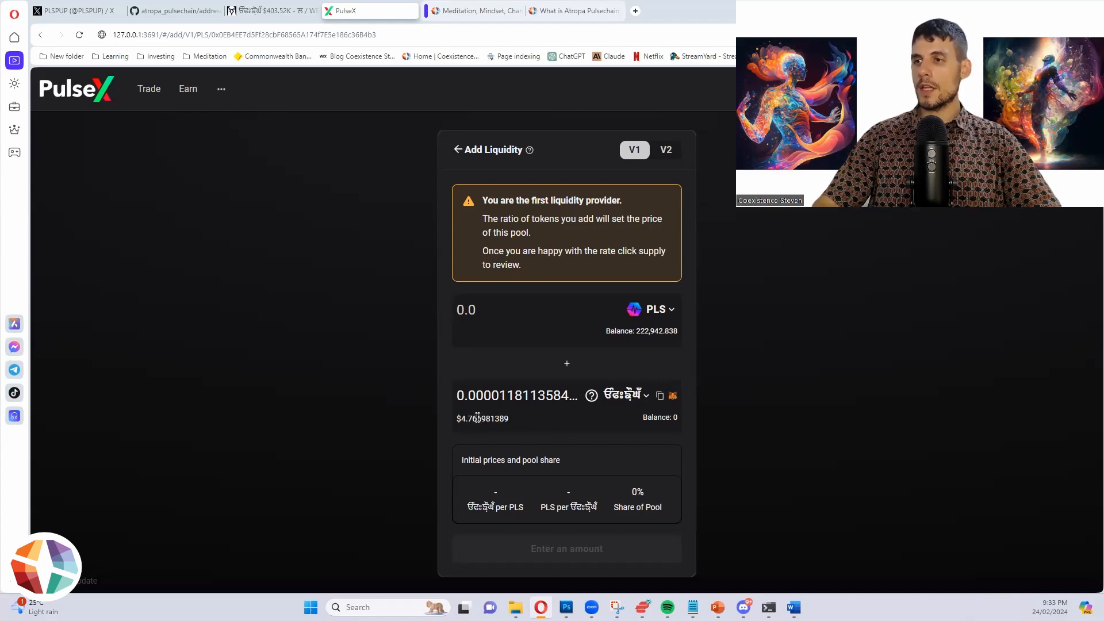
Step: Set the PLS amount to 37,643 and approve the new token for spending in MetaMask
double_click(470, 418)
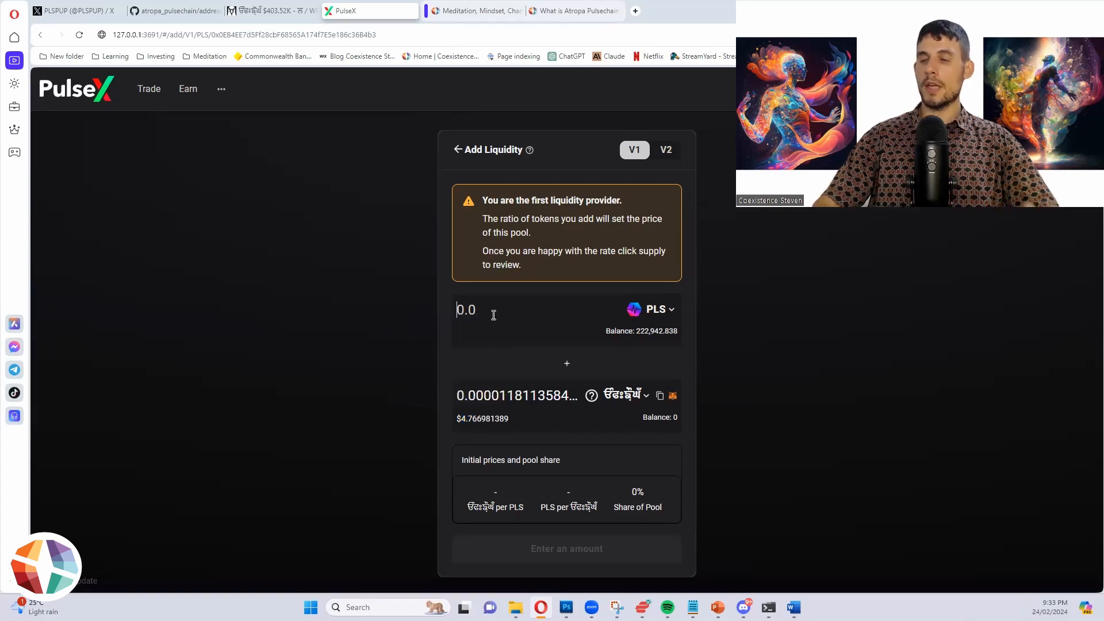
text(1000)
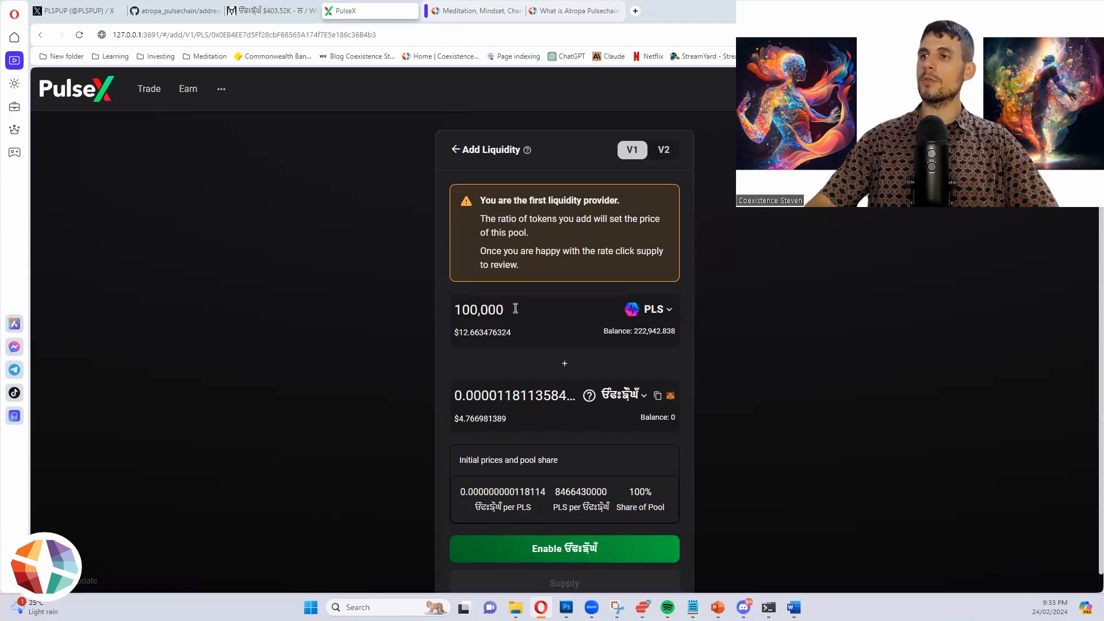
triple_click(479, 310)
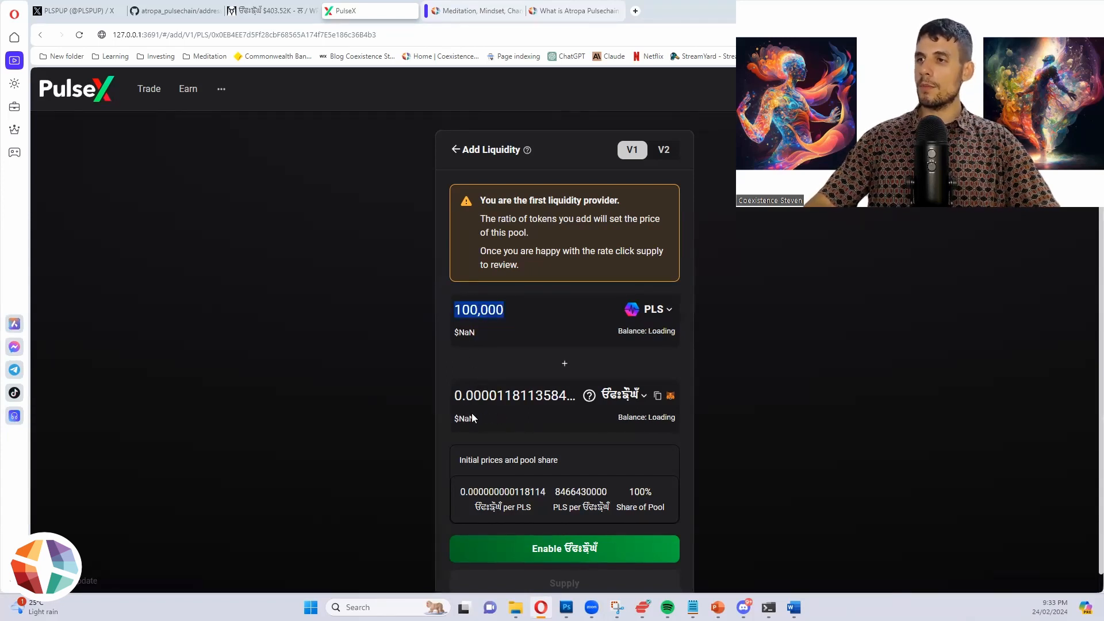
click(479, 310)
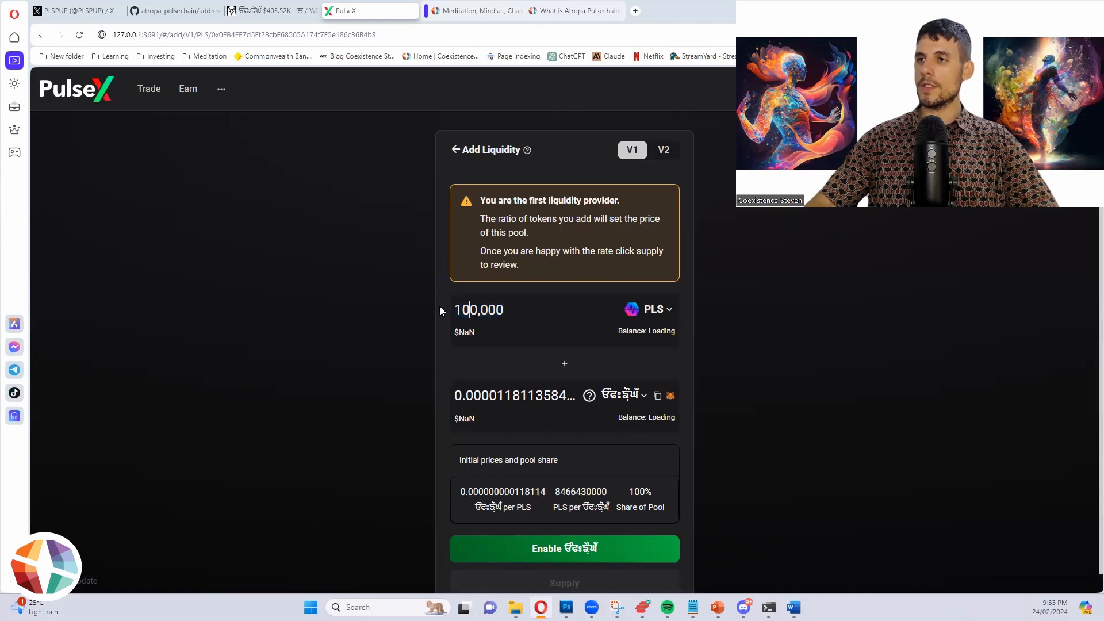
double_click(477, 309)
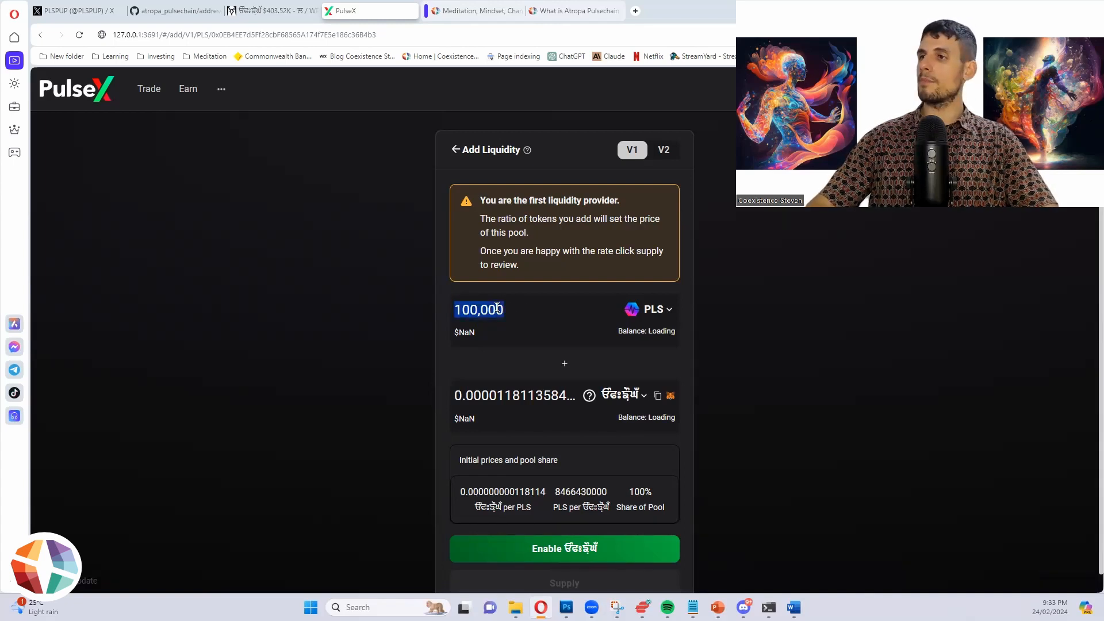
text(33333)
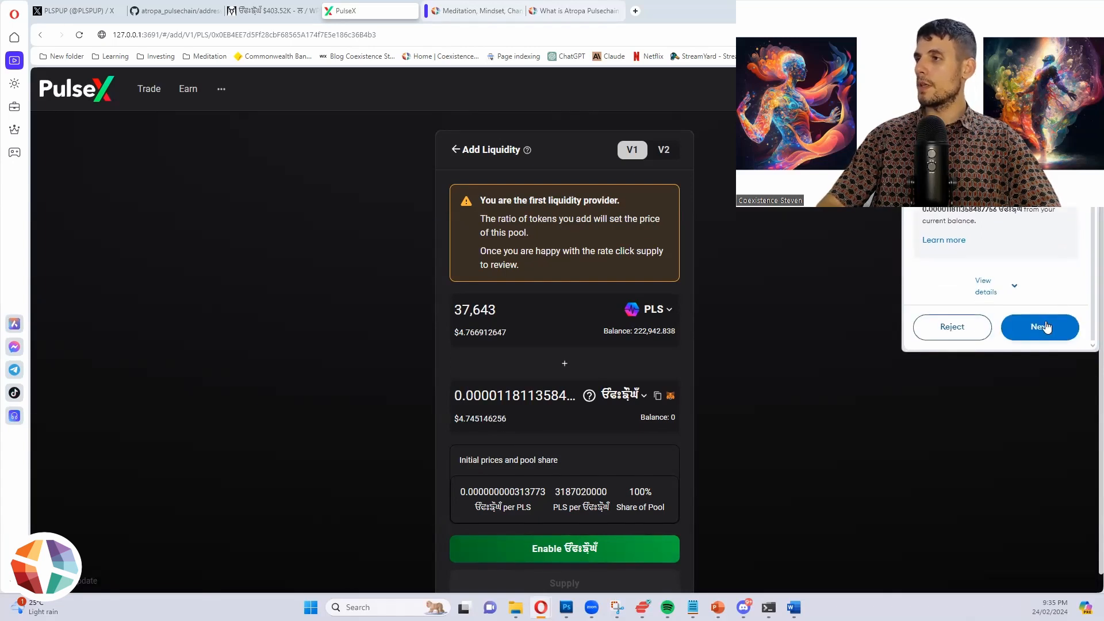
click(1041, 327)
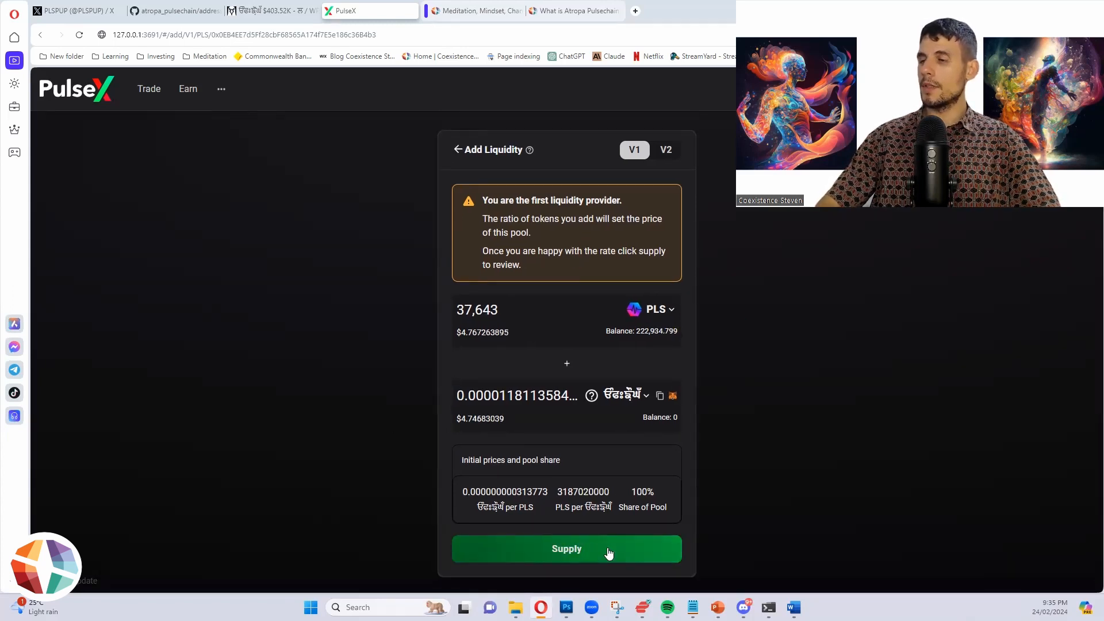
click(566, 549)
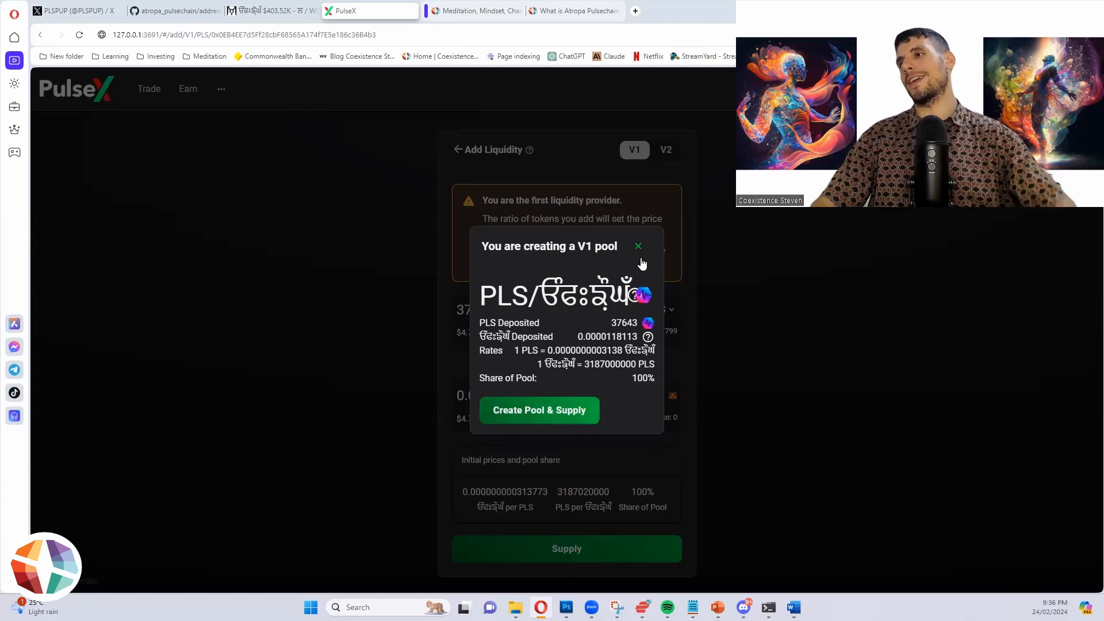
click(637, 246)
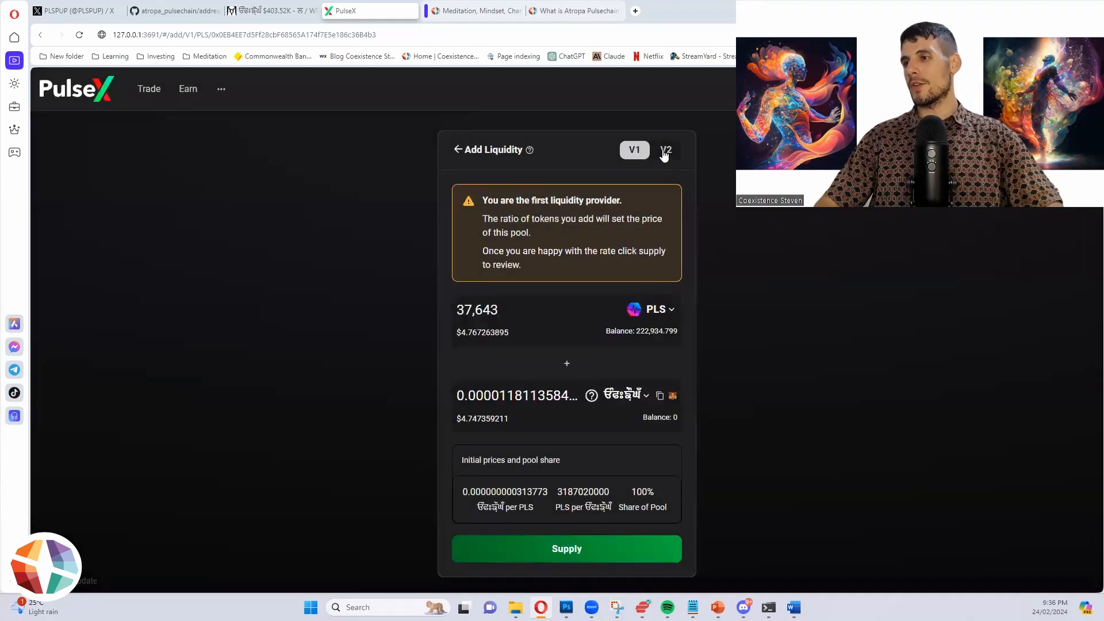
Step: Switch to V2, set 37,639.2 PLS for a 0.40% share, and approve the token
click(664, 149)
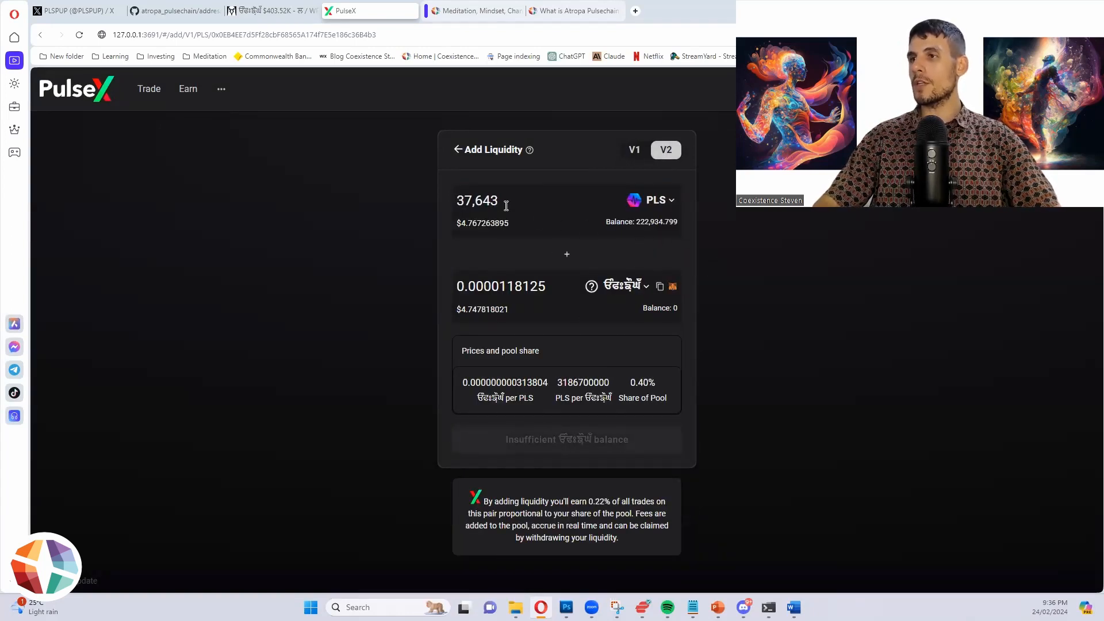
click(664, 150)
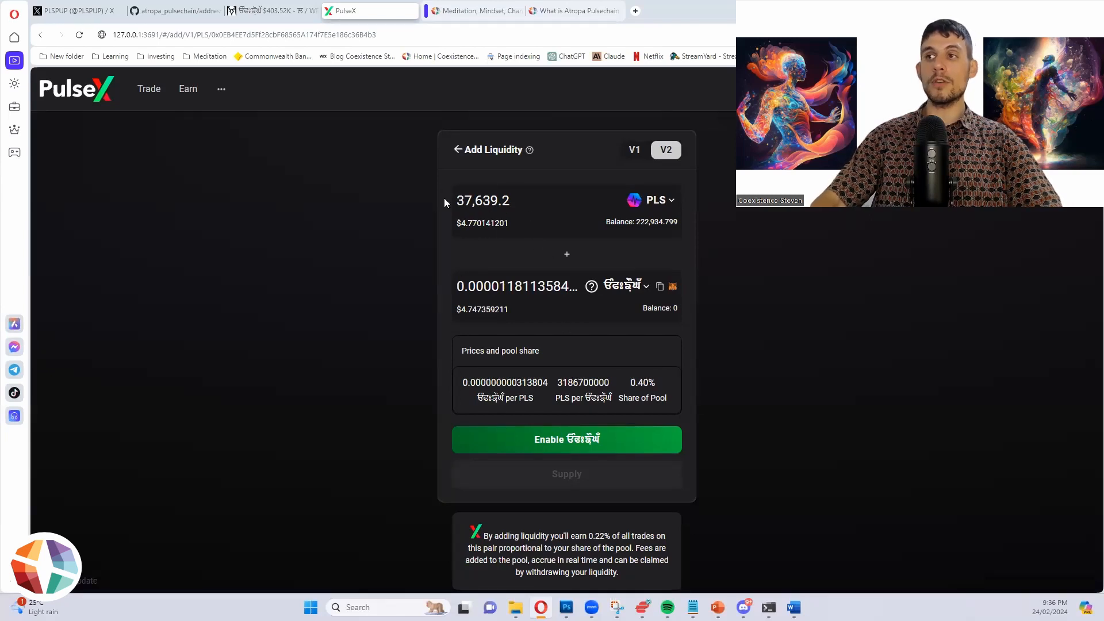
mouse_move(451, 304)
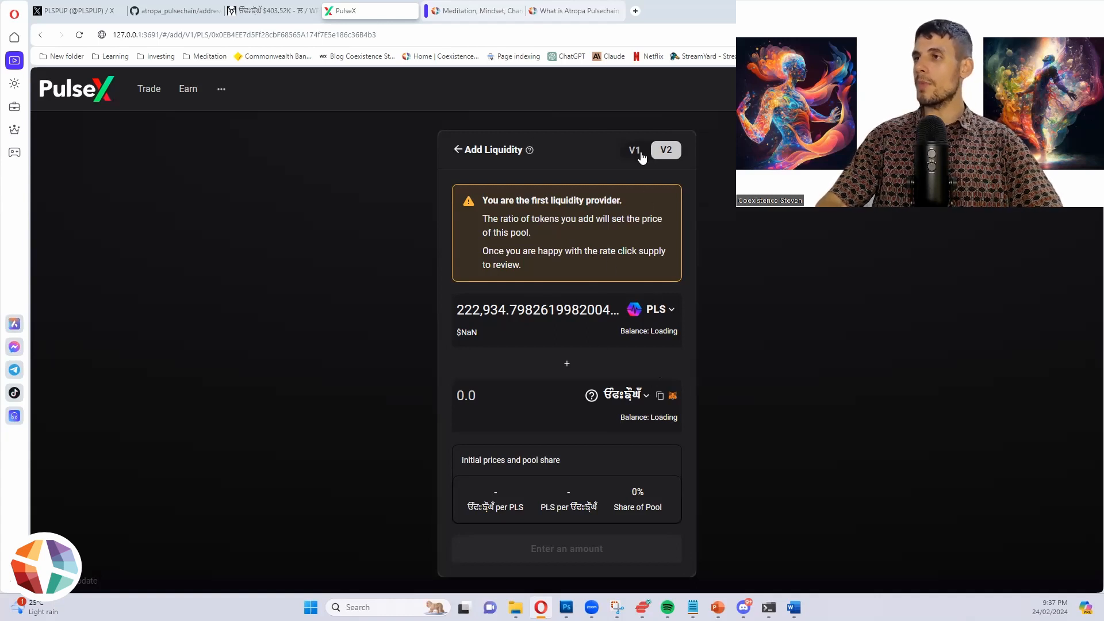
mouse_move(636, 428)
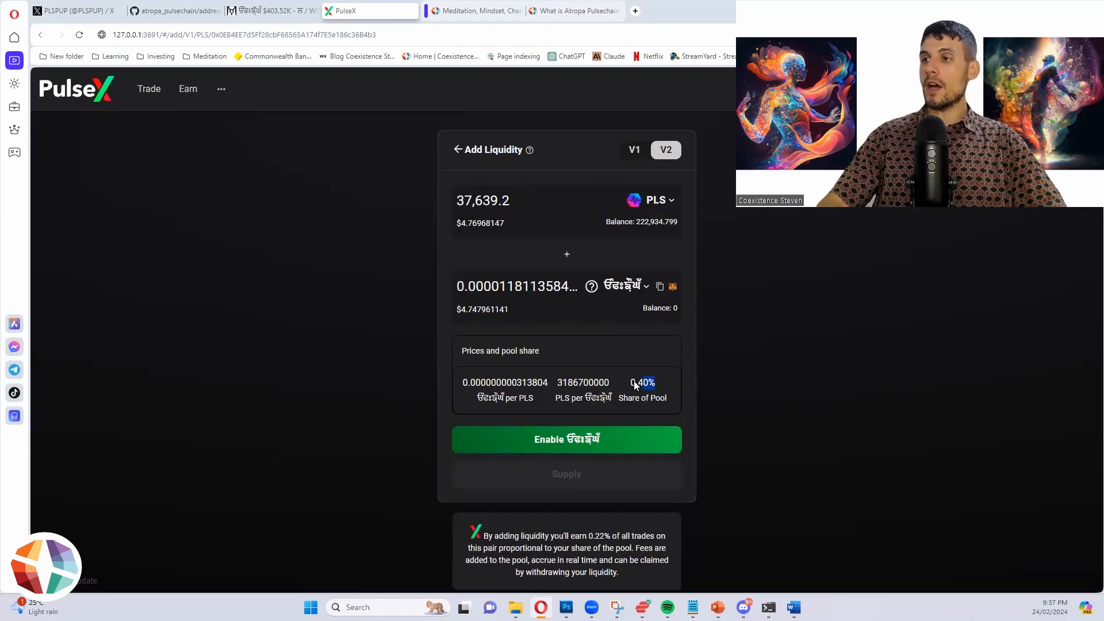
double_click(642, 383)
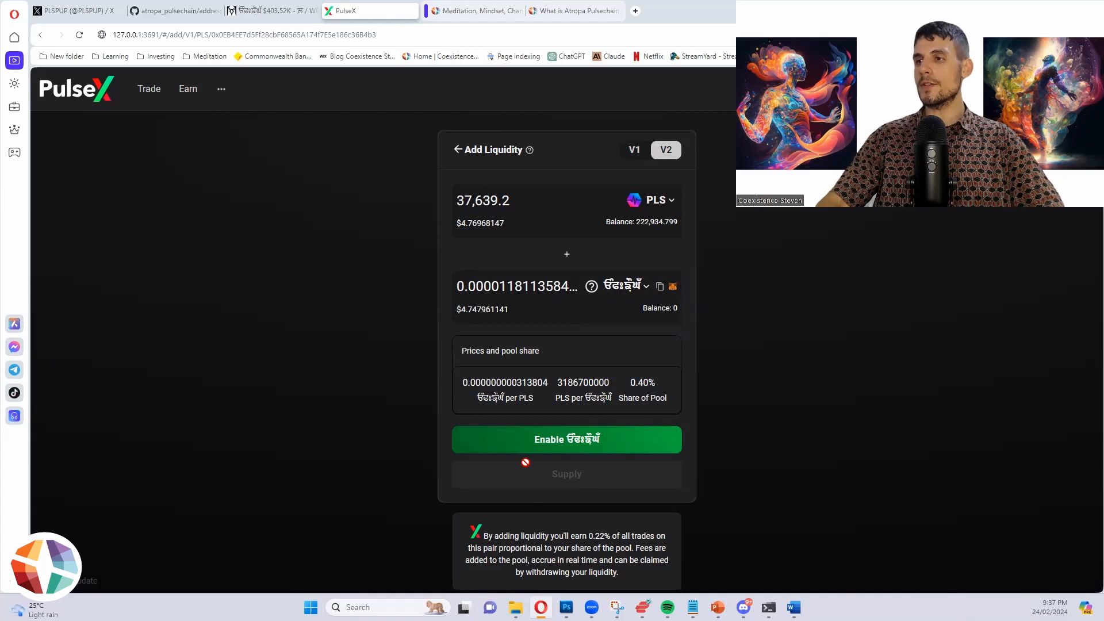
click(565, 439)
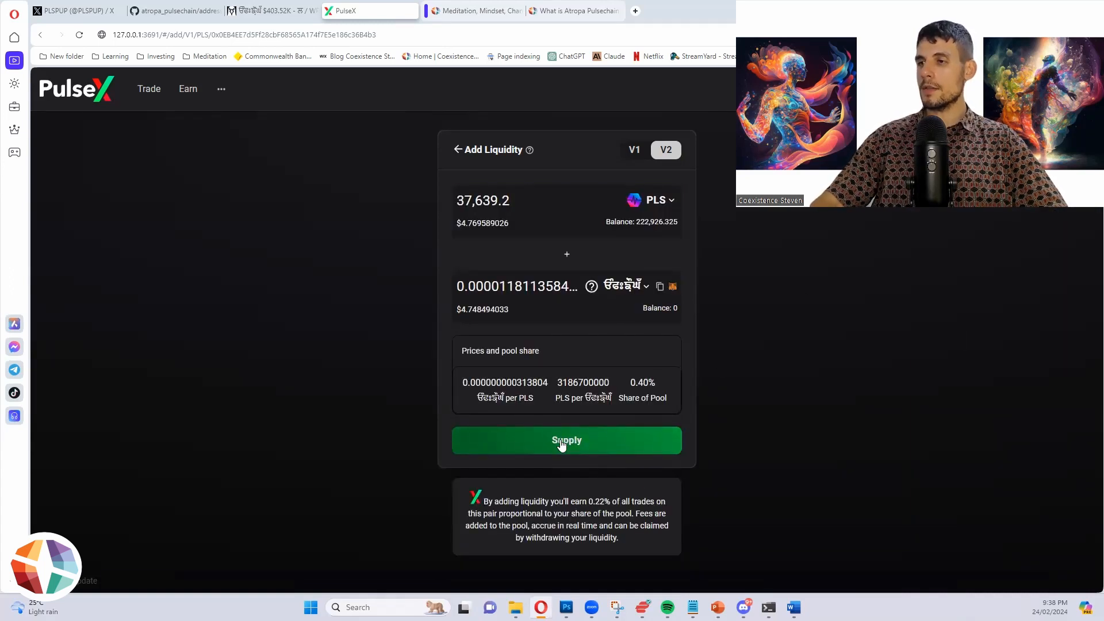
Step: Review and confirm supplying 37,639.2 PLS plus the new token as V2 liquidity
click(566, 440)
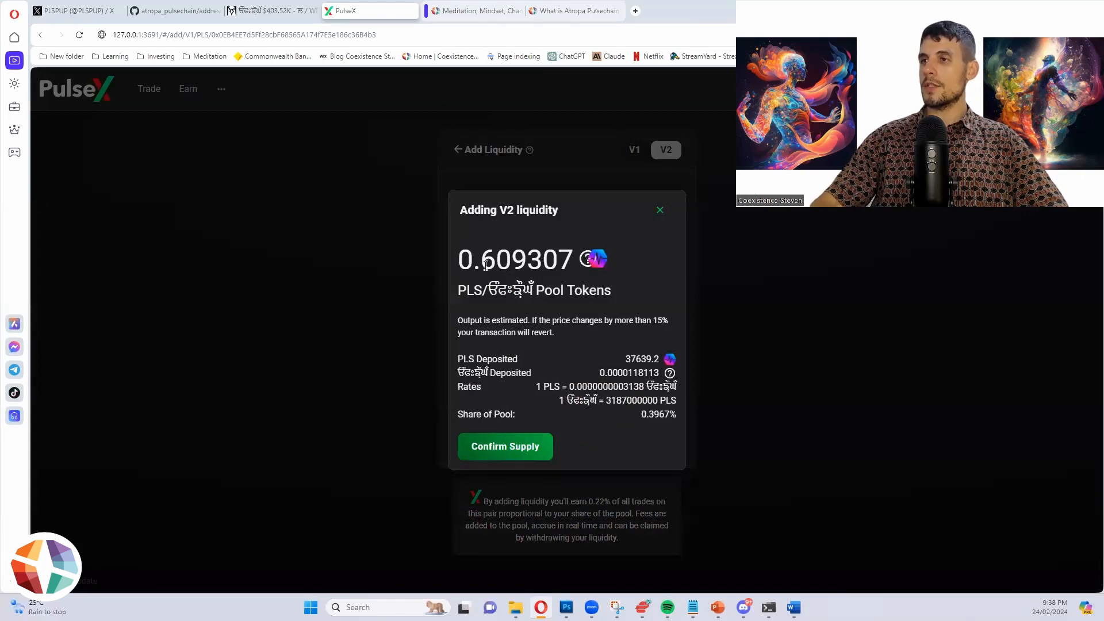
double_click(518, 259)
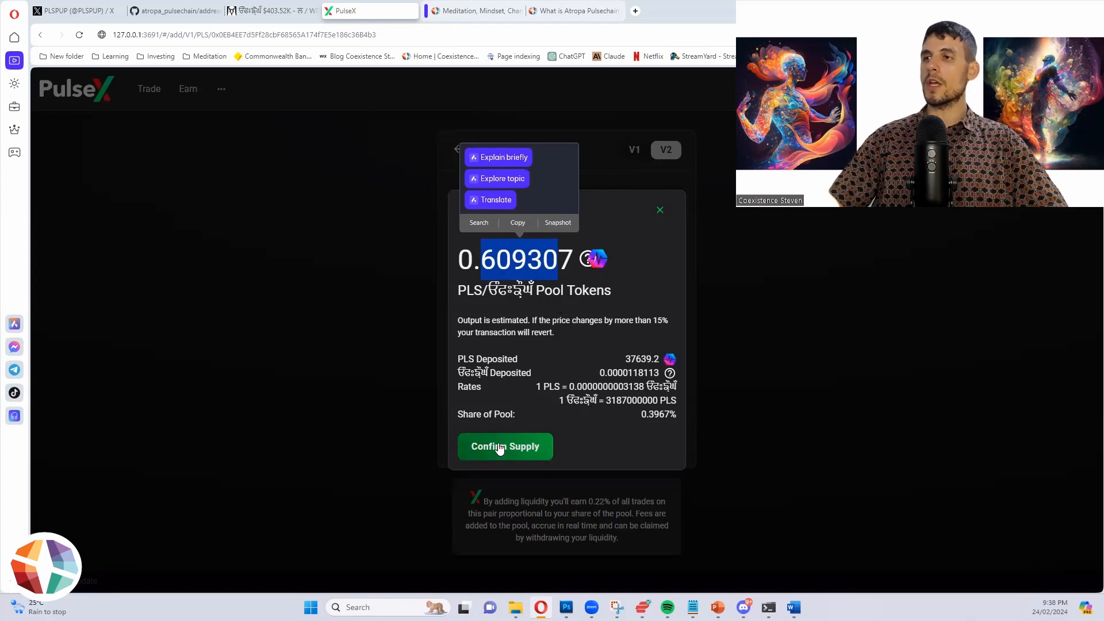
click(505, 446)
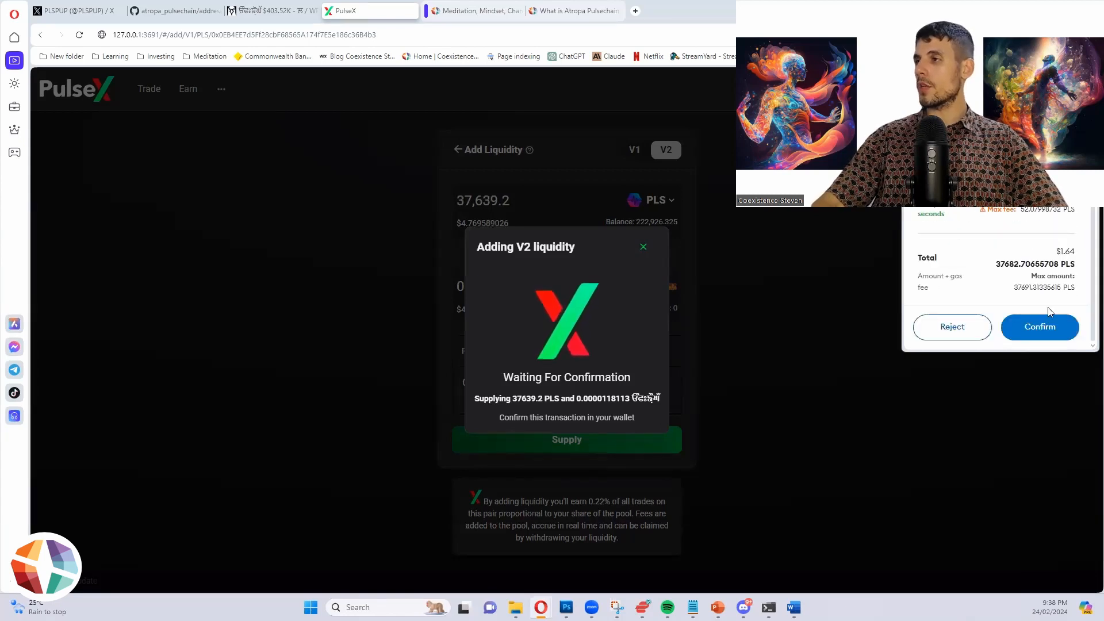
click(1039, 327)
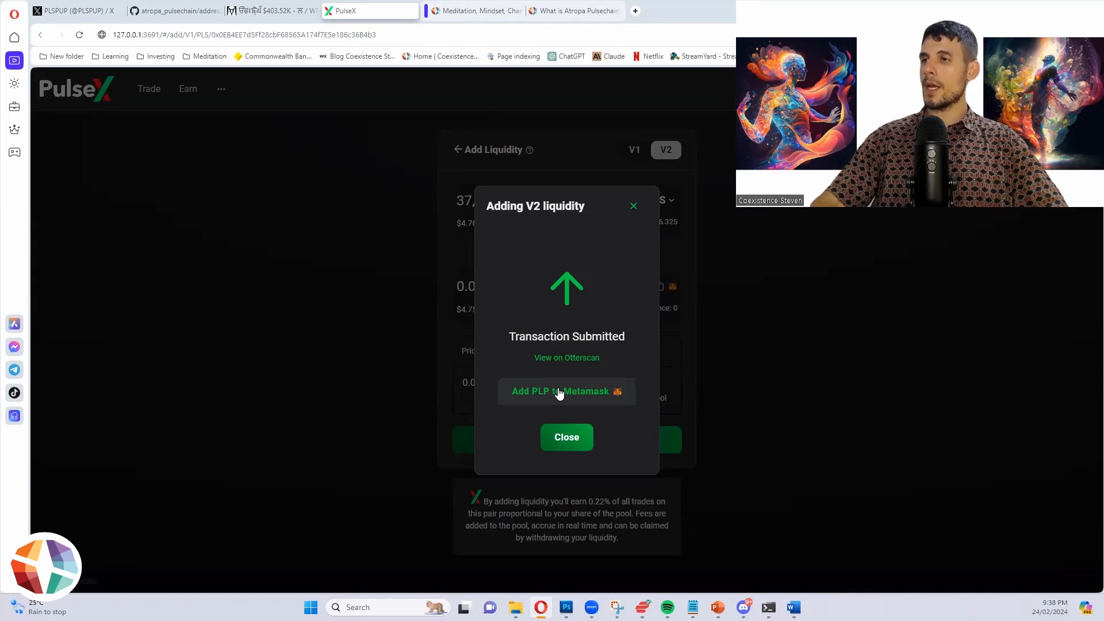
Step: Add the PLP token to MetaMask, view the transaction on Otterscan, and close the notice
click(566, 392)
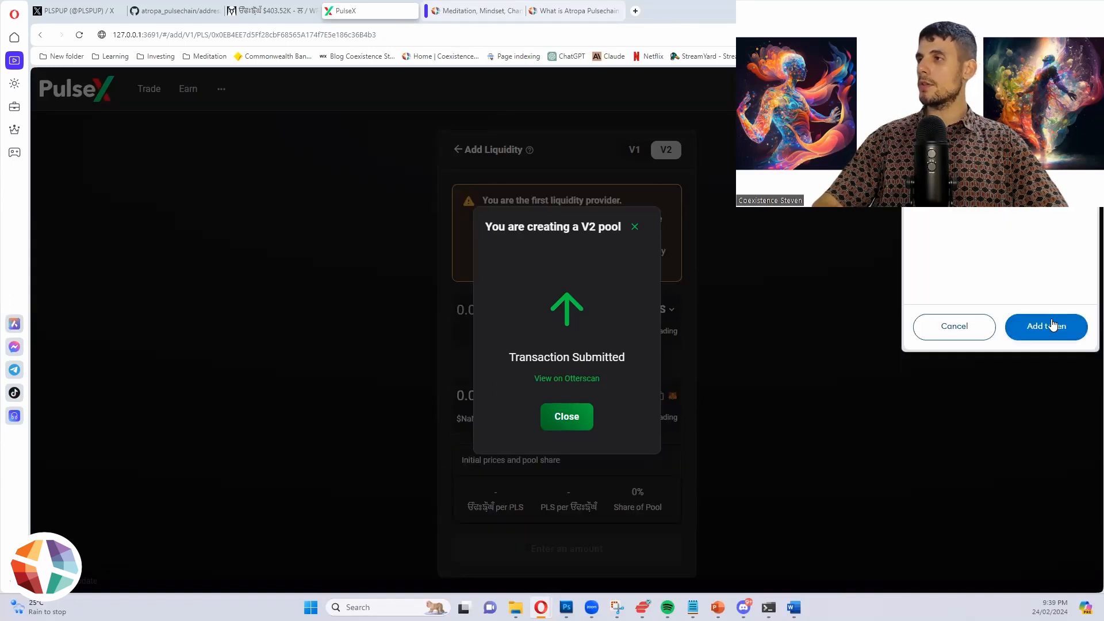
mouse_move(566, 378)
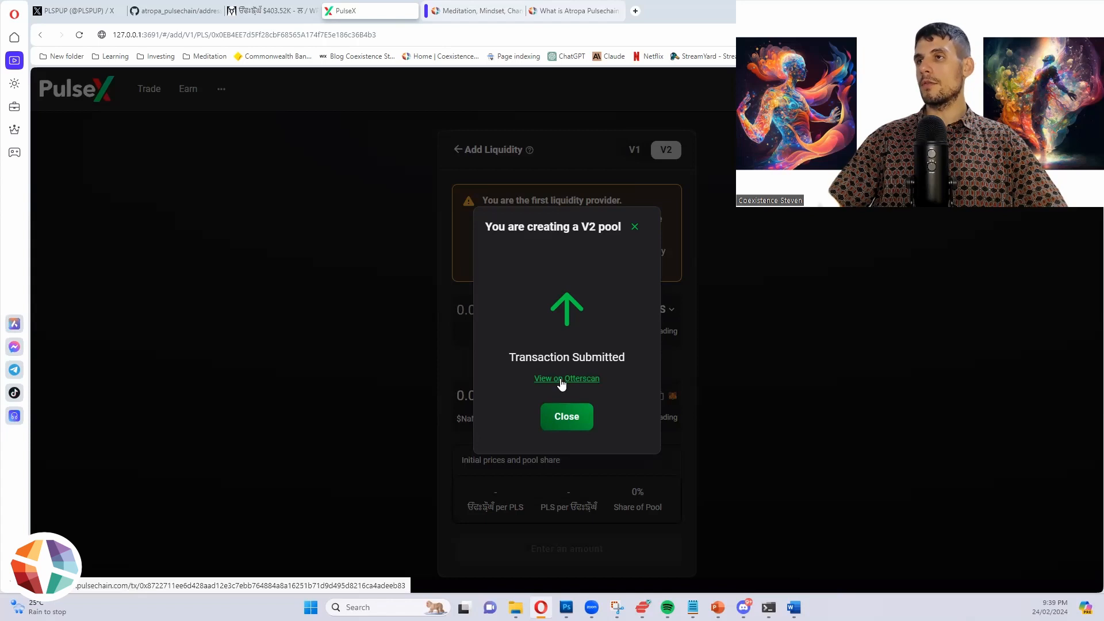
click(565, 378)
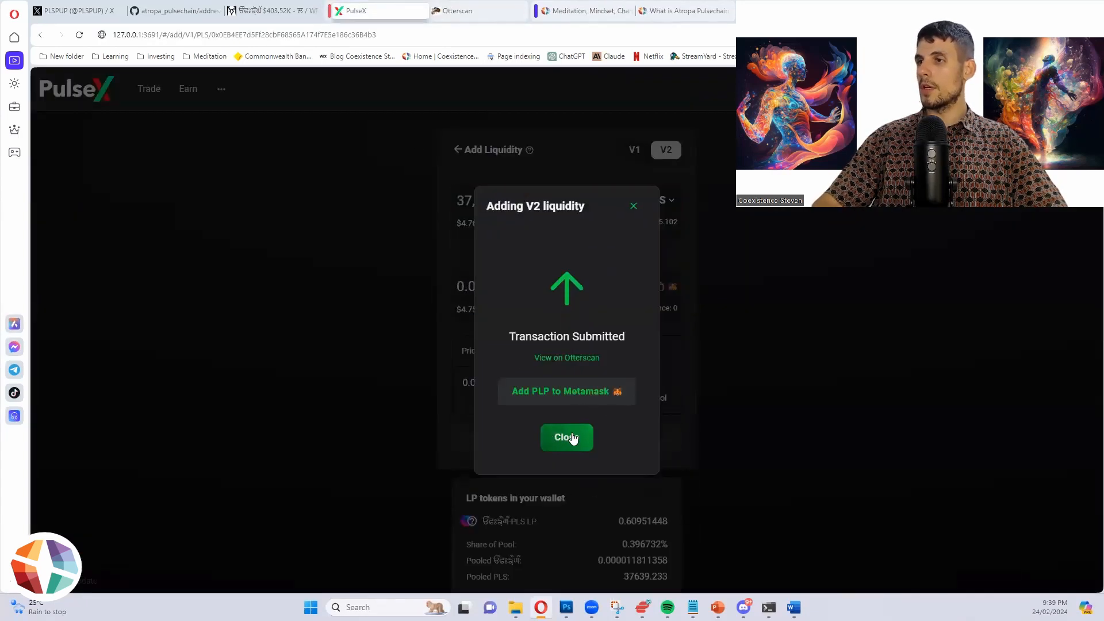
click(566, 437)
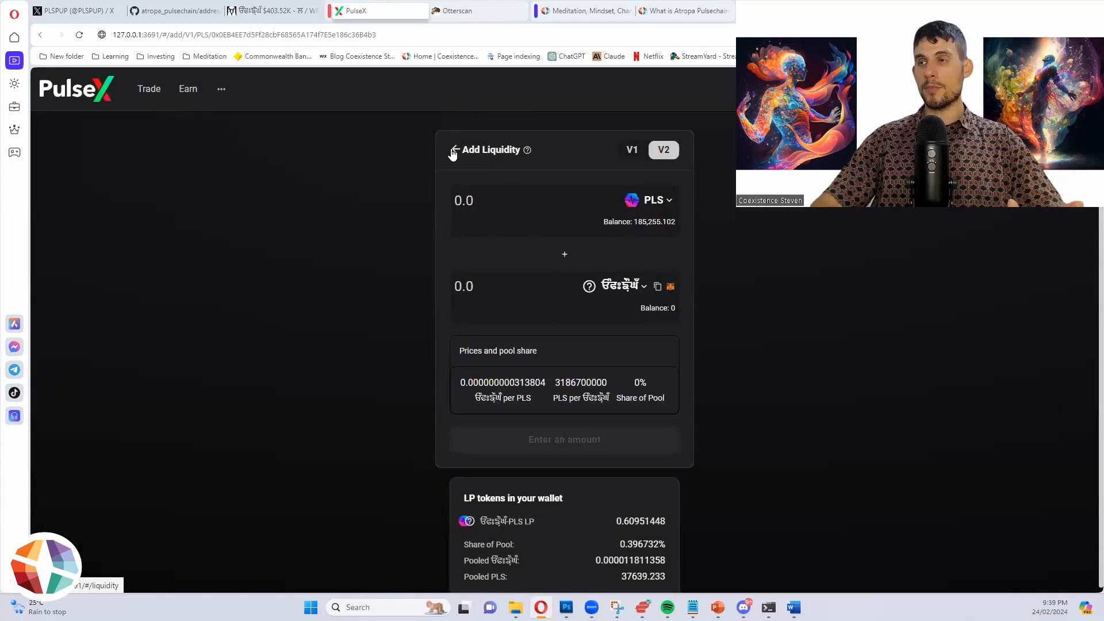
Step: Find the new token/PLS V2 position (0.6095) in Your Liquidity and open its deposit transaction
click(454, 151)
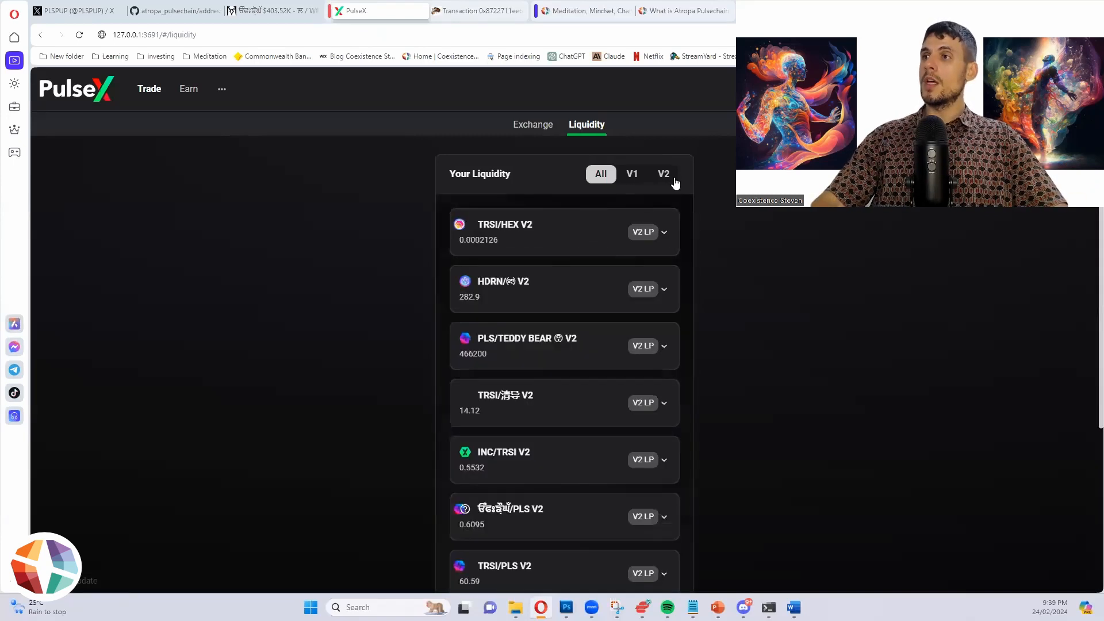
mouse_move(115, 559)
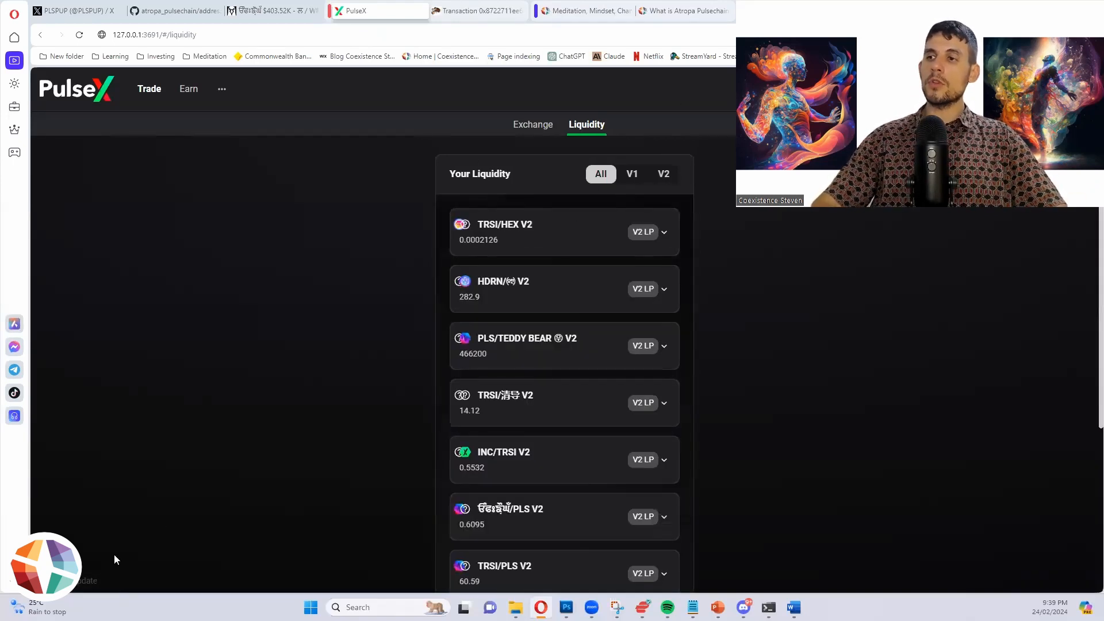
scroll(down, 3)
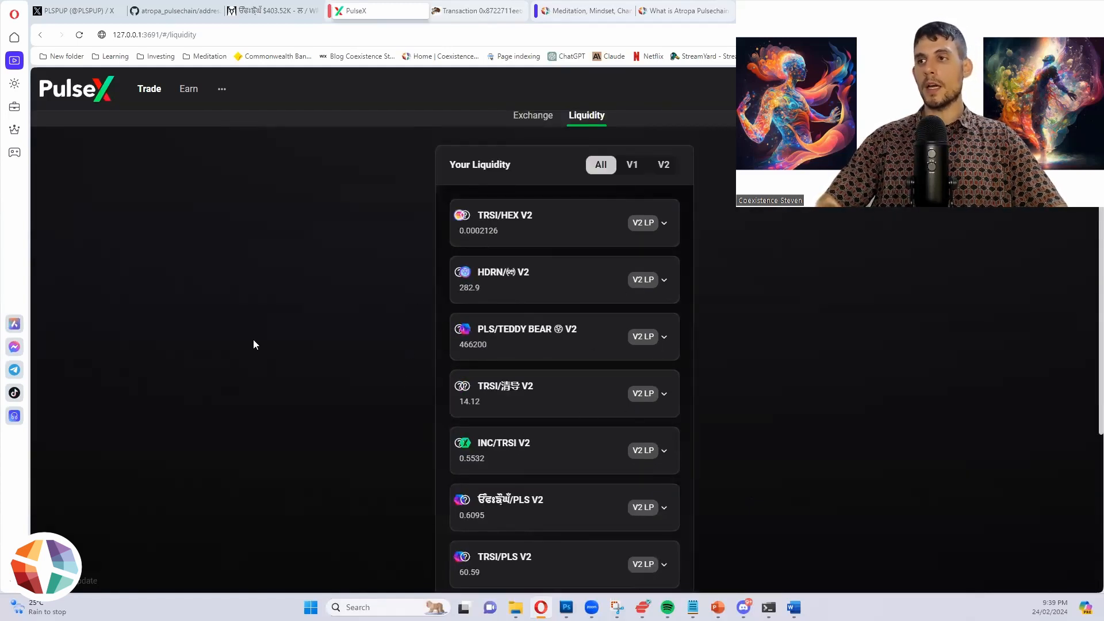
scroll(down, 3)
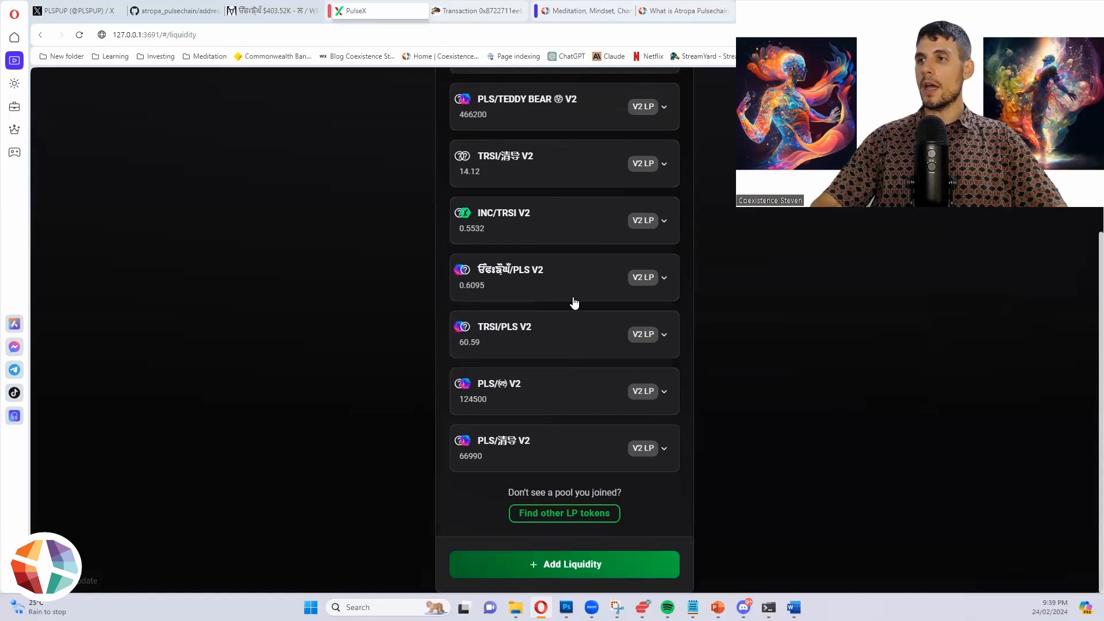
click(663, 276)
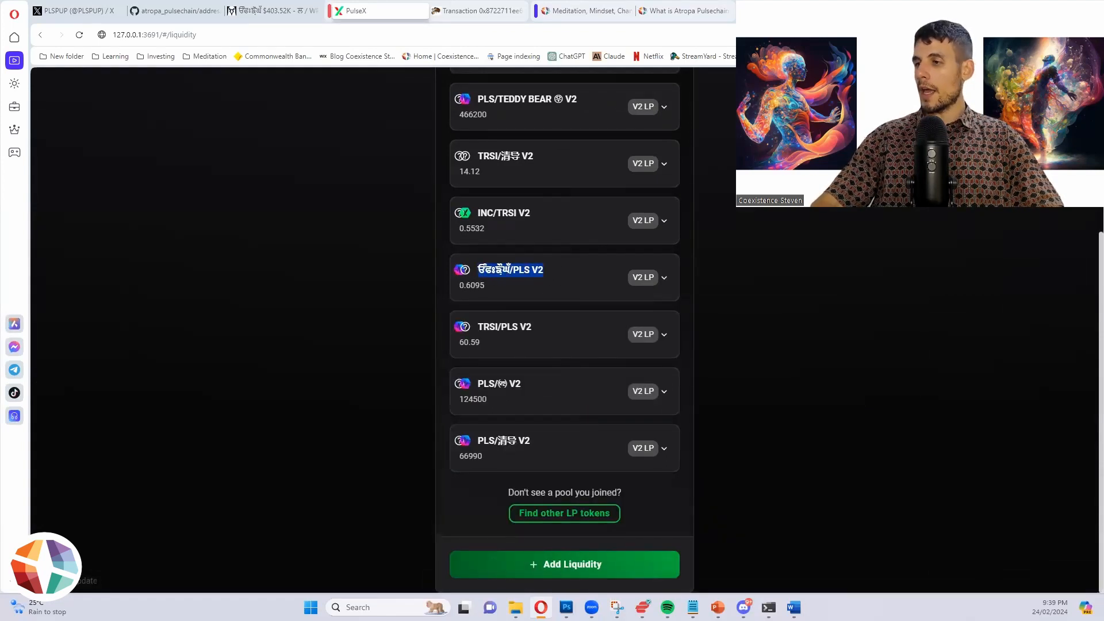
click(791, 607)
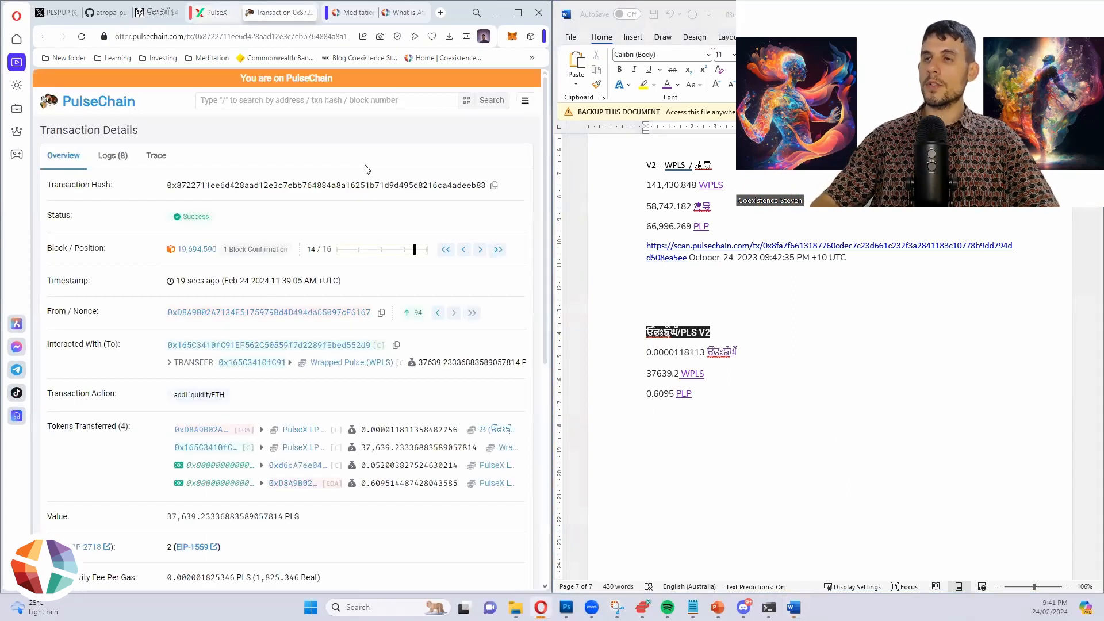
Step: Log transaction hash 0x8722…eb83 followed by '- 03 02 2024' under the PLS V2 pool entry
text(0x8722711ee6d428aad12e3c7ebb764884a8a16251b71d9d495d8216ca4adeeb83)
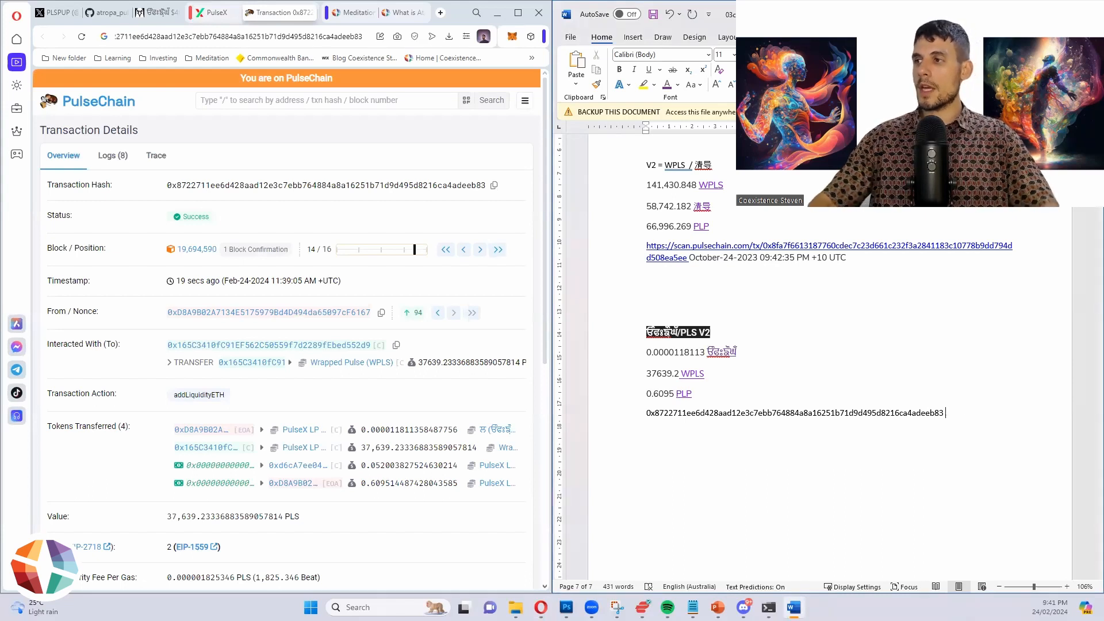
text(- 24)
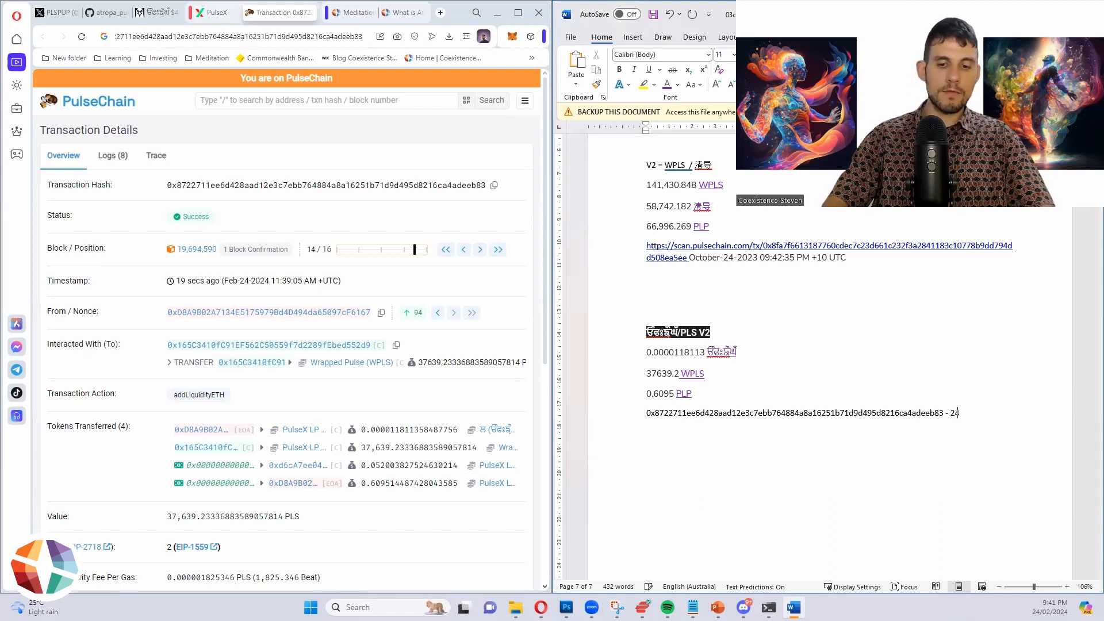
text(03)
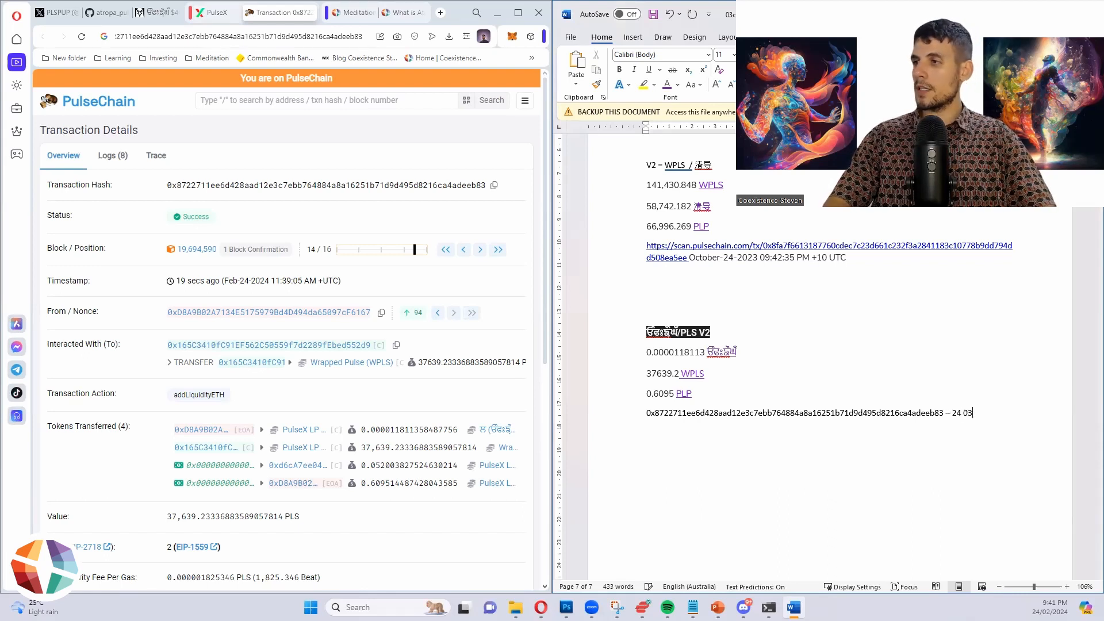
text(02 2024)
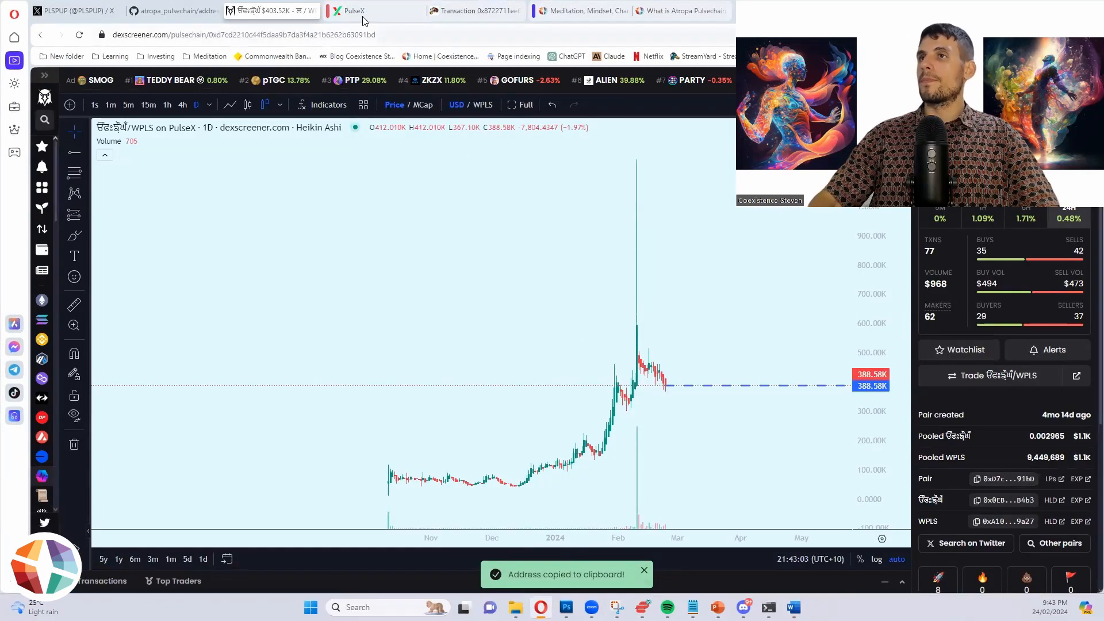
Step: Return to PulseX and open the Info & Analytics page from the ⋯ menu
click(354, 10)
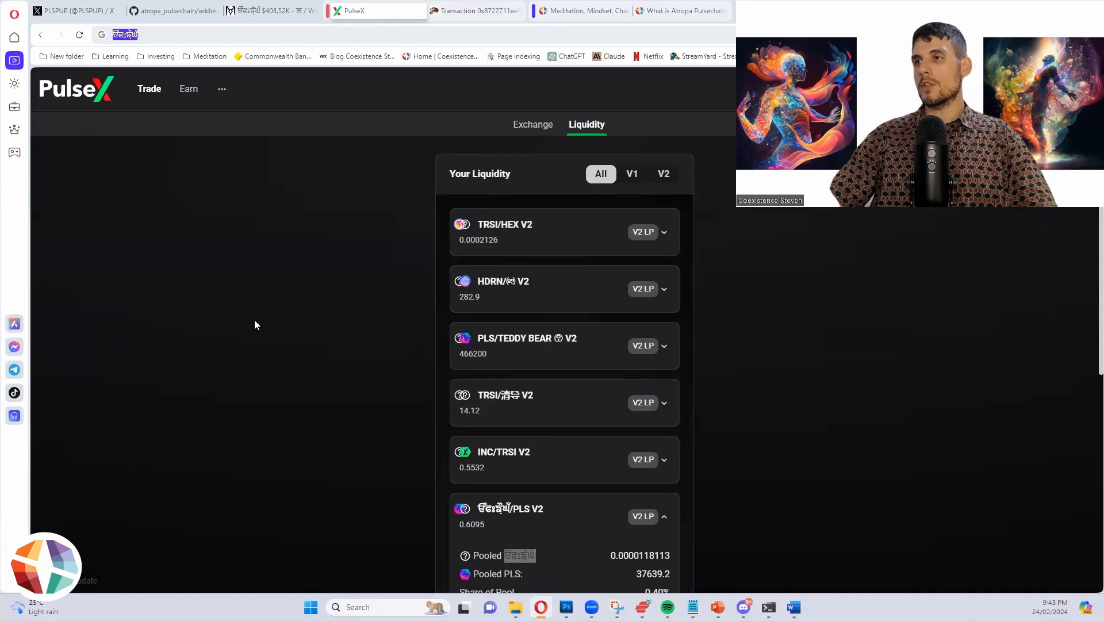
click(221, 88)
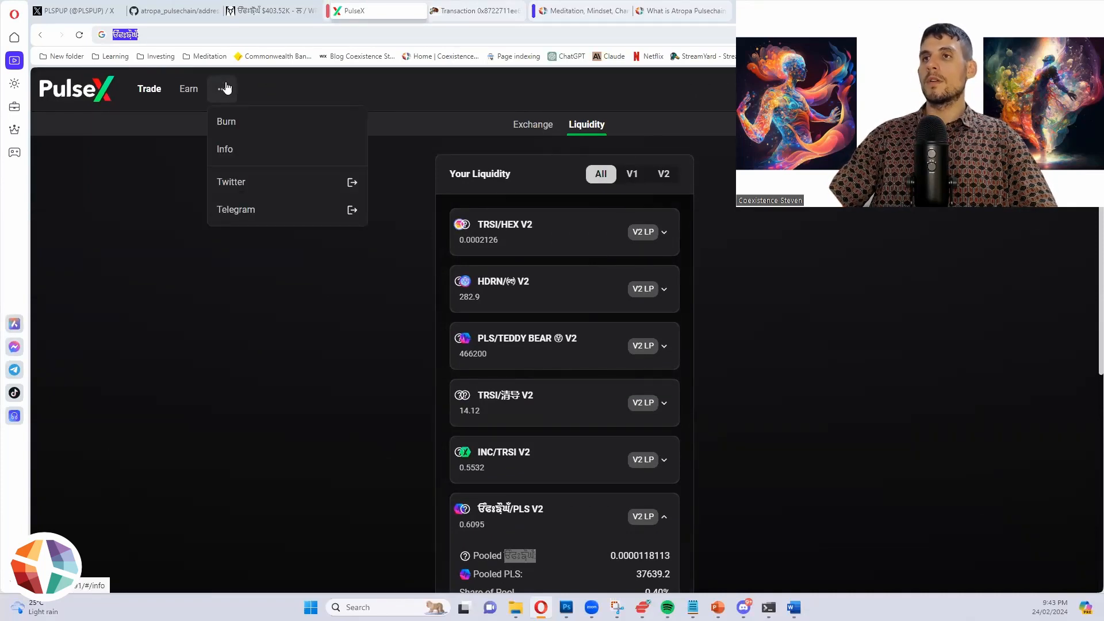
click(225, 148)
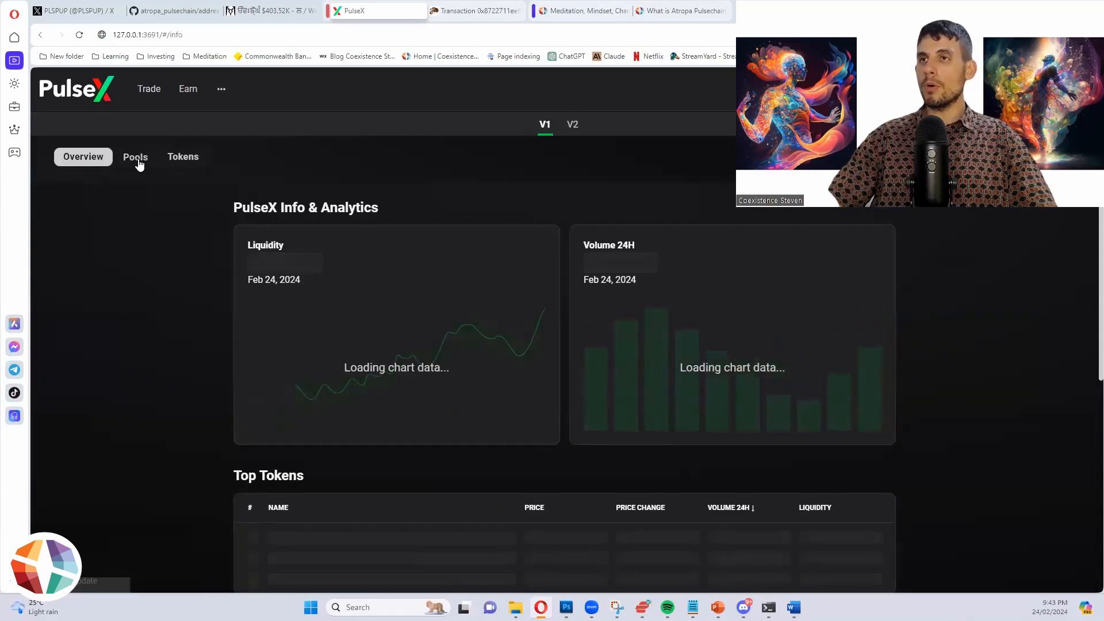
Step: Rank all pools by LP reward APR, view DAI/WPLS analytics, then return to Liquidity
click(134, 156)
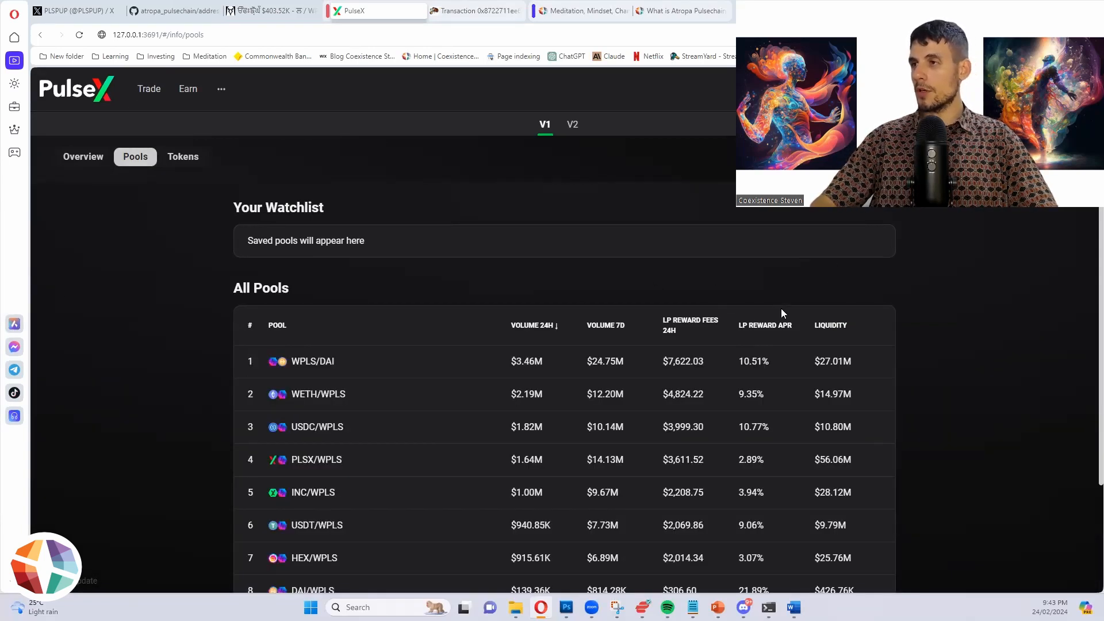
click(765, 324)
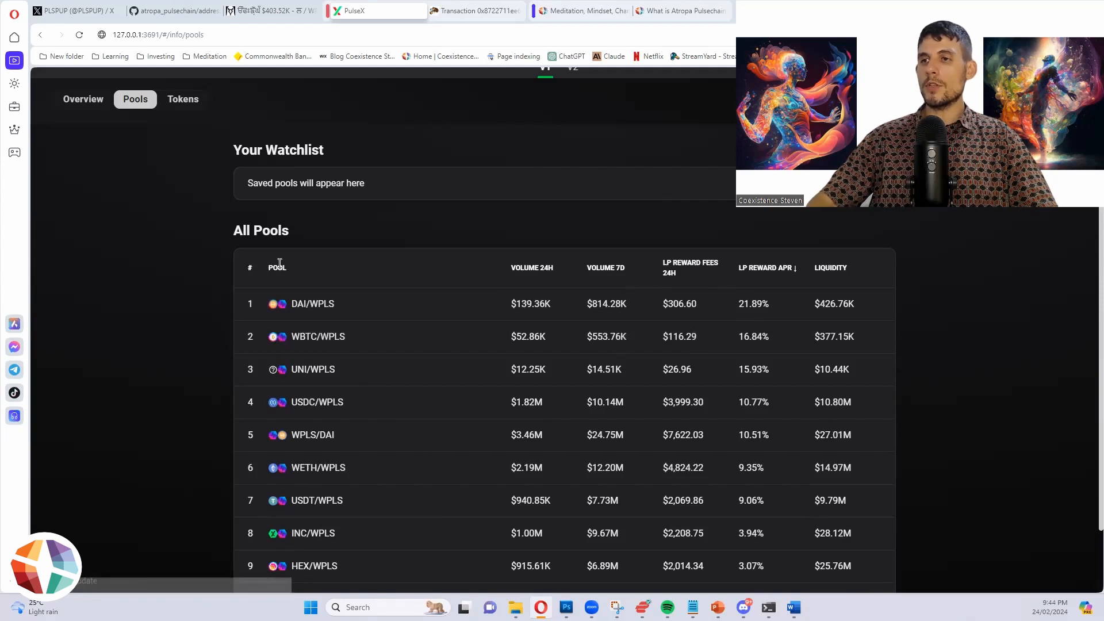
mouse_move(680, 383)
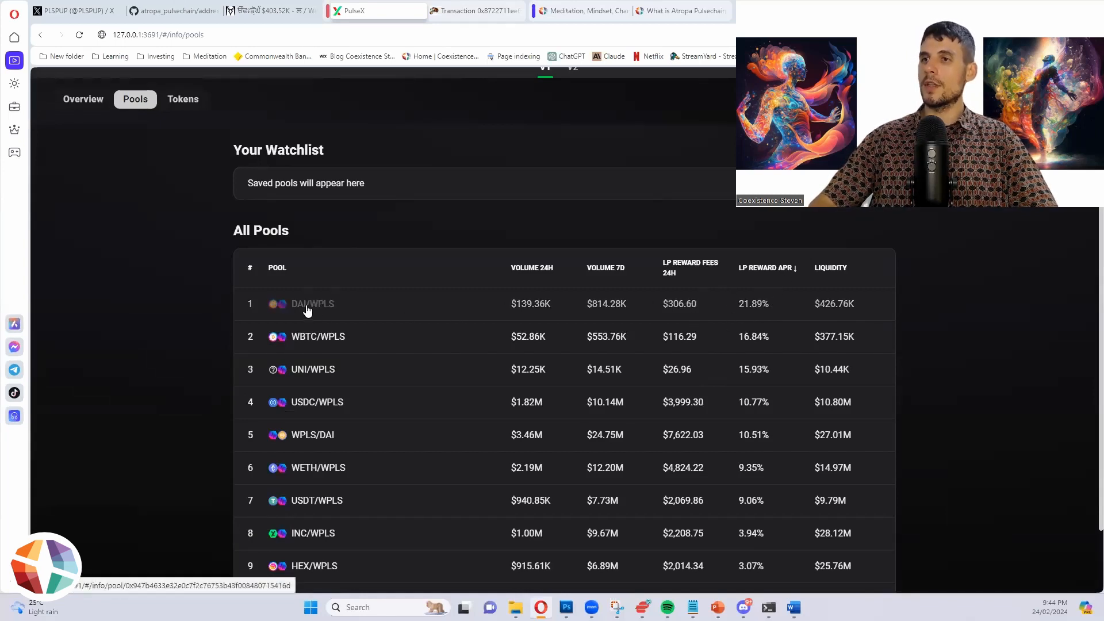
click(312, 303)
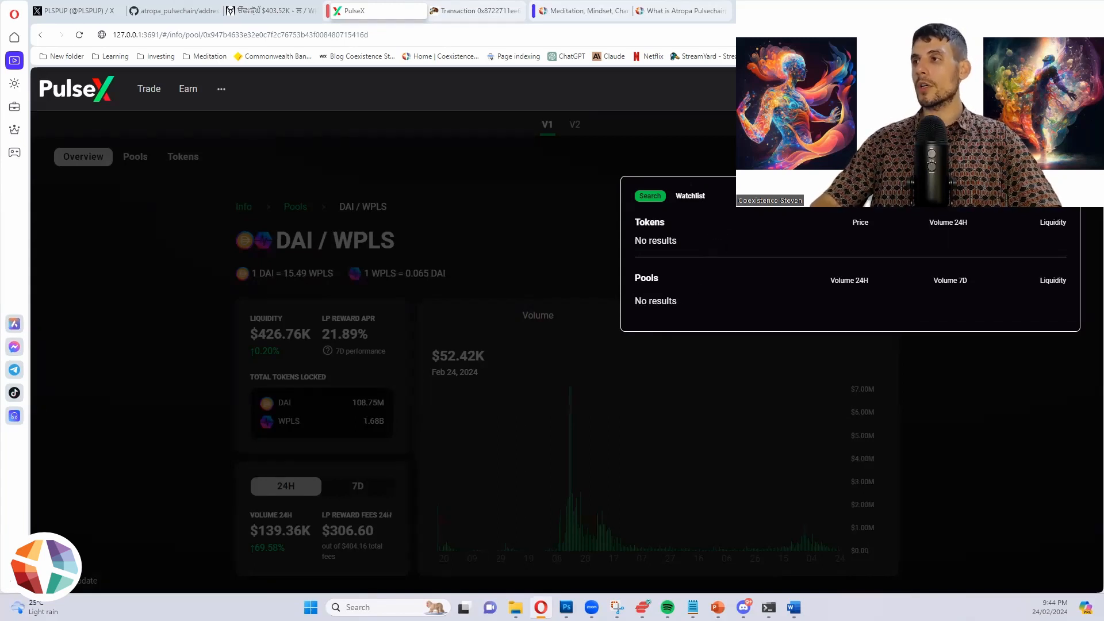
click(586, 125)
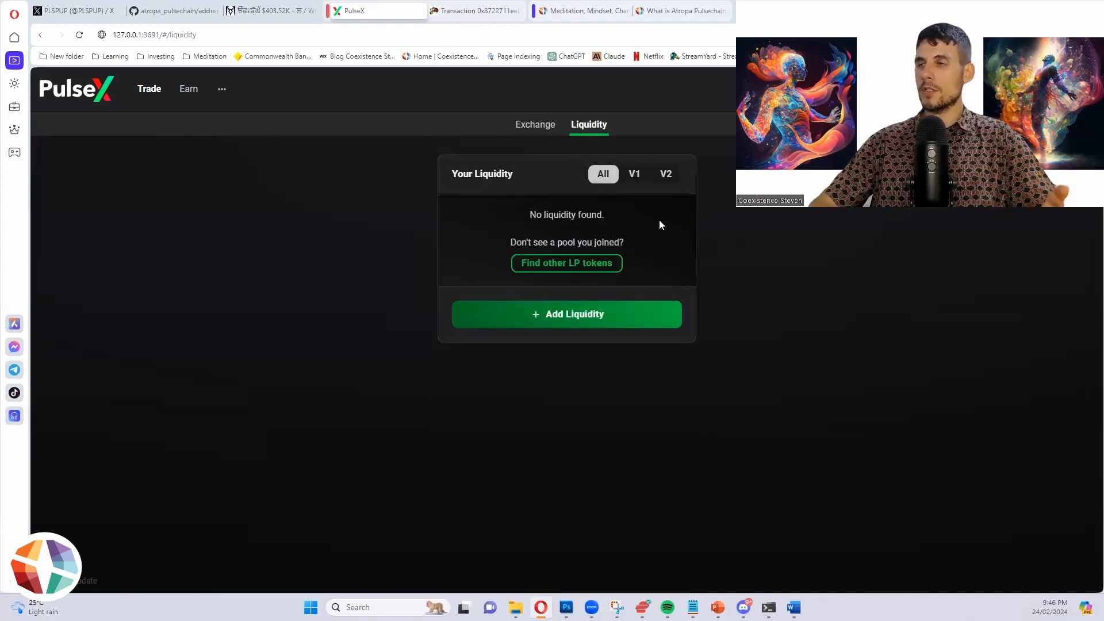
Step: Expand the TRSI/HEX V2 position (0.0757 TRSI, 6,355.46 HEX) beside the Word TRSI/HEX entries
click(664, 174)
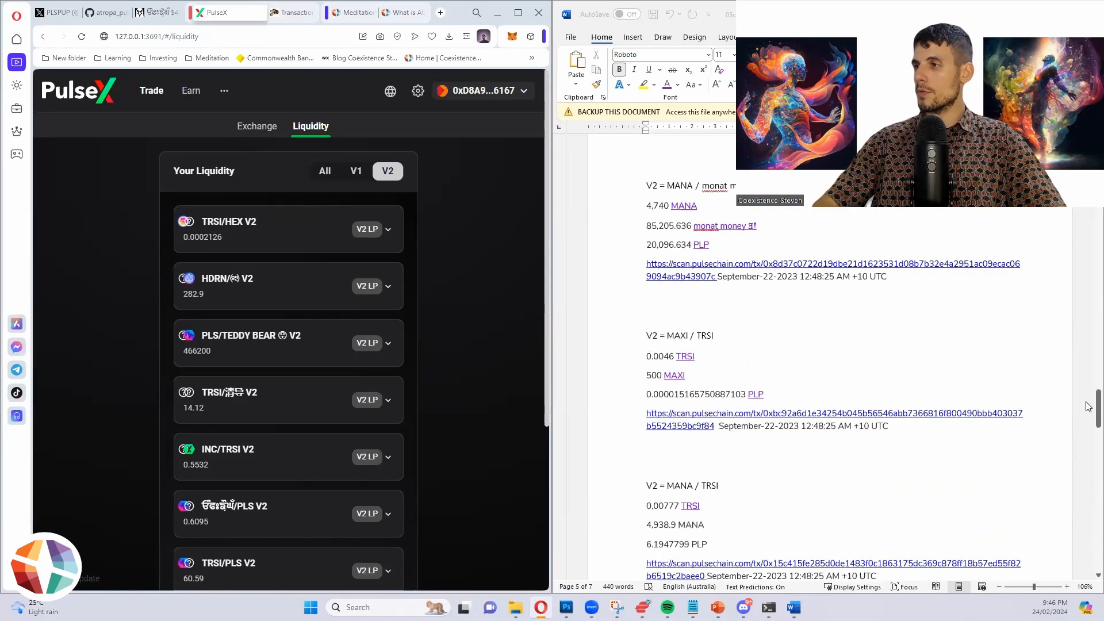
click(387, 229)
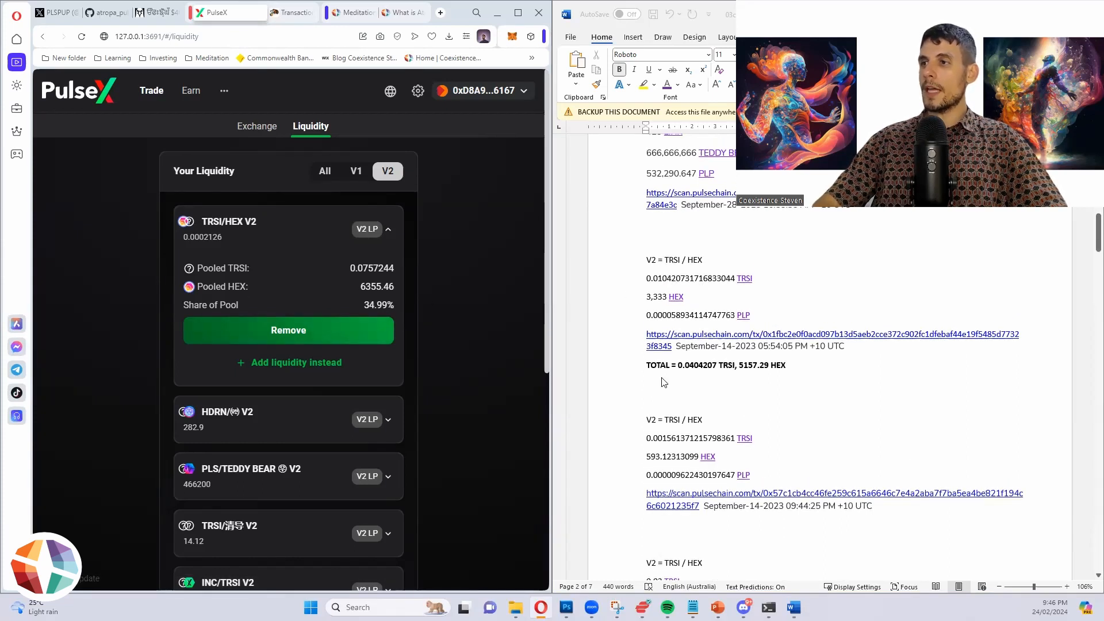
scroll(down, 3)
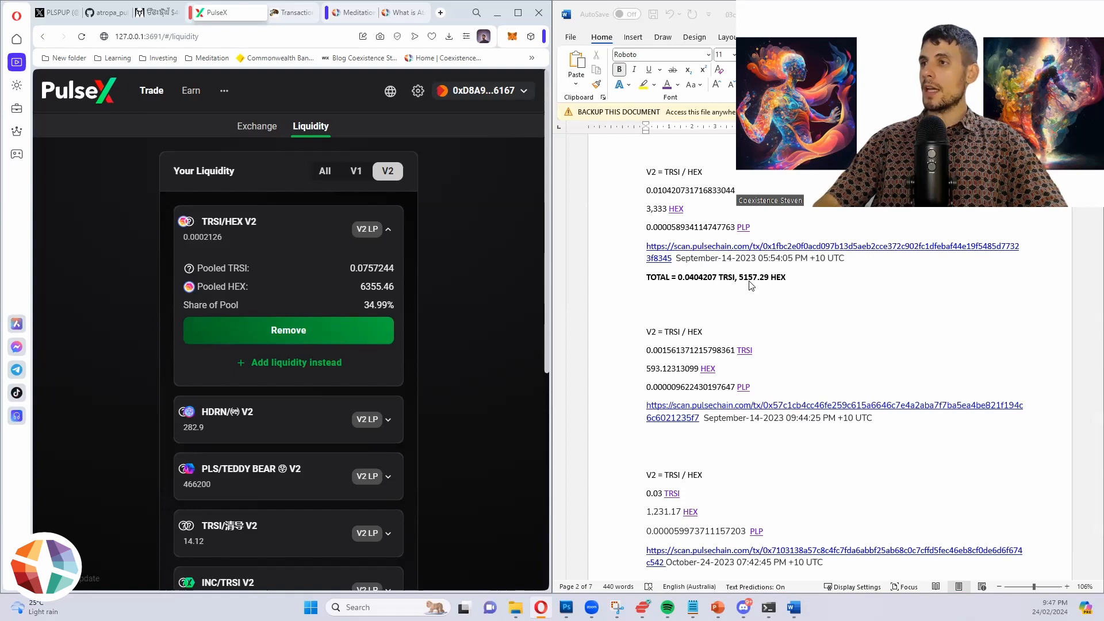
mouse_move(754, 283)
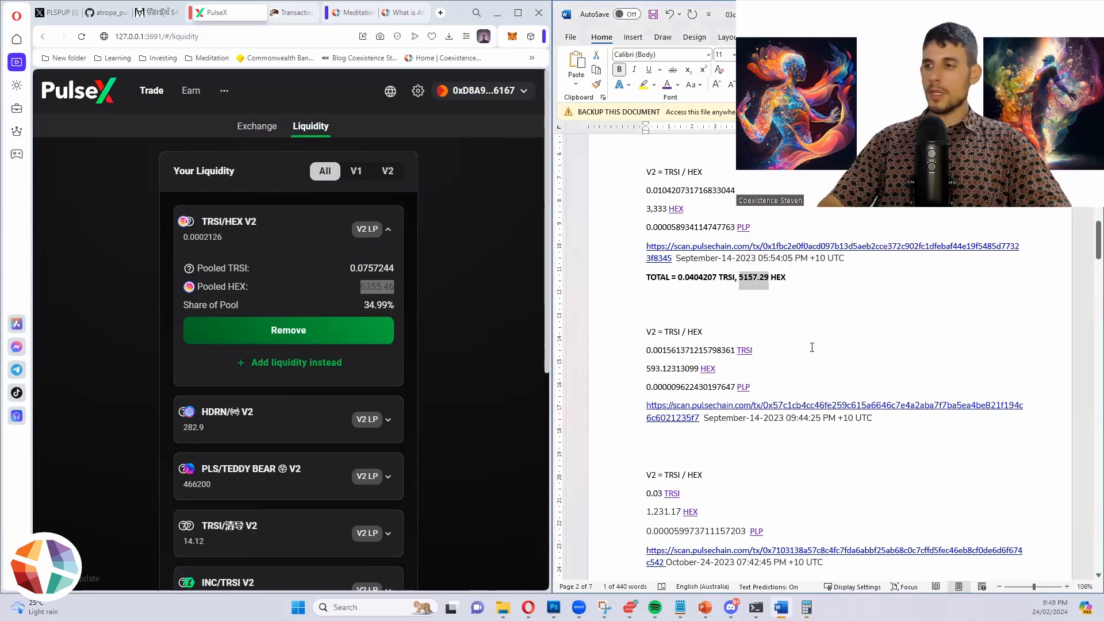
Step: Open Calculator to work out HEX gained: 6355.46 minus 5157.29
click(997, 481)
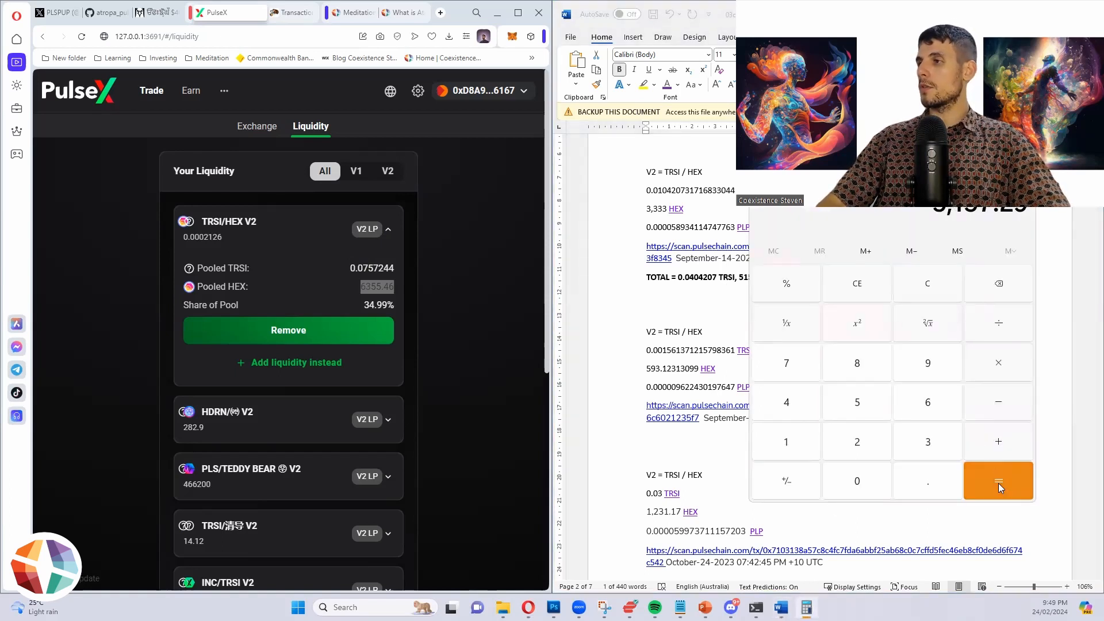
click(997, 481)
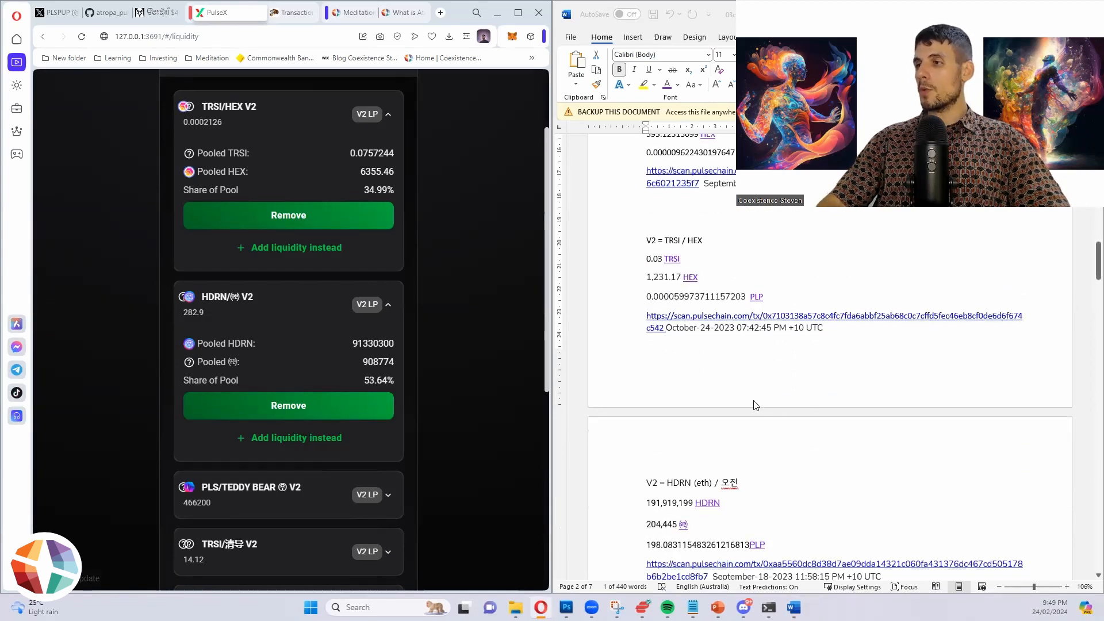
Step: Select the HDRN V2 pooled amounts 91330300 HDRN and 908774 for comparison with Word deposits
scroll(down, 3)
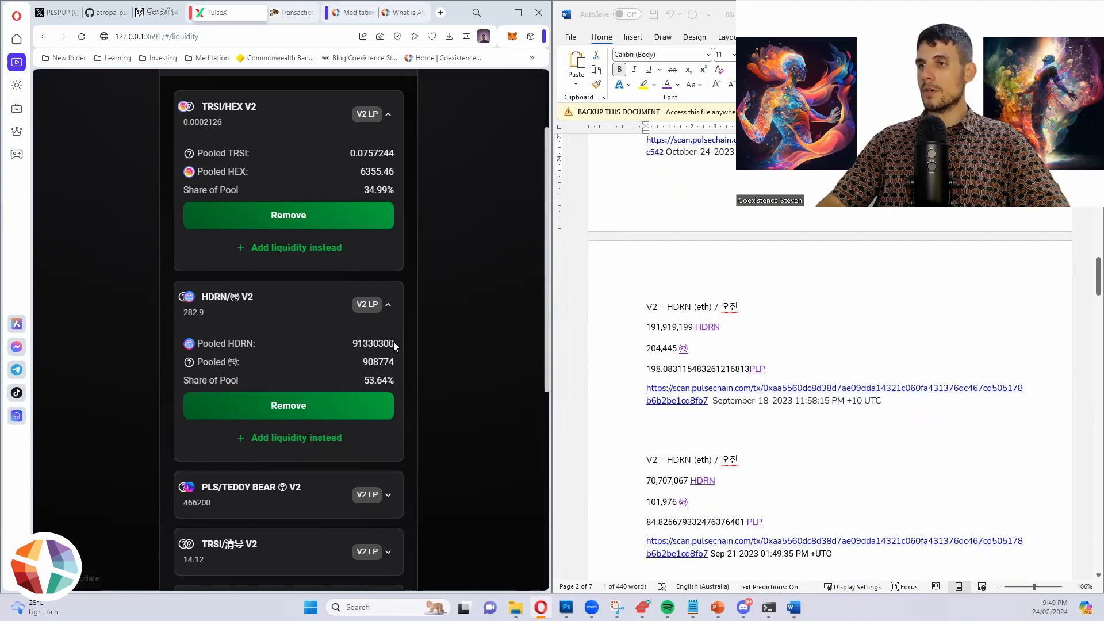
double_click(366, 343)
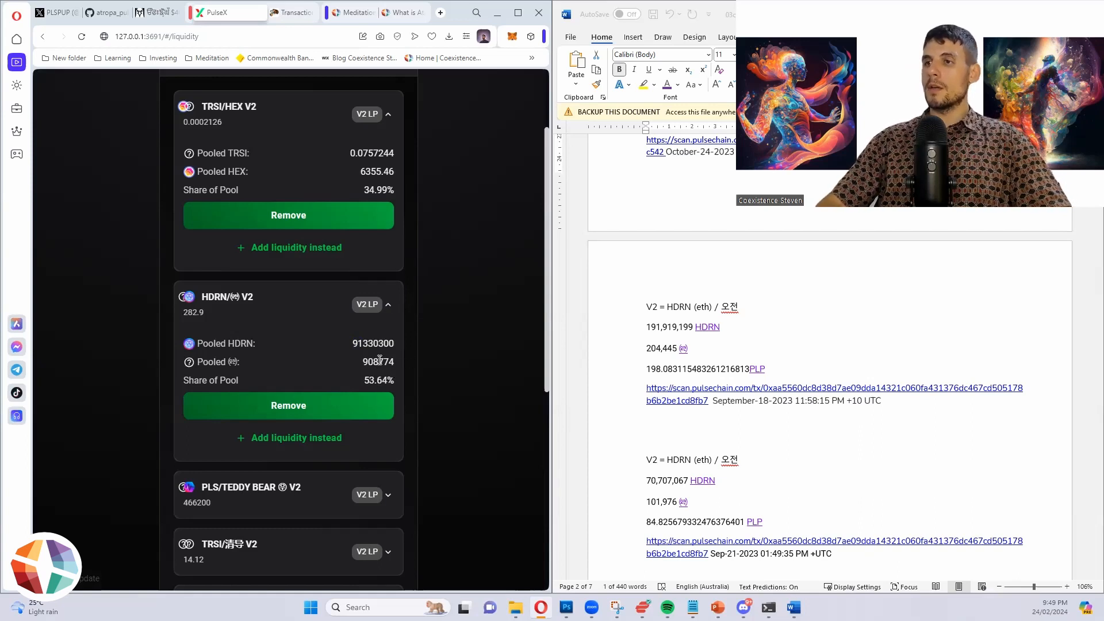
double_click(376, 361)
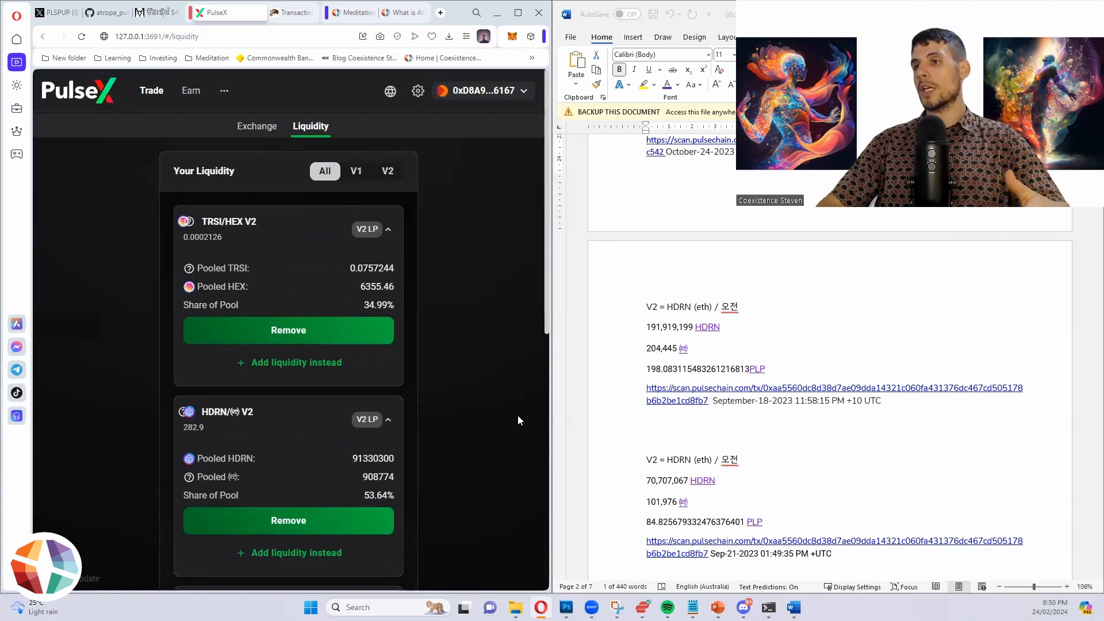
scroll(down, 3)
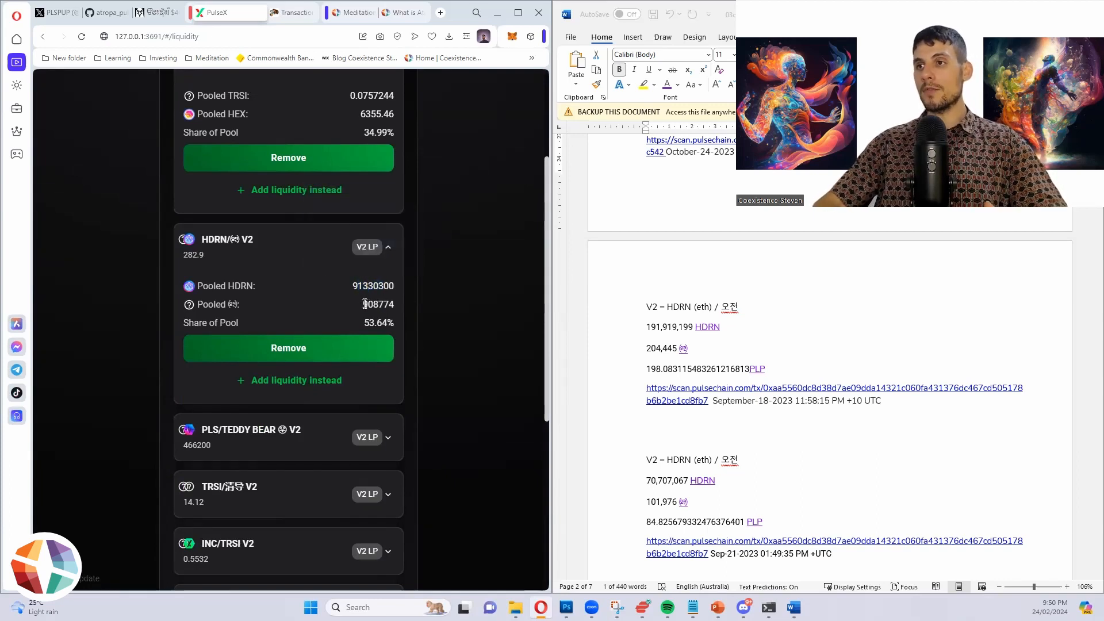
double_click(373, 286)
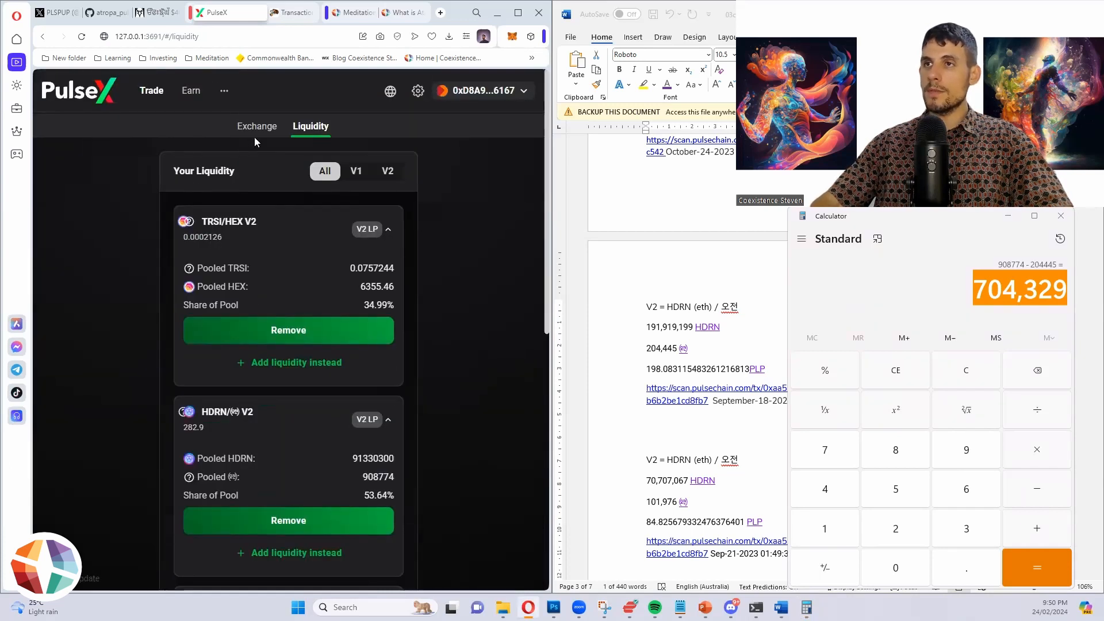
Step: Filter PulseX to V2 and select the HDRN position's pooled amounts and share
click(387, 170)
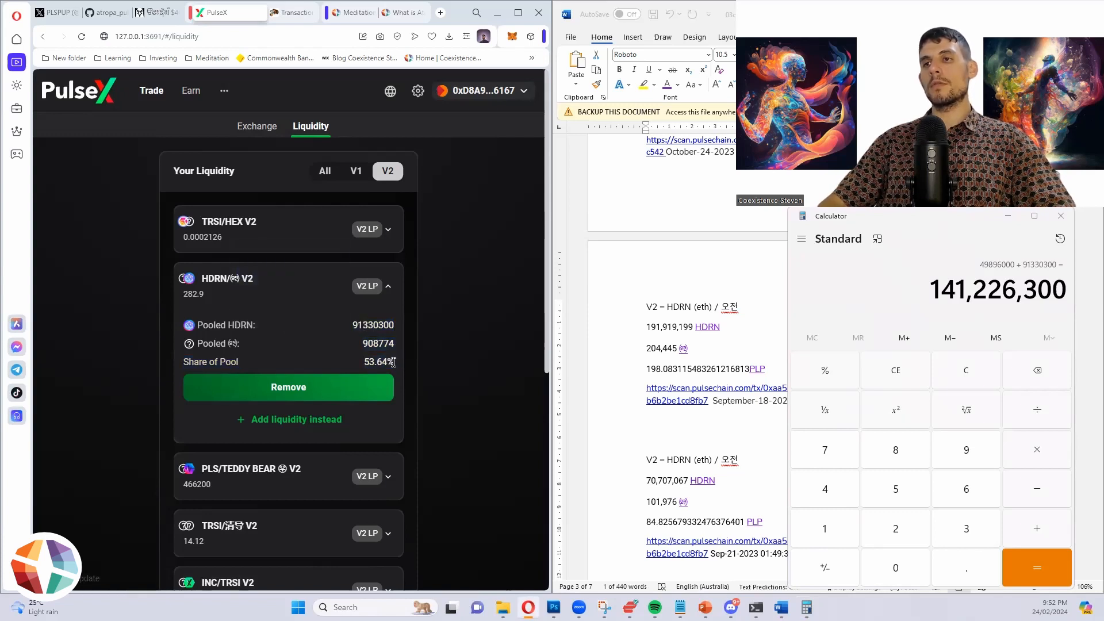
drag(183, 325, 394, 361)
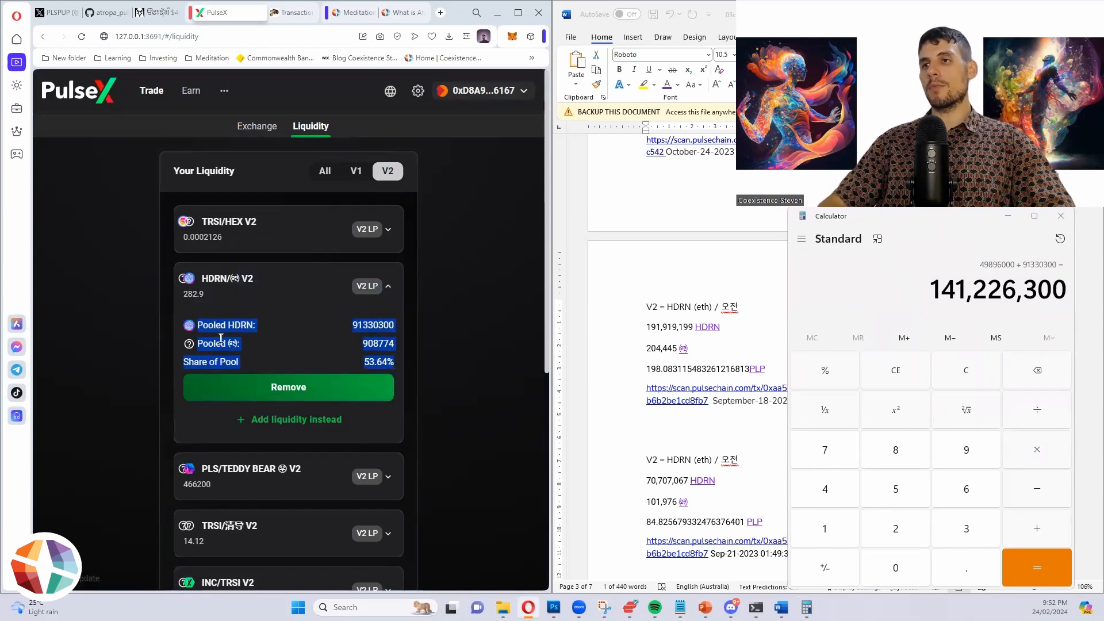